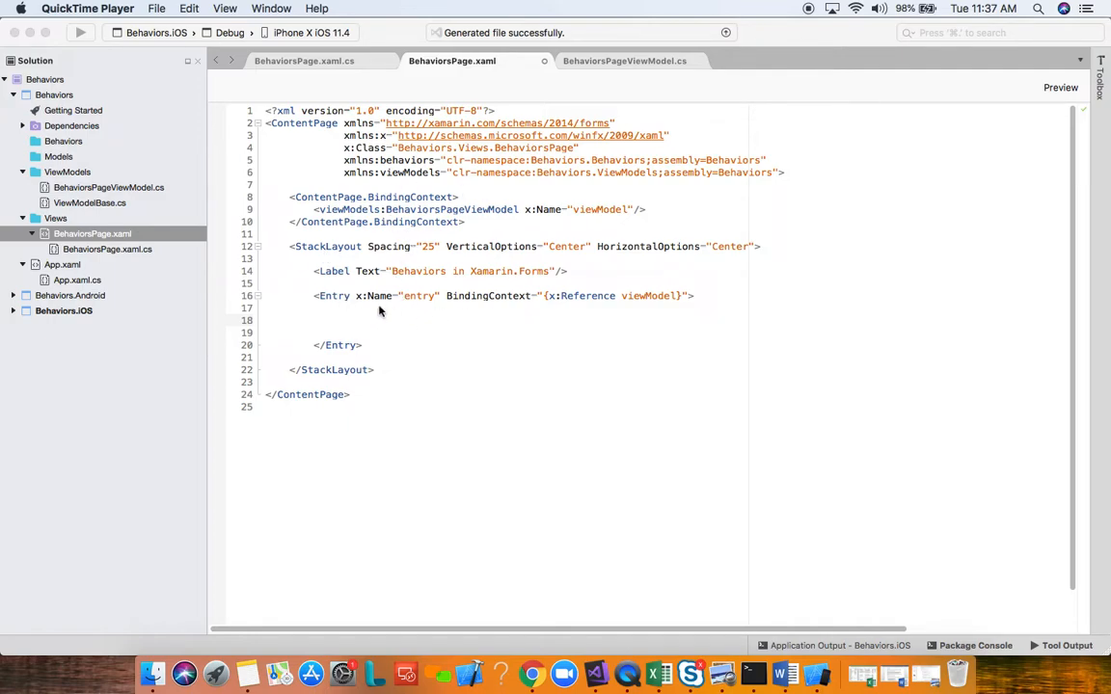
mouse_move(435, 330)
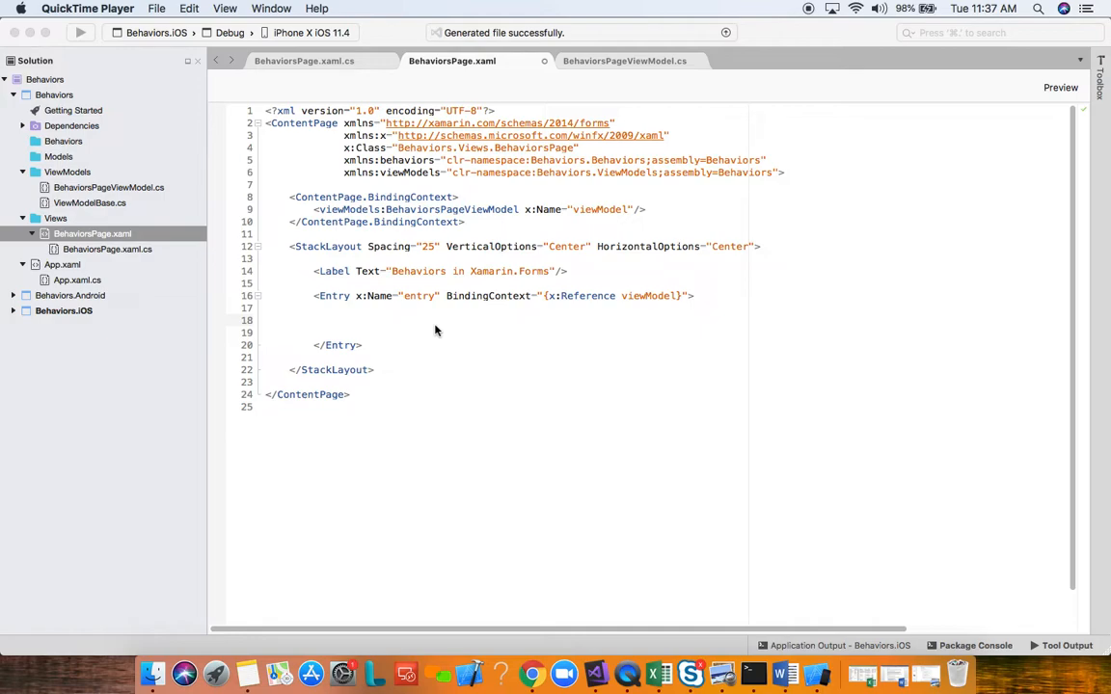
mouse_move(412, 323)
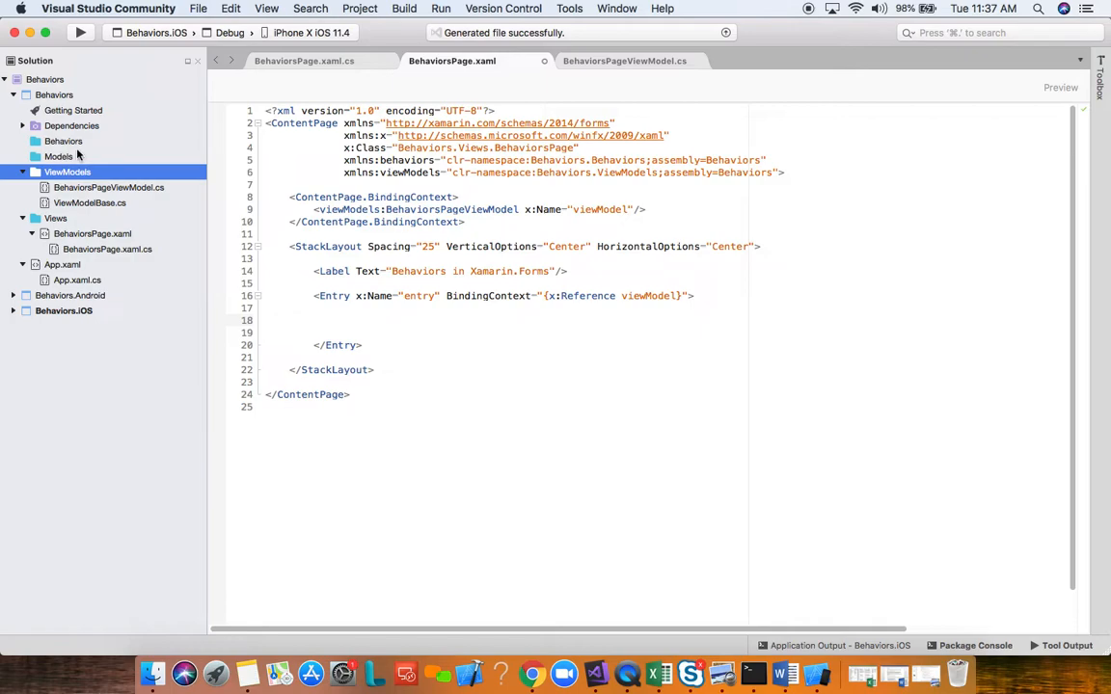
Step: Create an empty class file named NumericValidationBehavior inside the Behaviors folder
left_click(63, 140)
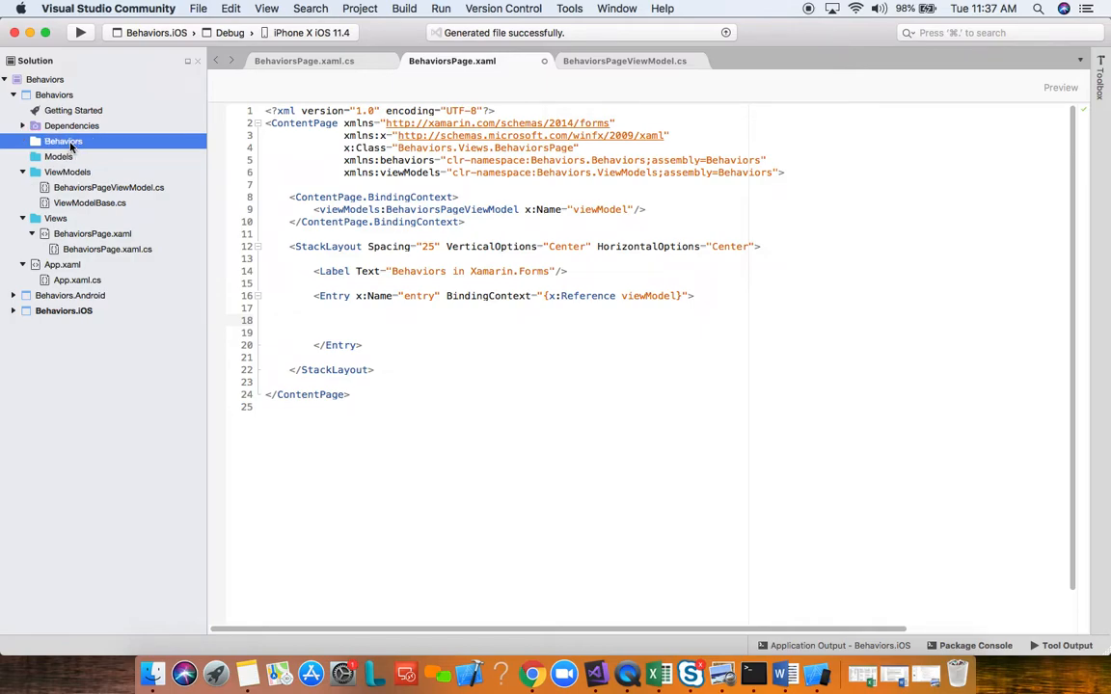
mouse_move(494, 258)
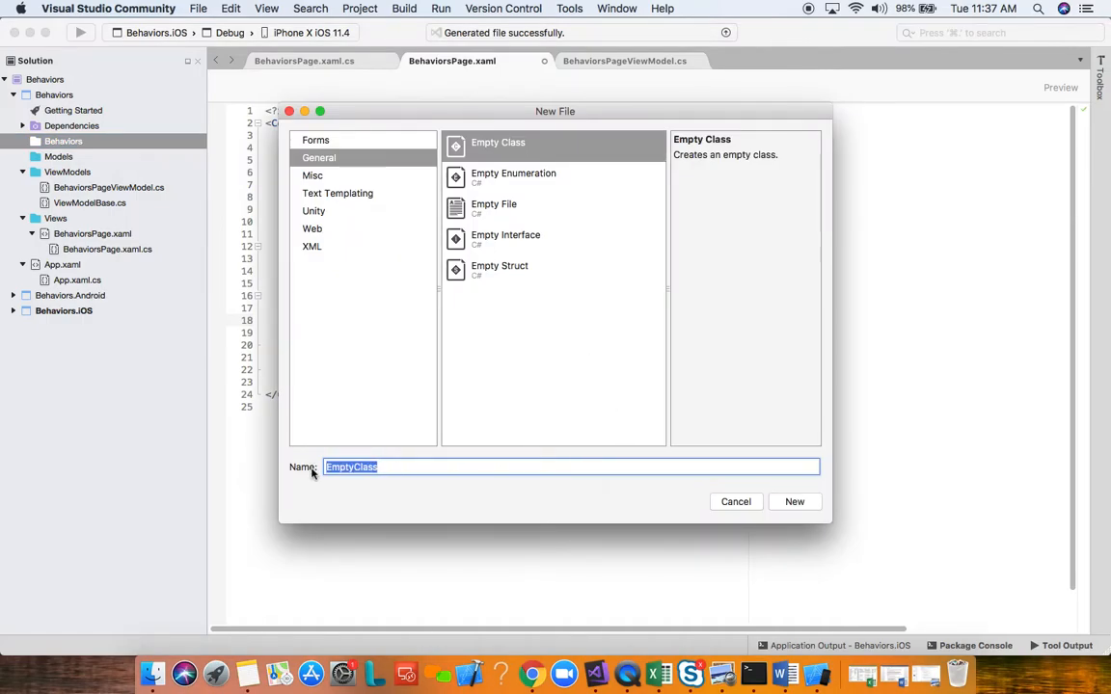
type("NumericValidationB")
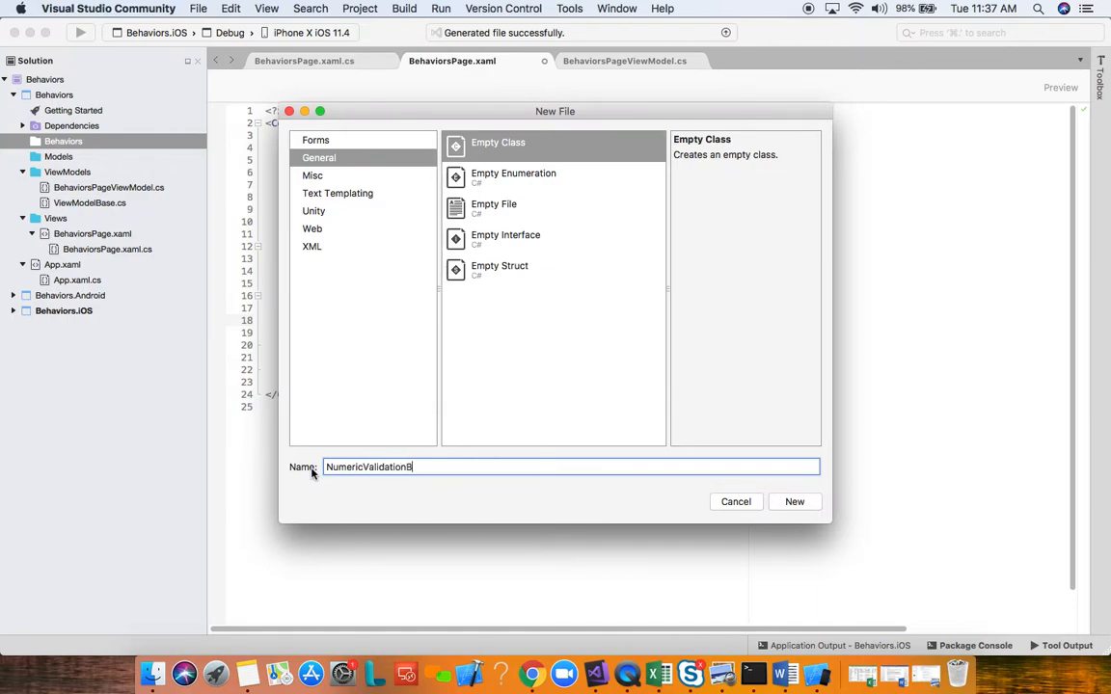
type("ehavior")
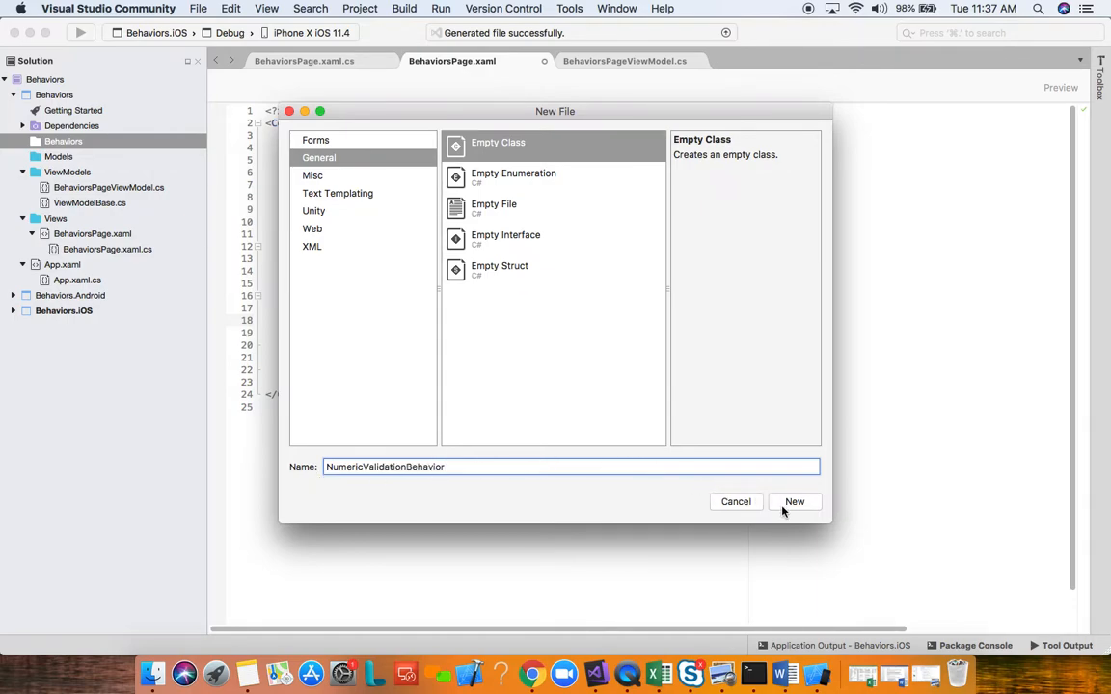
left_click(793, 501)
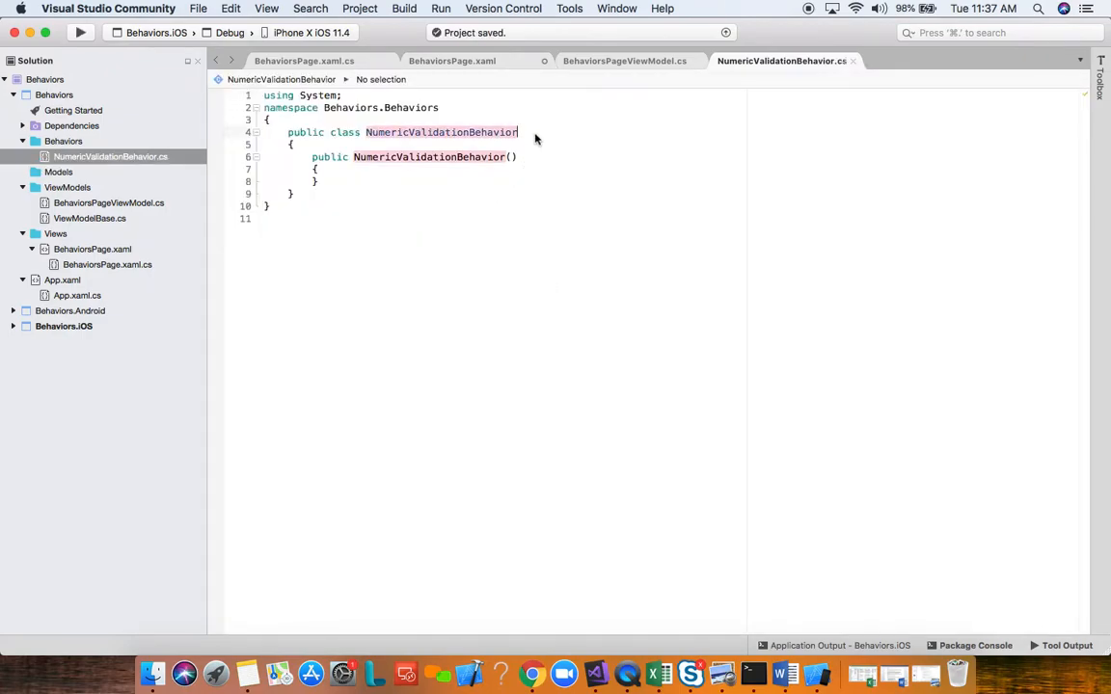
Step: Make the class inherit Behavior<Entry>, add using Xamarin.Forms, and remove the empty constructor
type(": Beha")
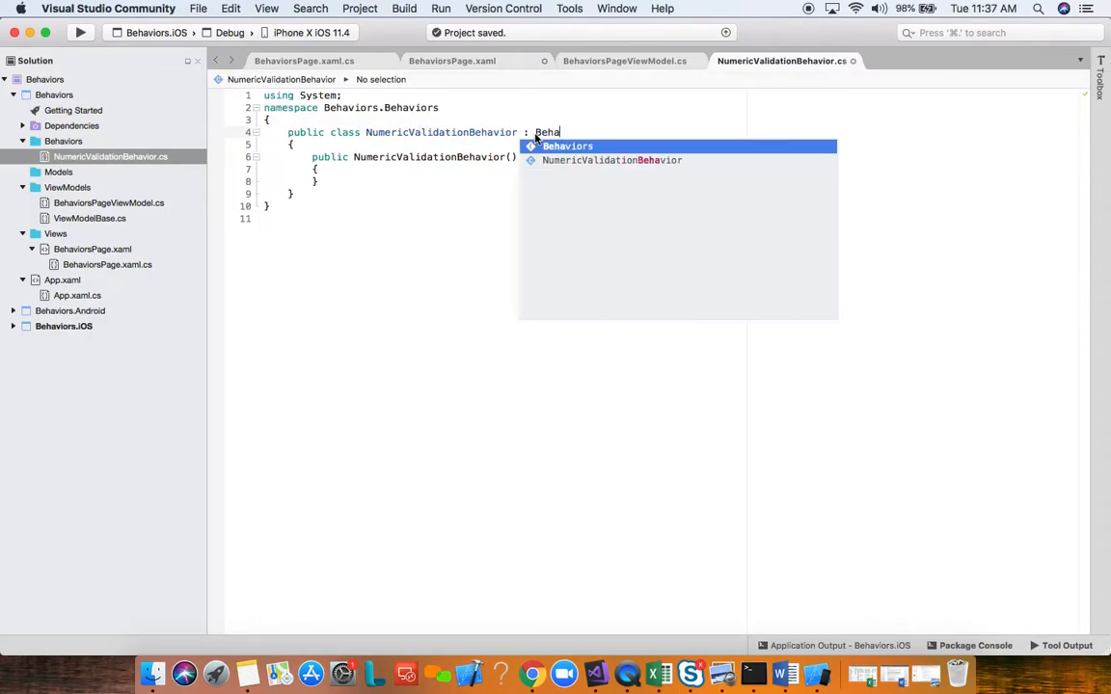
type("vior<>")
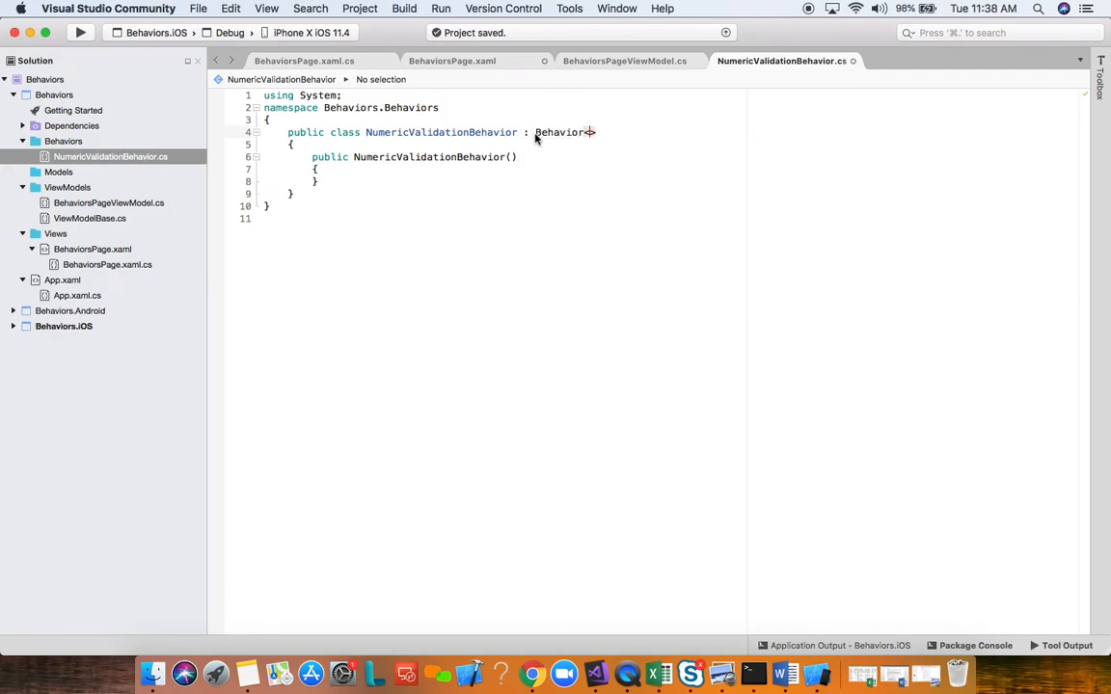
type("<Entry>")
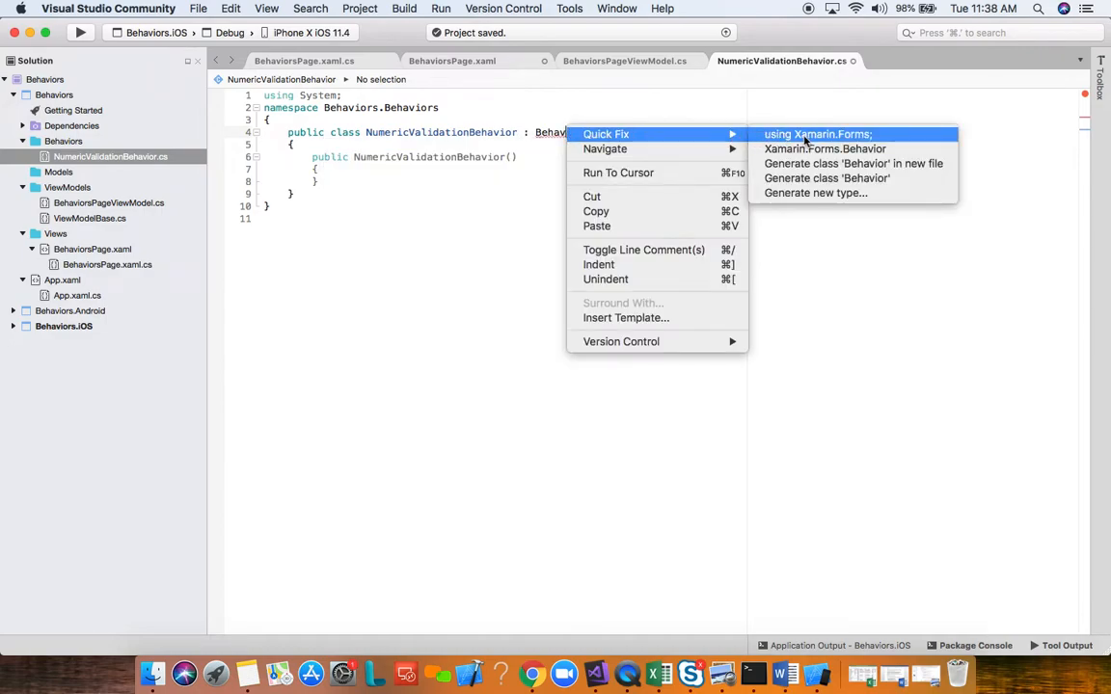
left_click(827, 134)
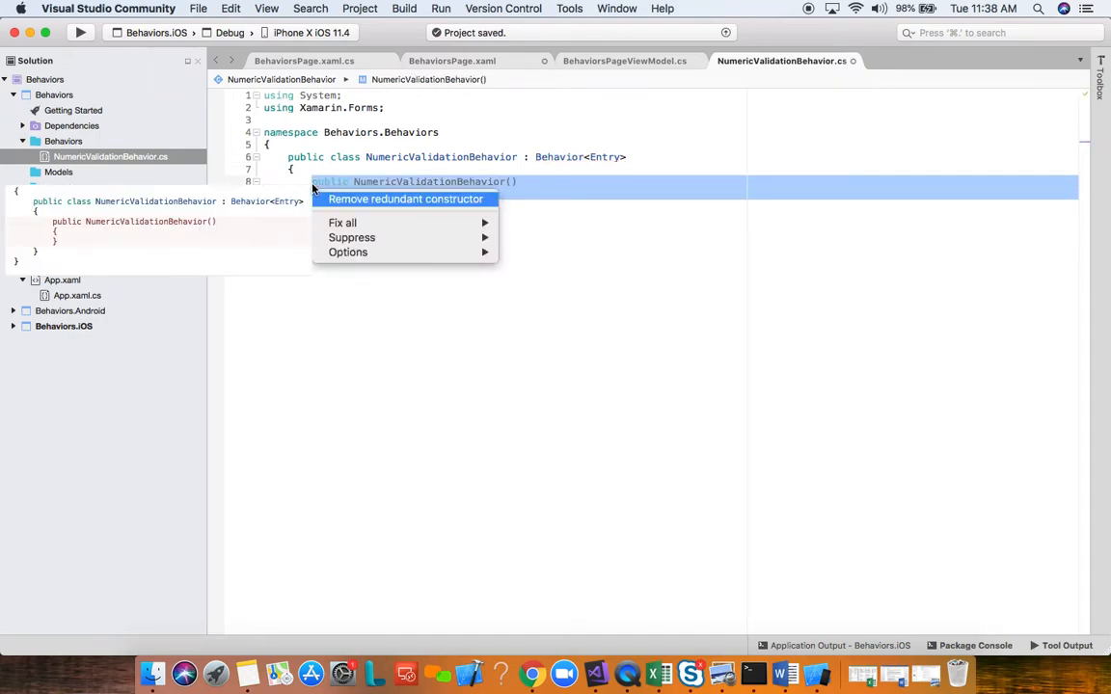
left_click(405, 199)
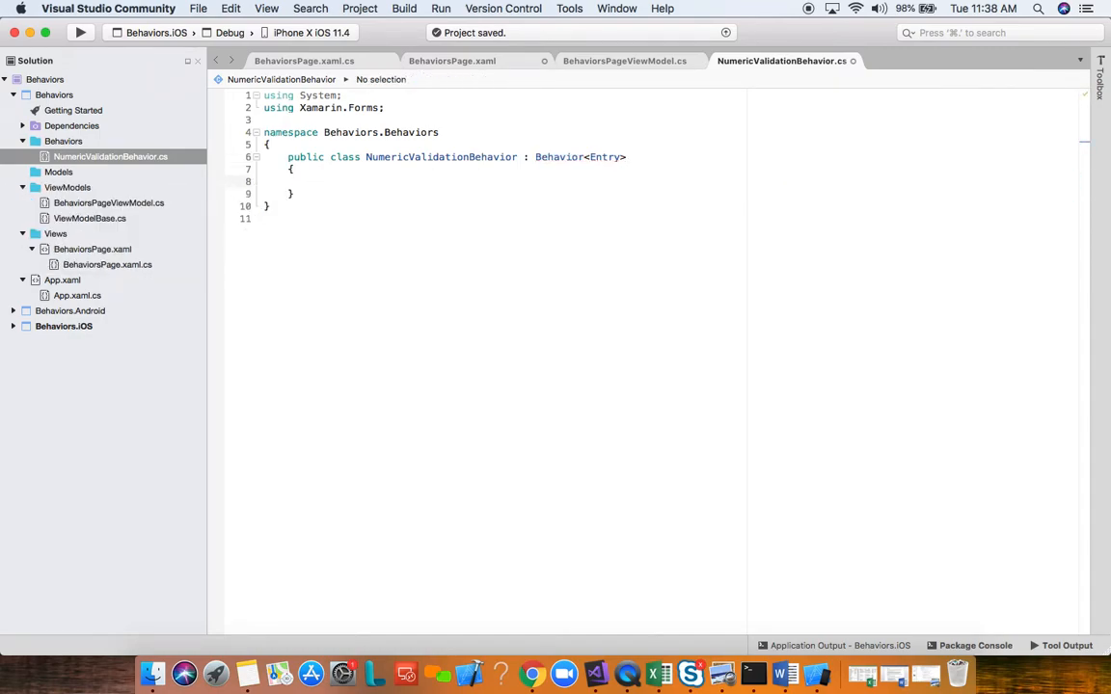
Step: Add OnAttachedTo(Entry bindable) and OnDetachingFrom(Entry bindable) overrides calling their base methods
type("override")
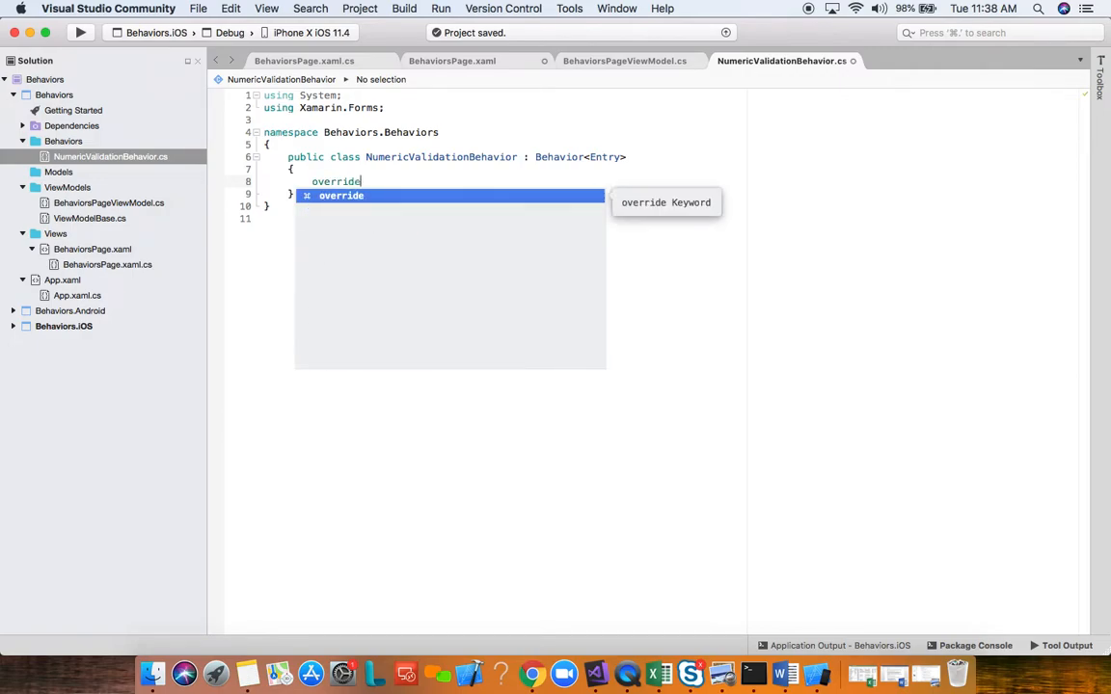
type("onatt")
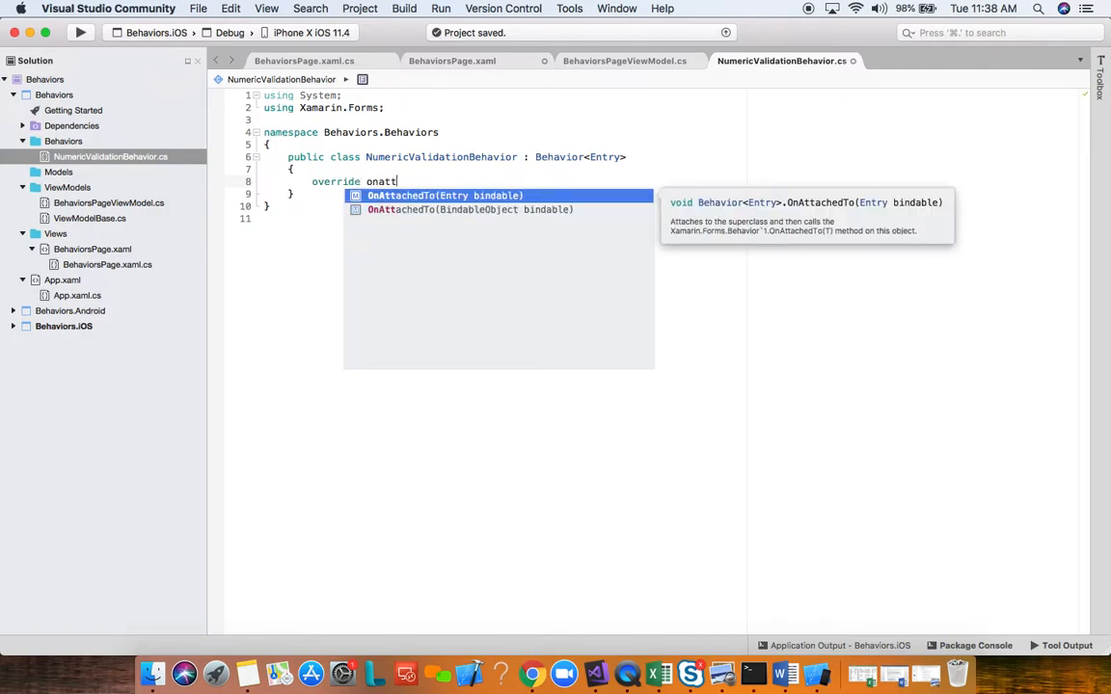
key("Down")
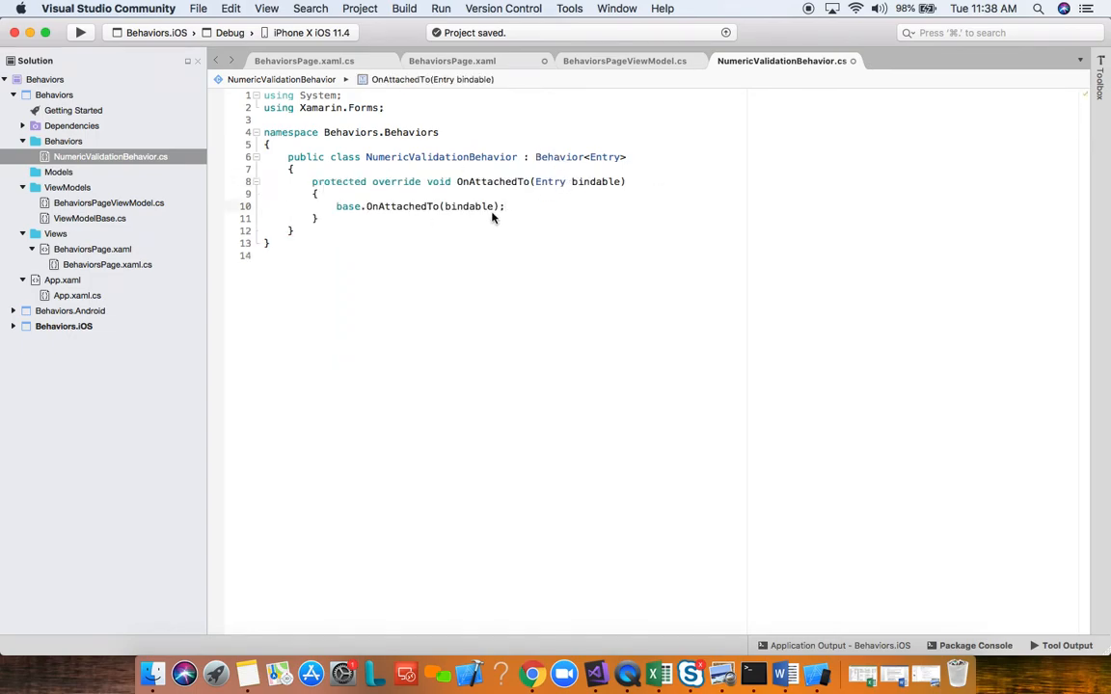
type("ov")
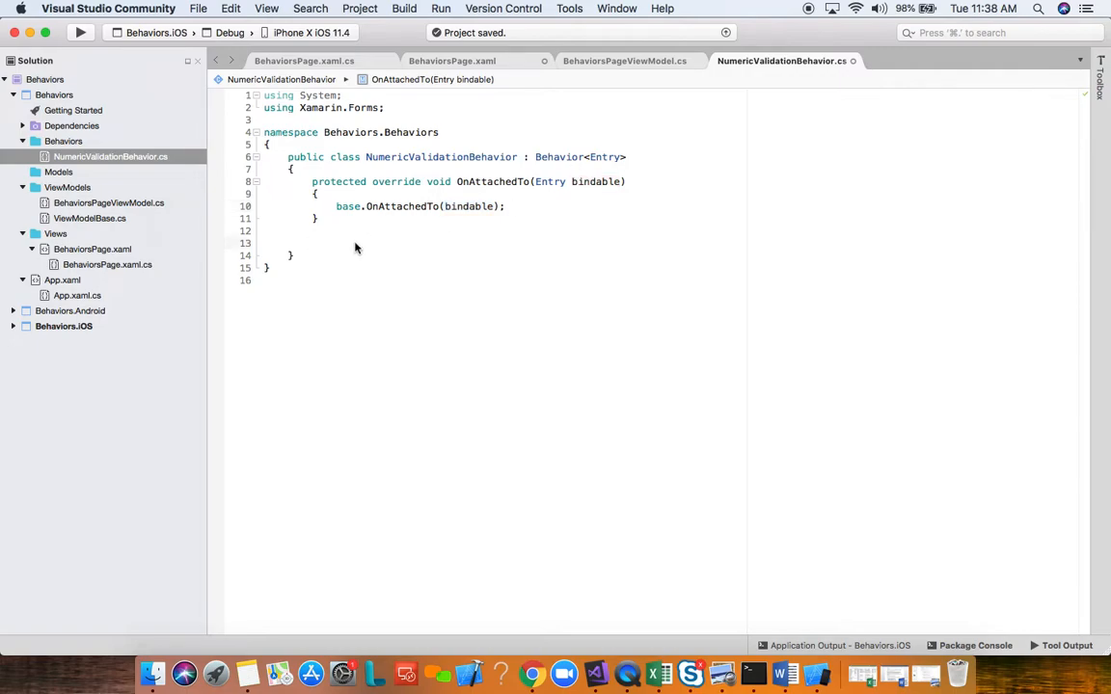
type("override")
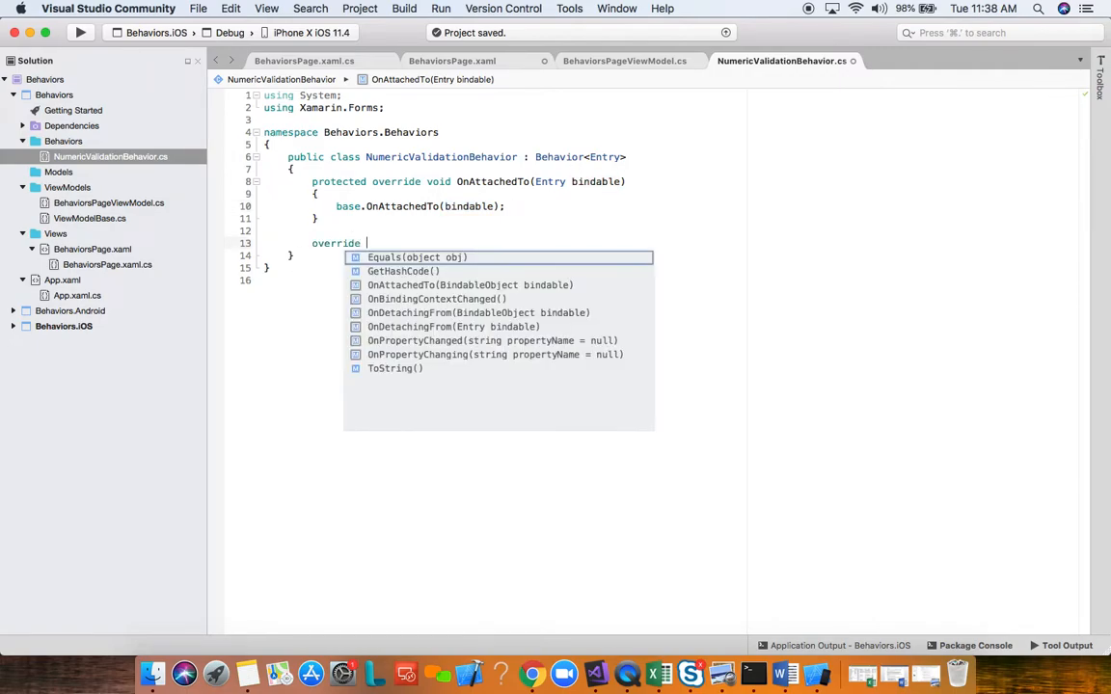
type("onde")
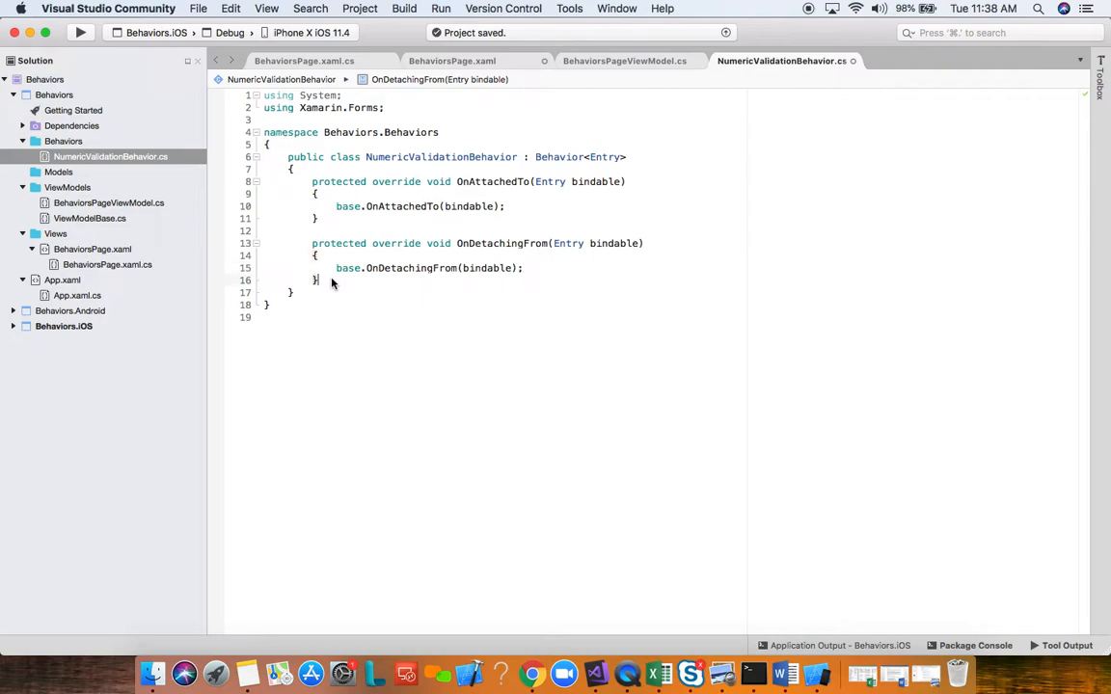
mouse_move(403, 285)
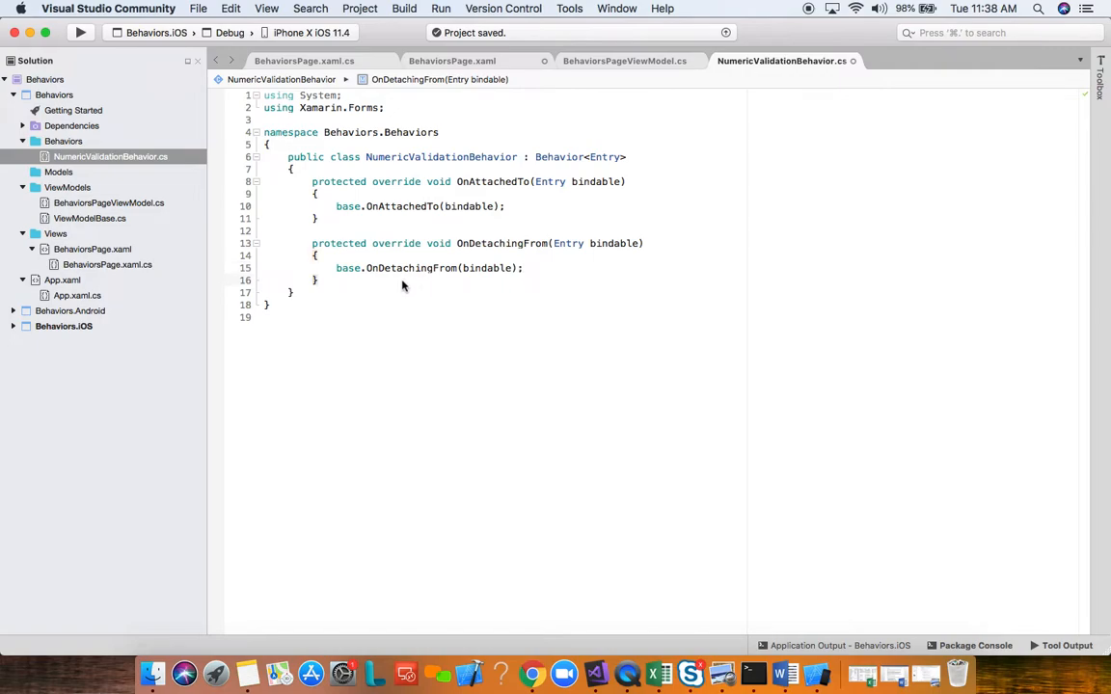
mouse_move(350, 283)
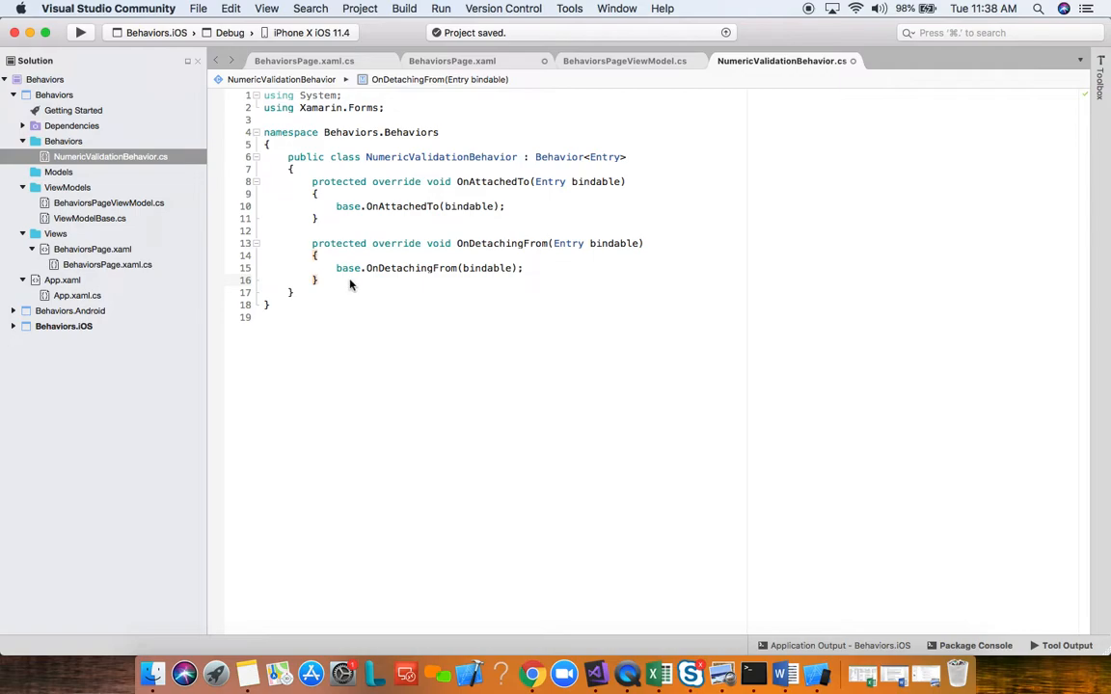
mouse_move(339, 283)
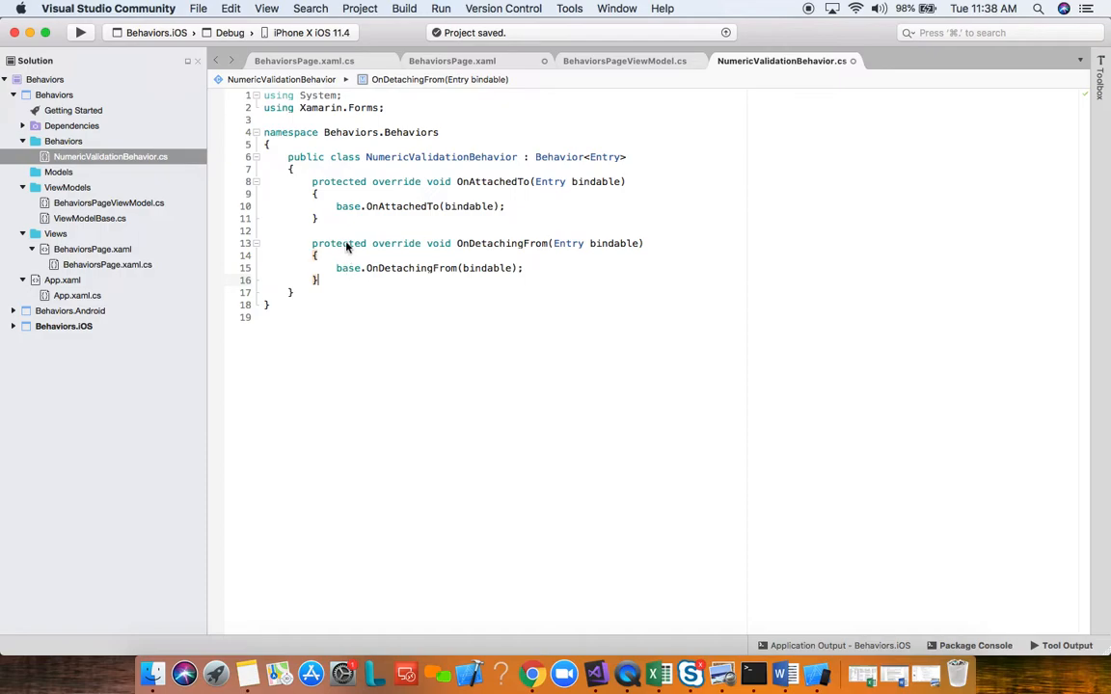
mouse_move(396, 280)
type("bindable.TextChanged")
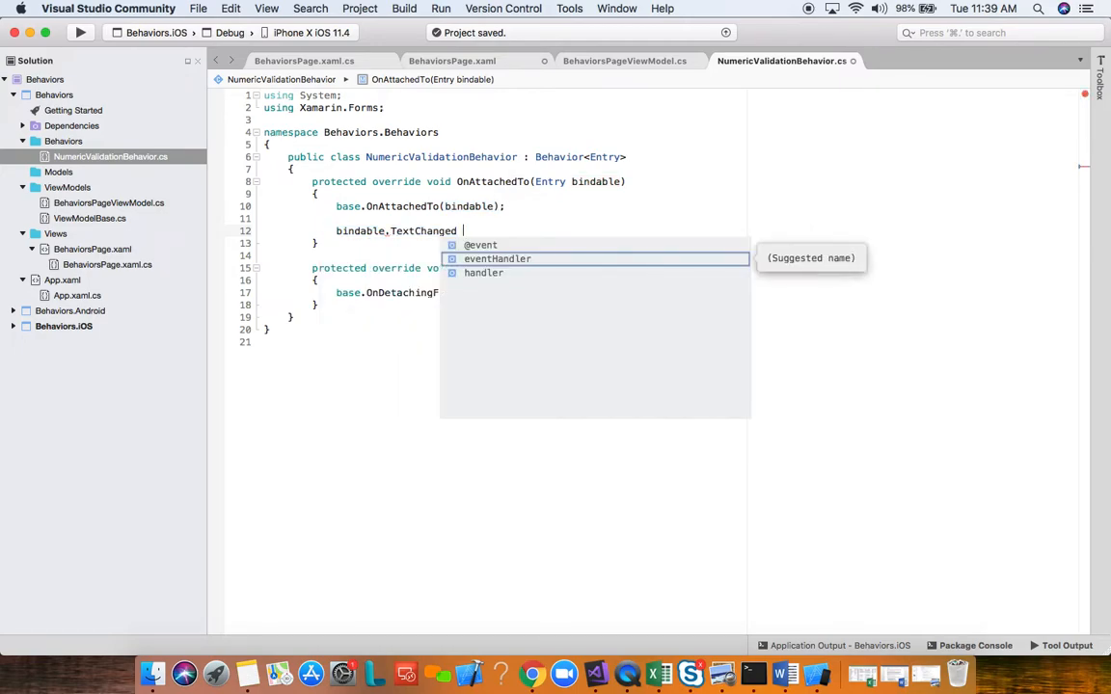
Step: Subscribe bindable.TextChanged to a generated Bindable_TextChanged handler on attach; unsubscribe it on detach
type("+=")
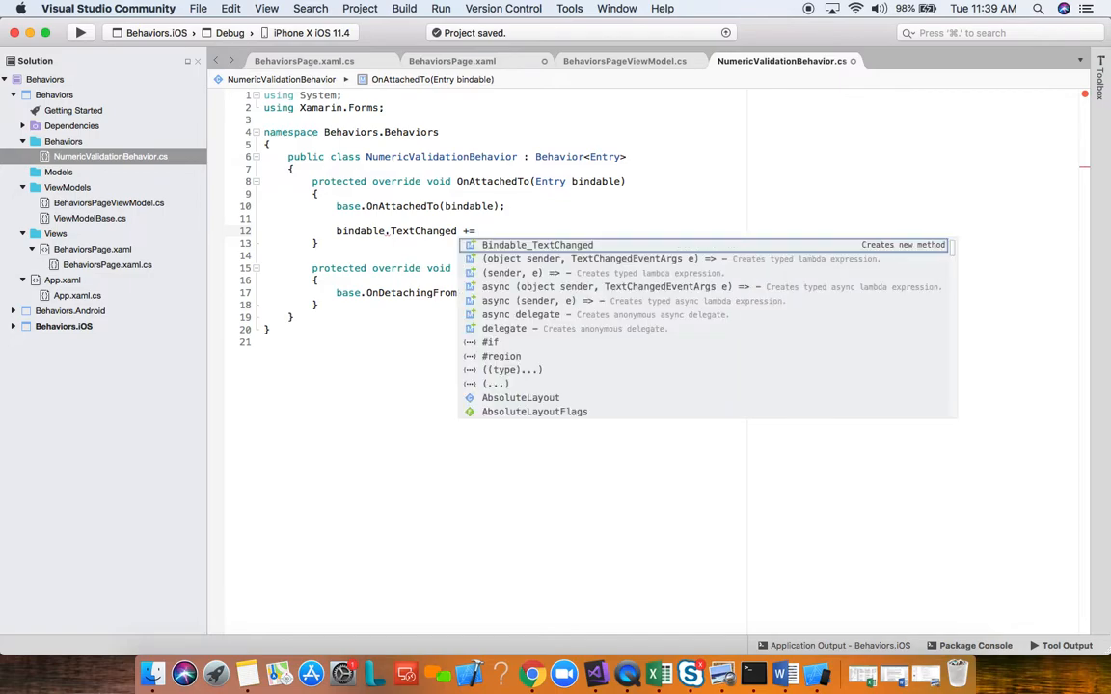
left_click(536, 245)
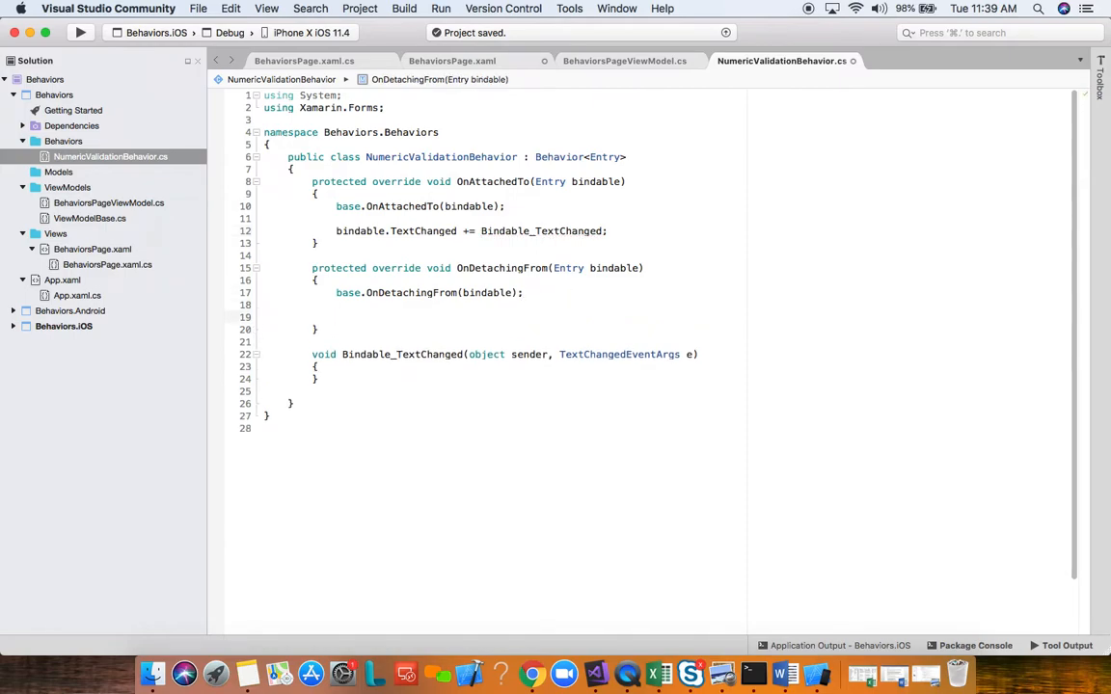
type("bindable.textChanged")
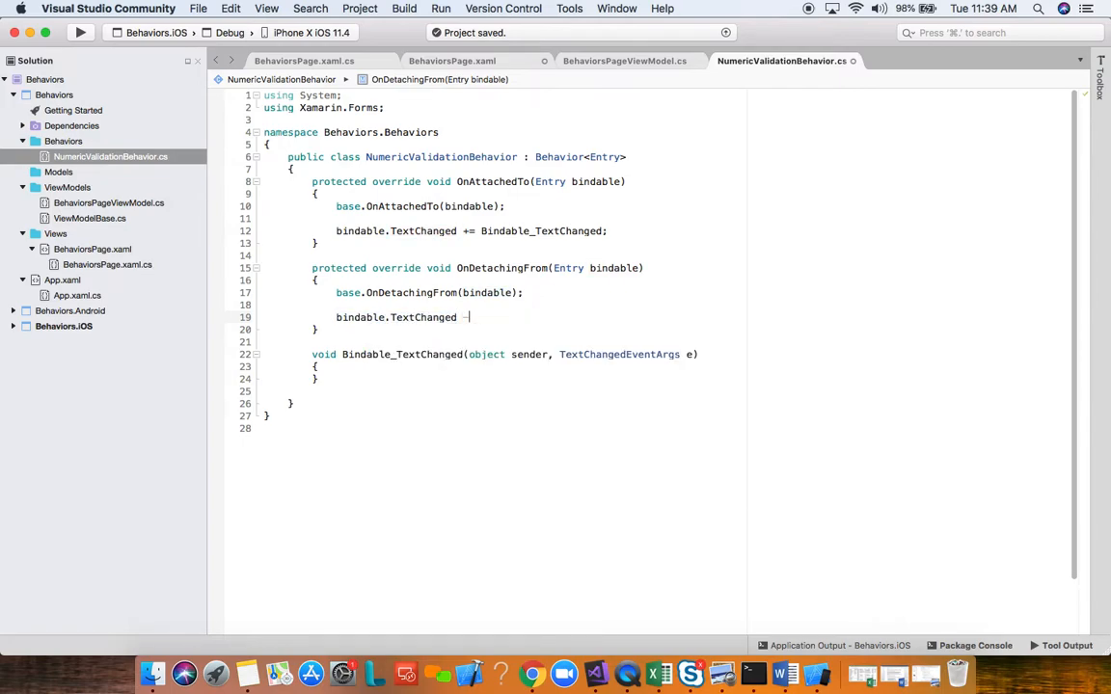
type("-")
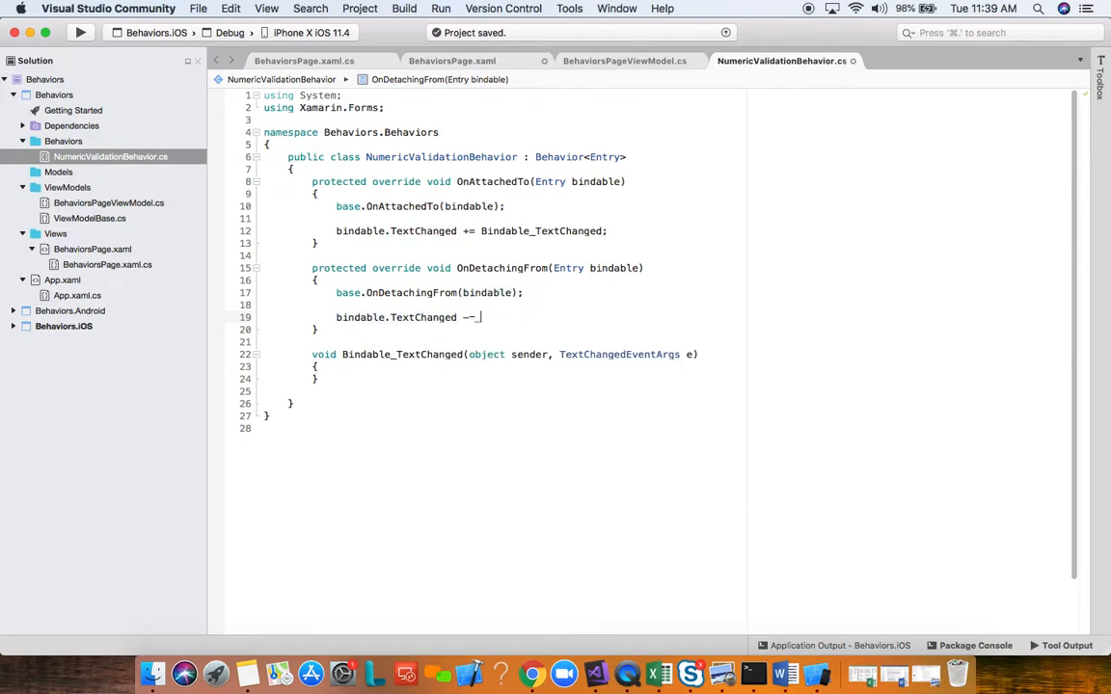
type("Bindable_TextChanged;")
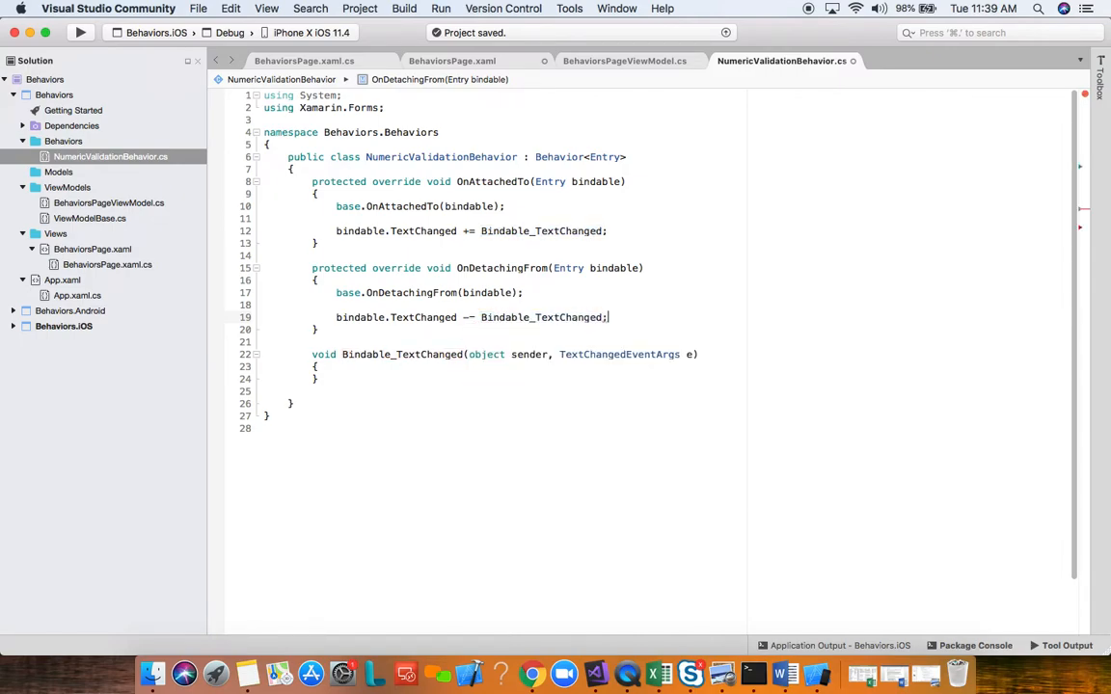
left_click(338, 378)
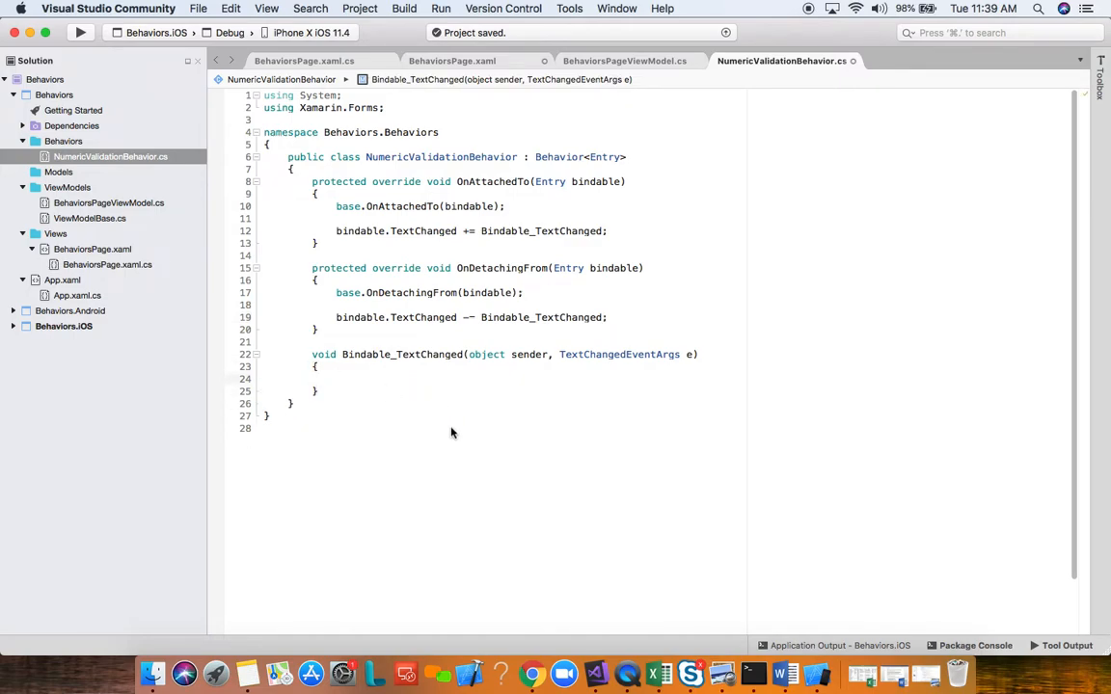
mouse_move(431, 416)
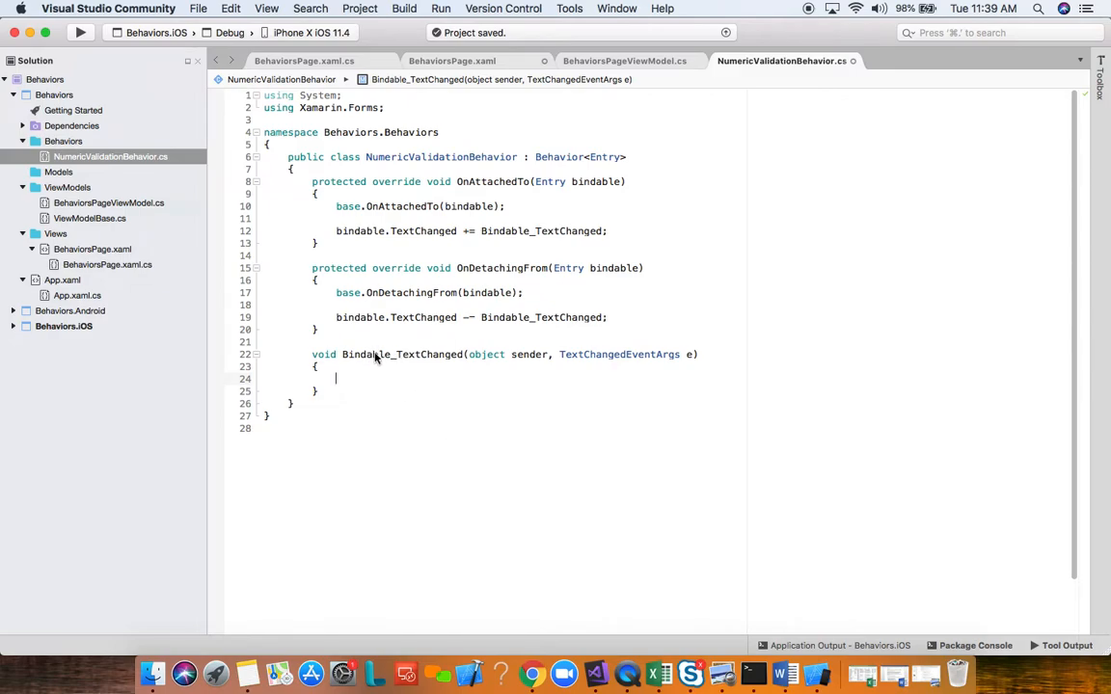
mouse_move(359, 383)
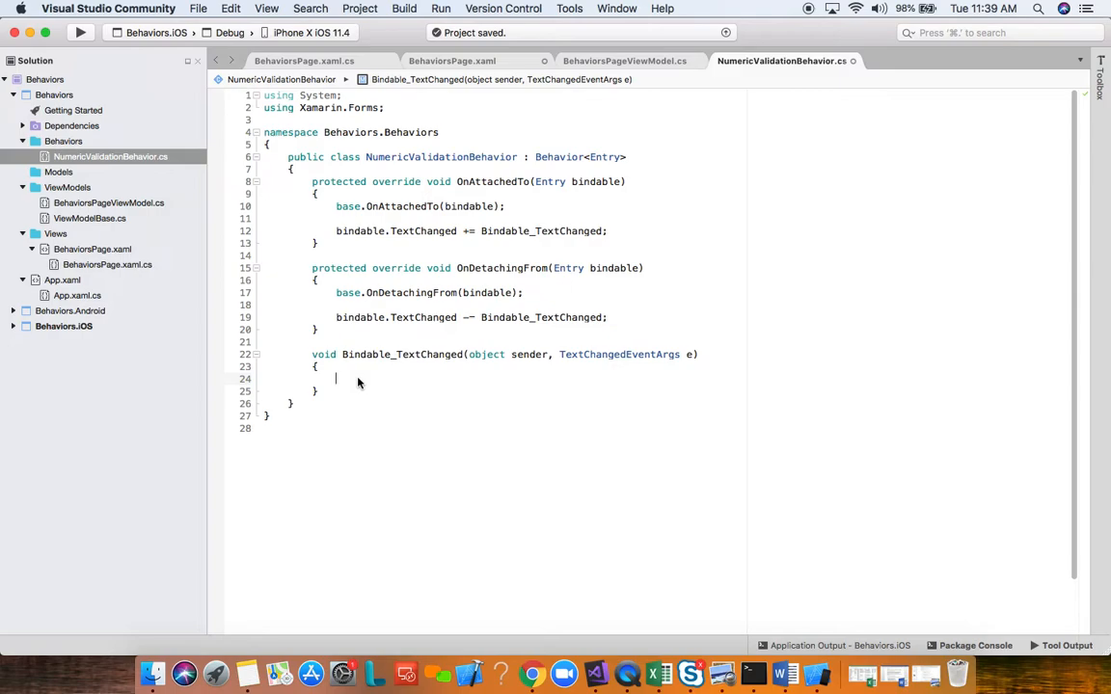
Step: Declare double result and bool isValid = Double.TryParse(e.NewTextValue, out result)
type("d")
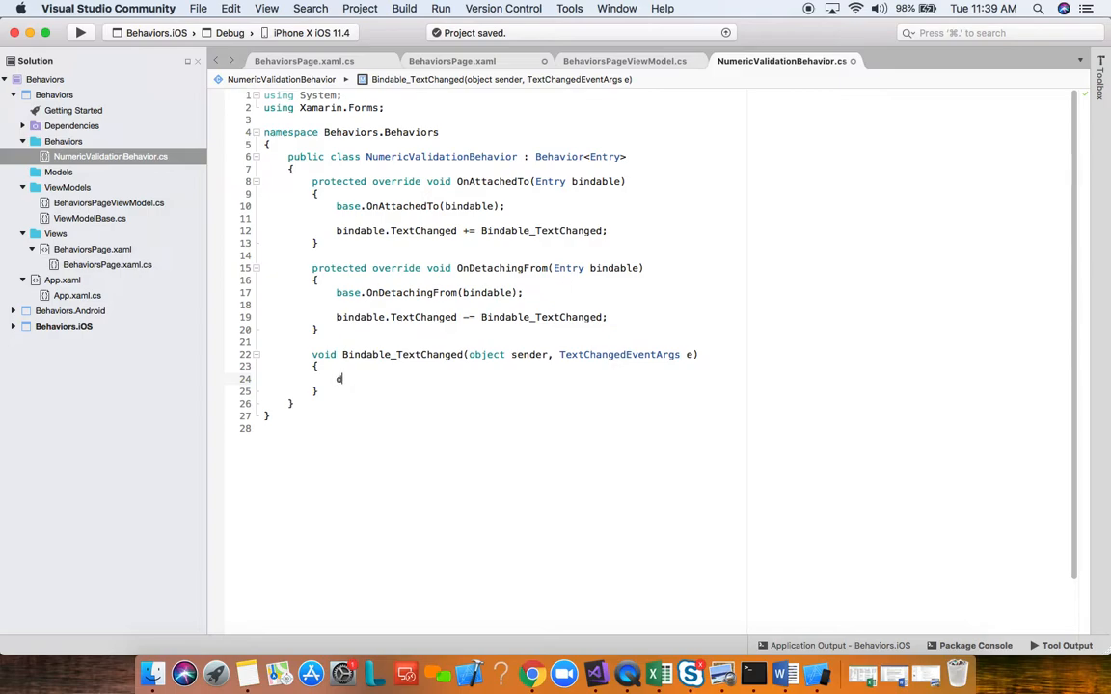
type("ouble re")
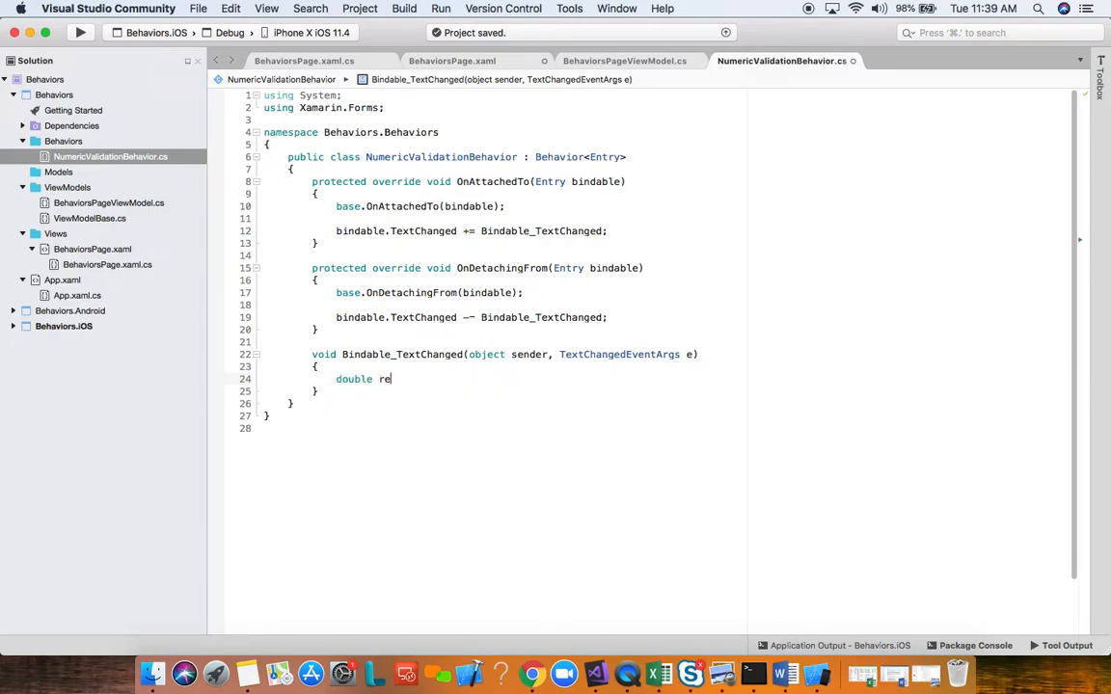
type("sult;")
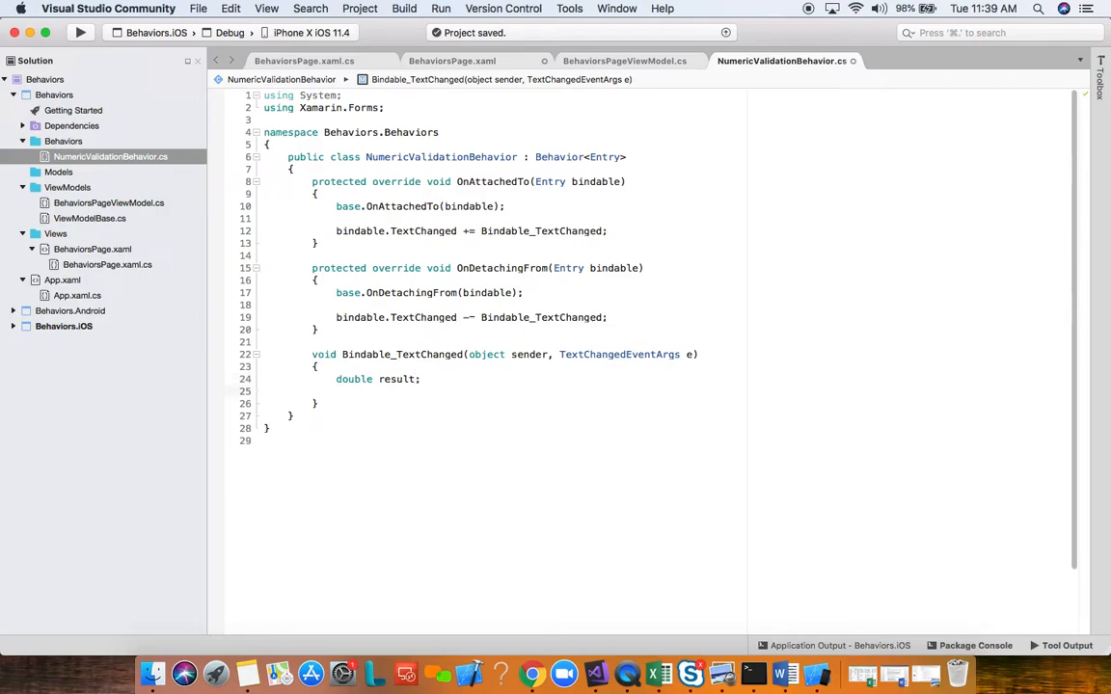
type("bool")
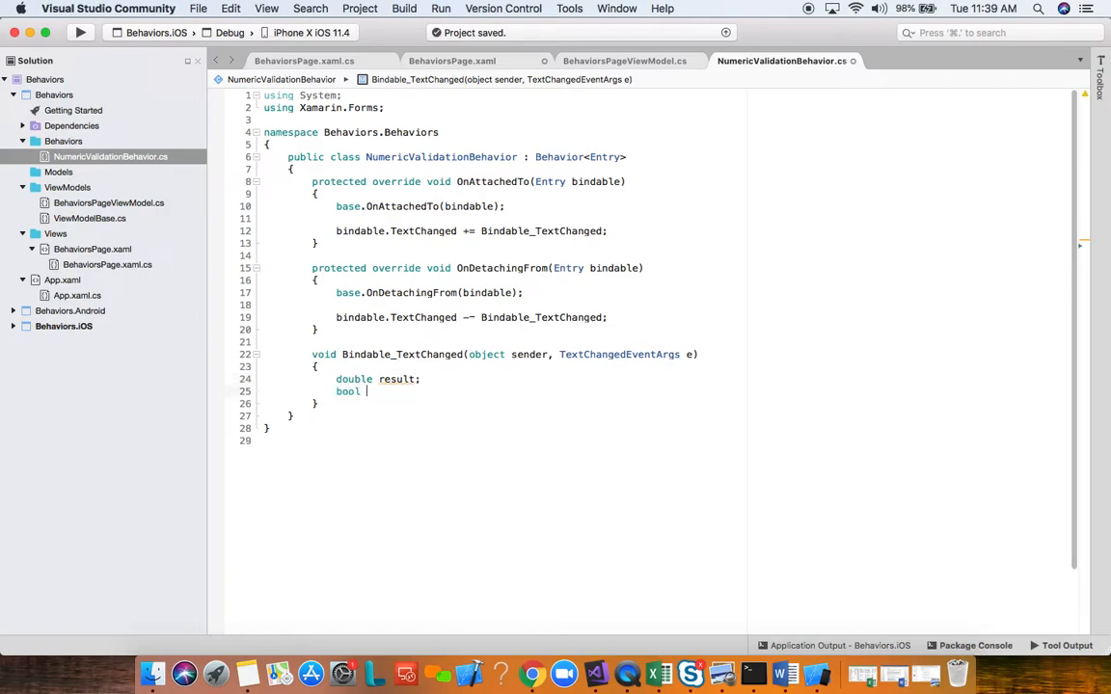
type("isValid =")
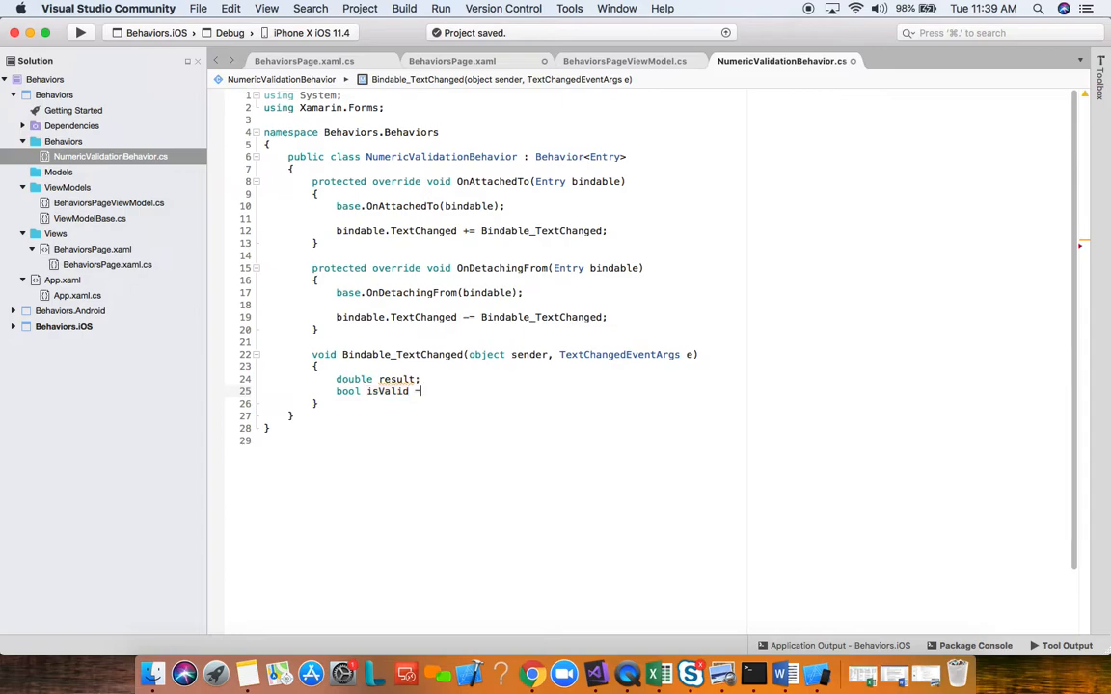
type("Double.TryParse")
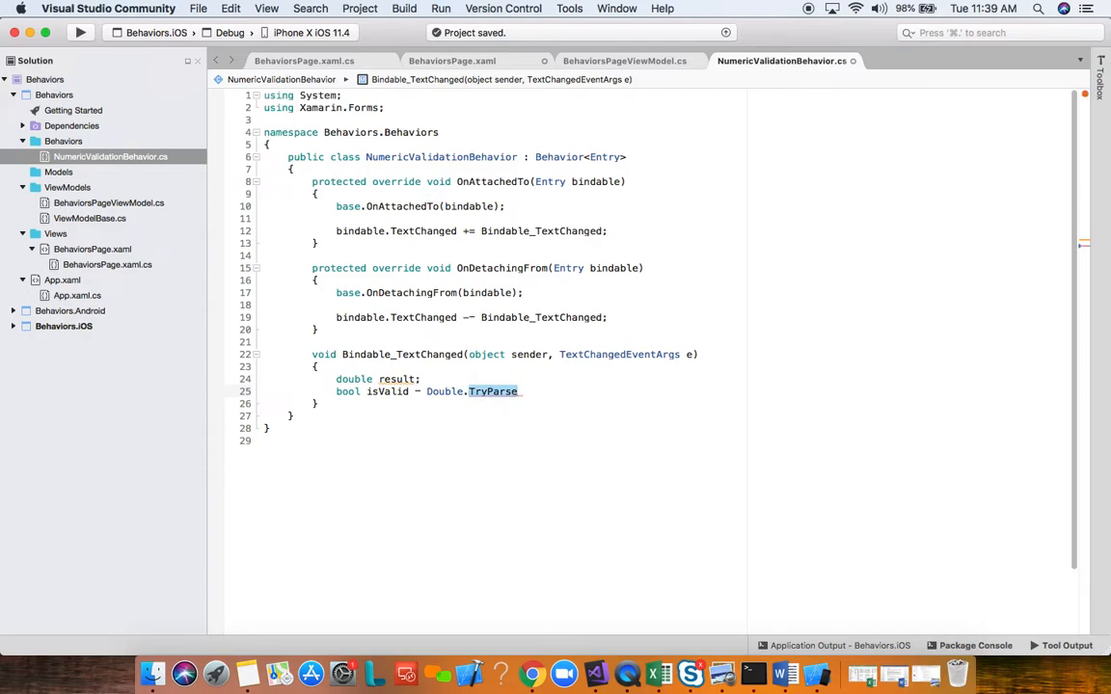
type("(e.NewTextValue,")
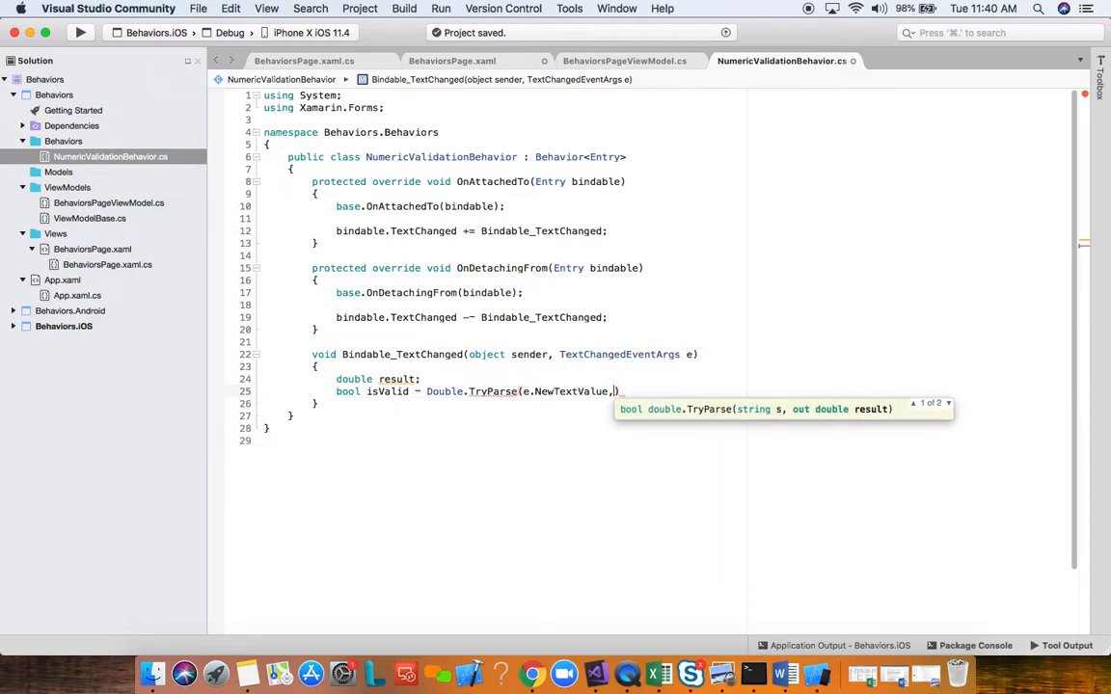
type("out result")
type("(Entry)sender)")
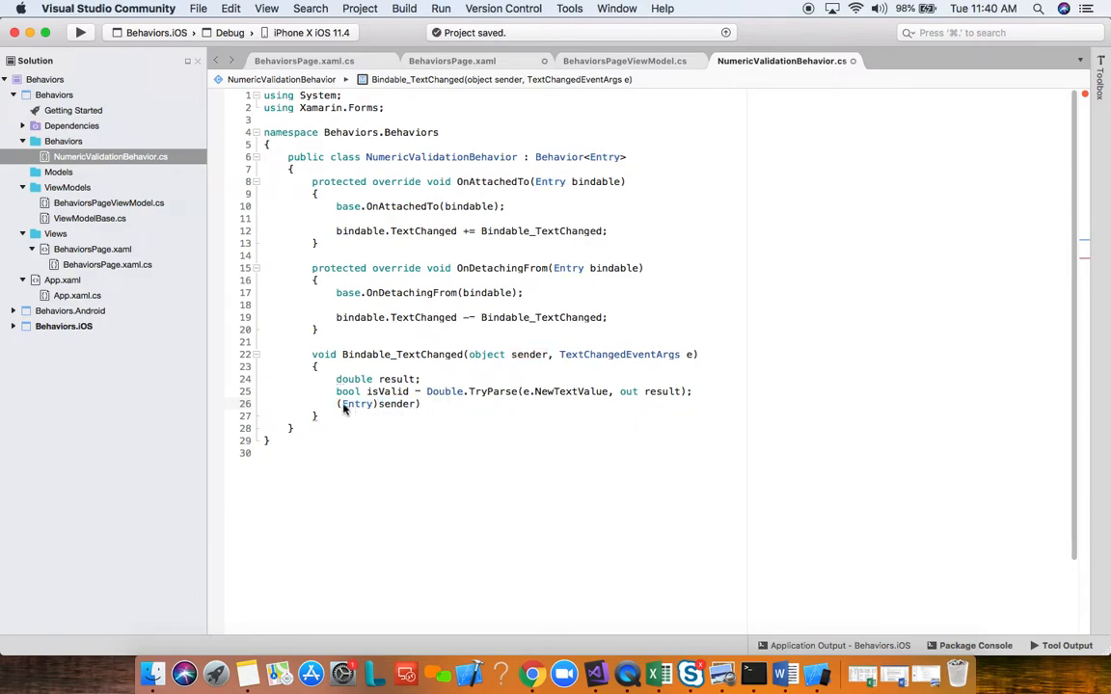
Step: Set ((Entry)sender).TextColor to Color.Default when valid, otherwise Color.Red
type("()")
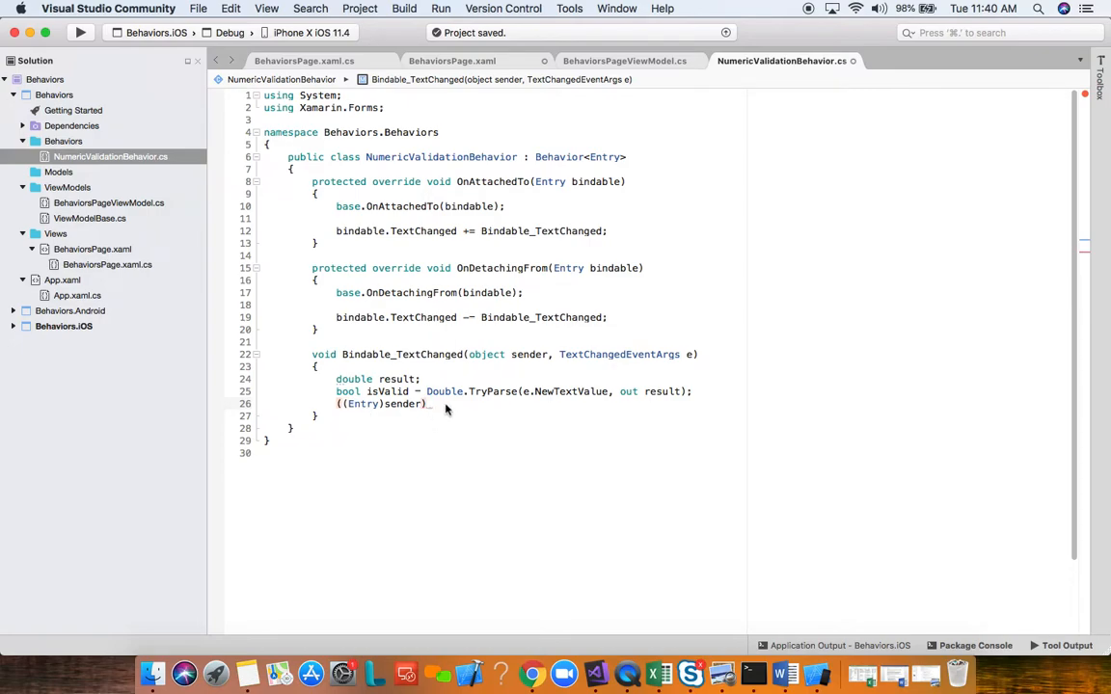
type("tex")
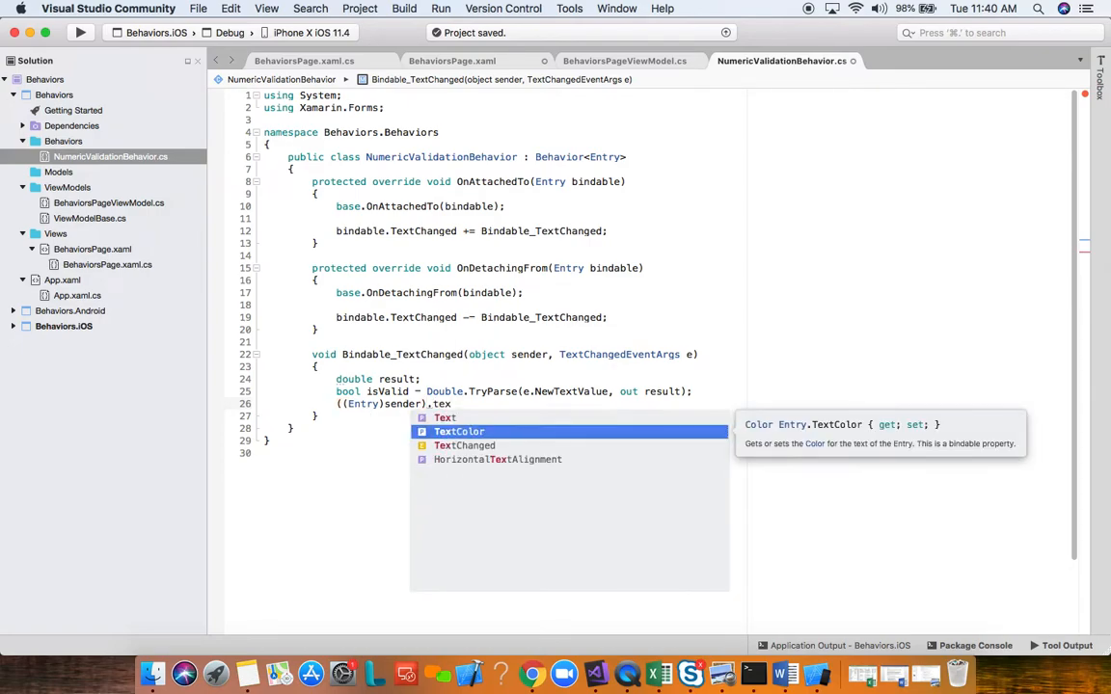
type("TextColor = isValid ?")
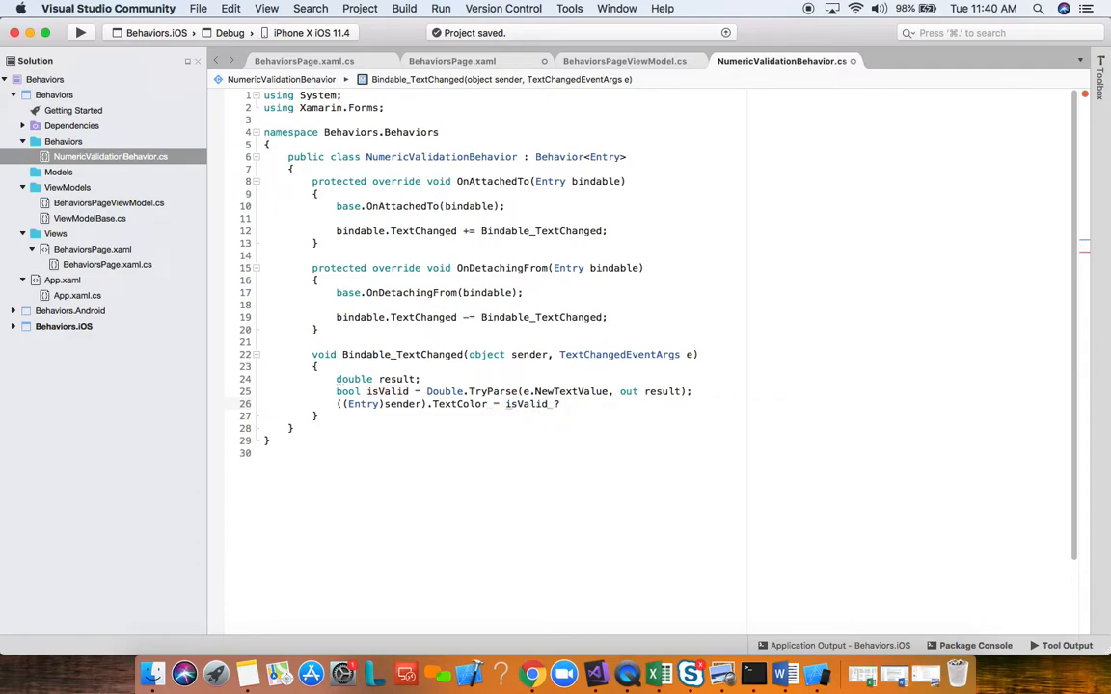
type("Color.Default : Color.Red;")
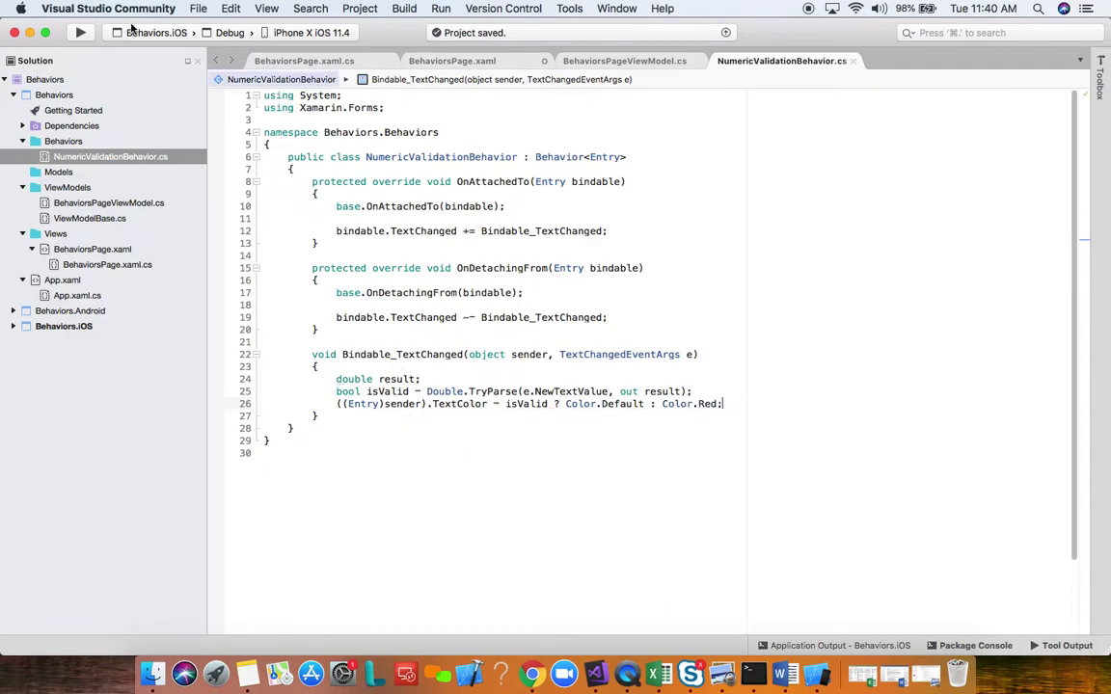
left_click(442, 60)
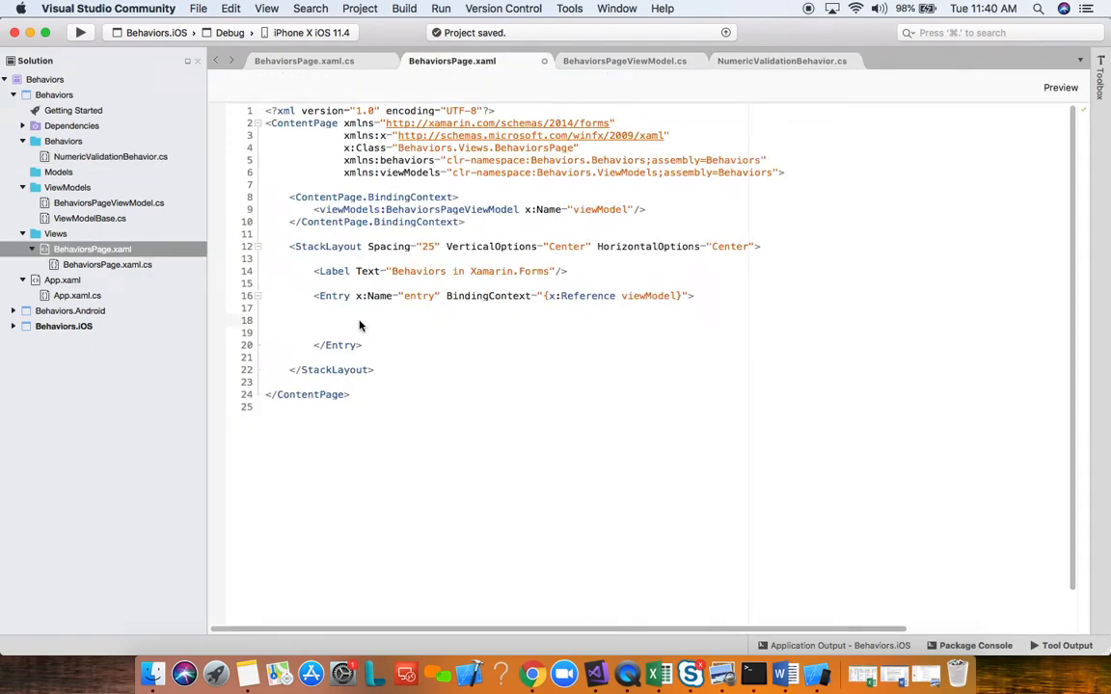
Step: Add <Entry.Behaviors> with <behaviors:NumericValidationBehavior /> to the Entry, then run the iOS app
type("<Entr")
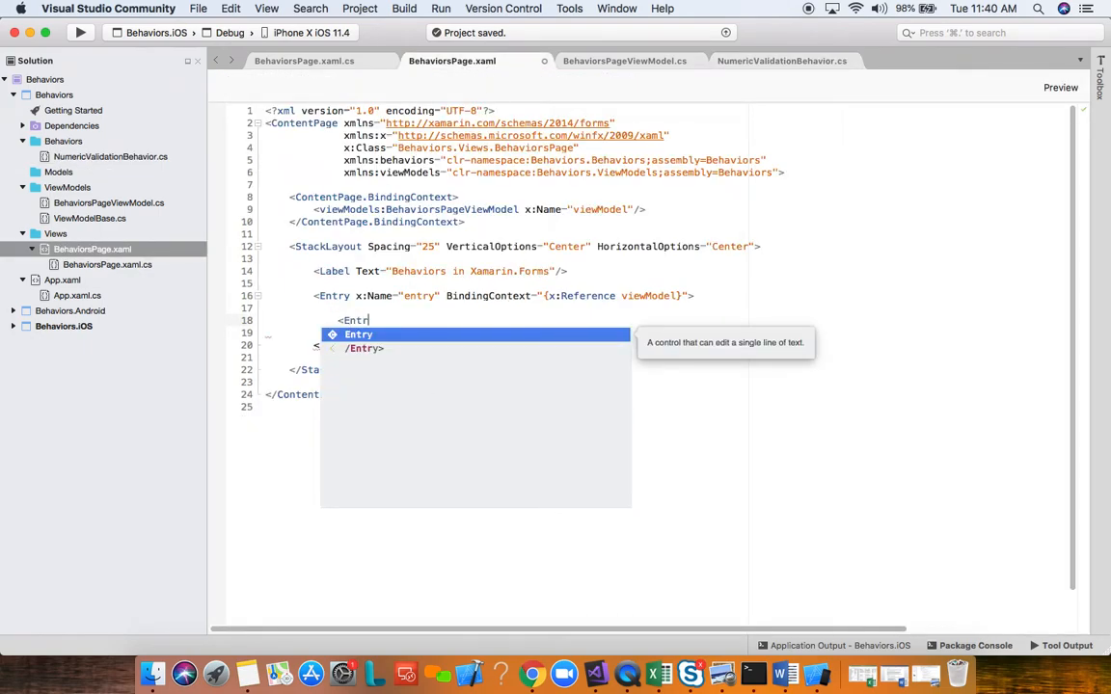
type(".Behaviors>")
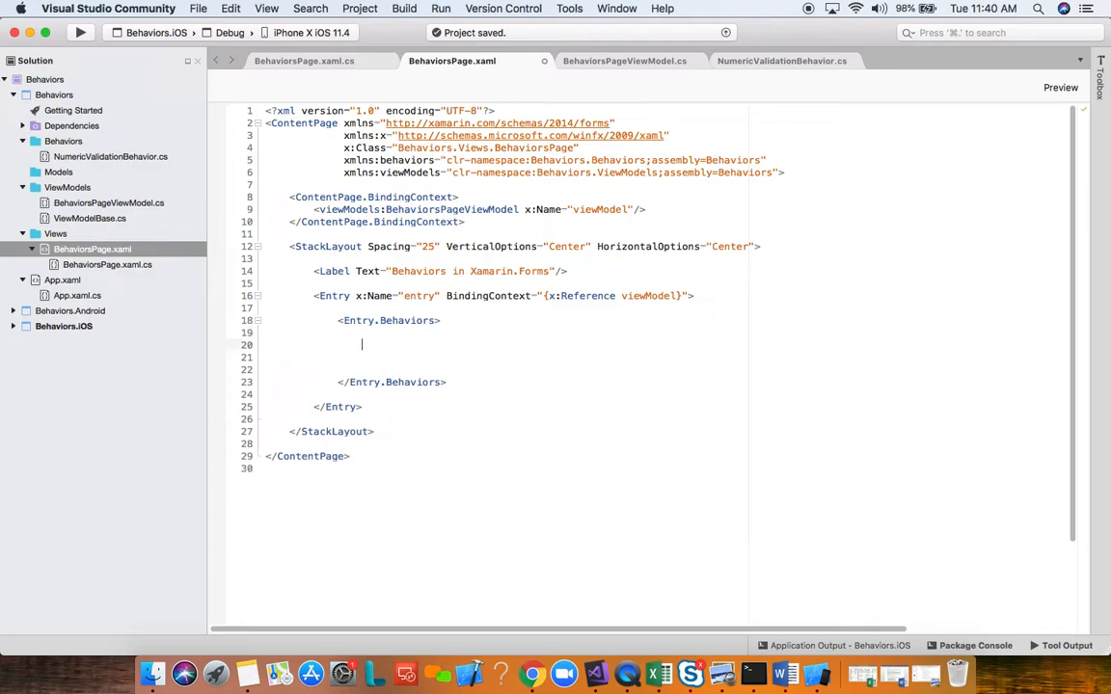
mouse_move(421, 165)
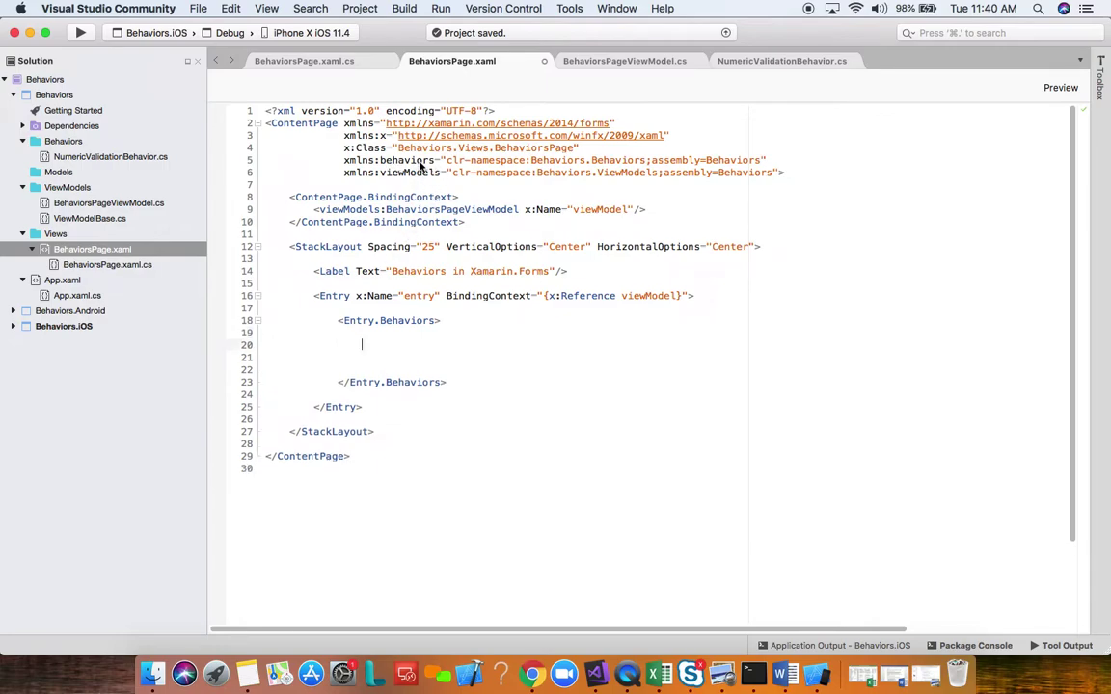
type("<behaviors:")
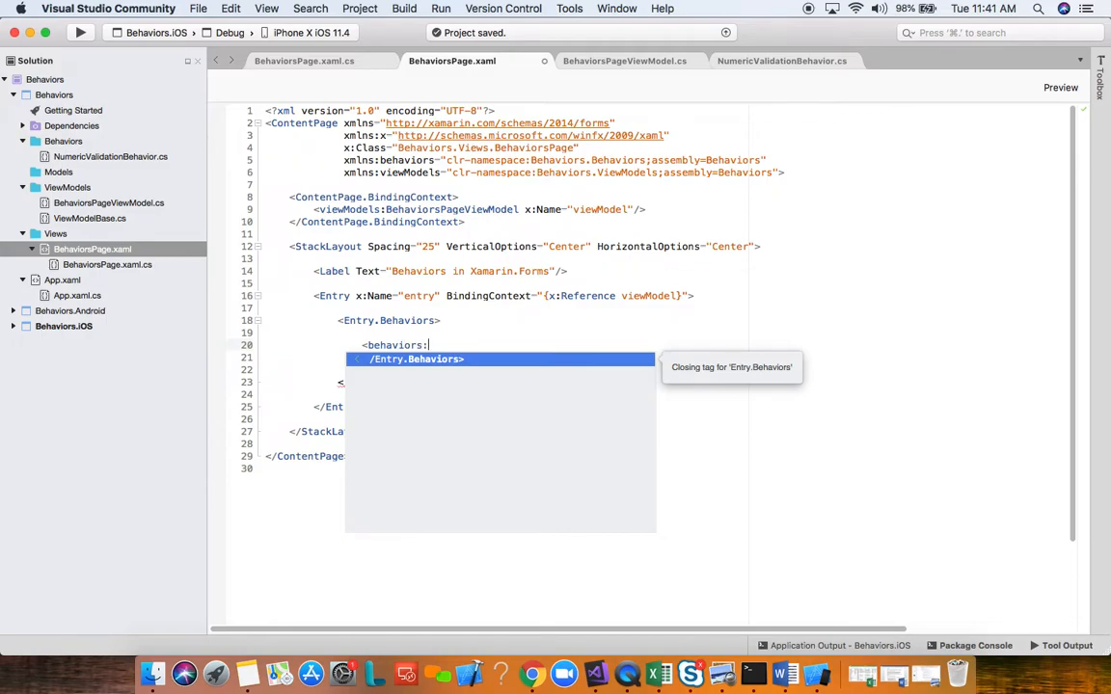
type("N")
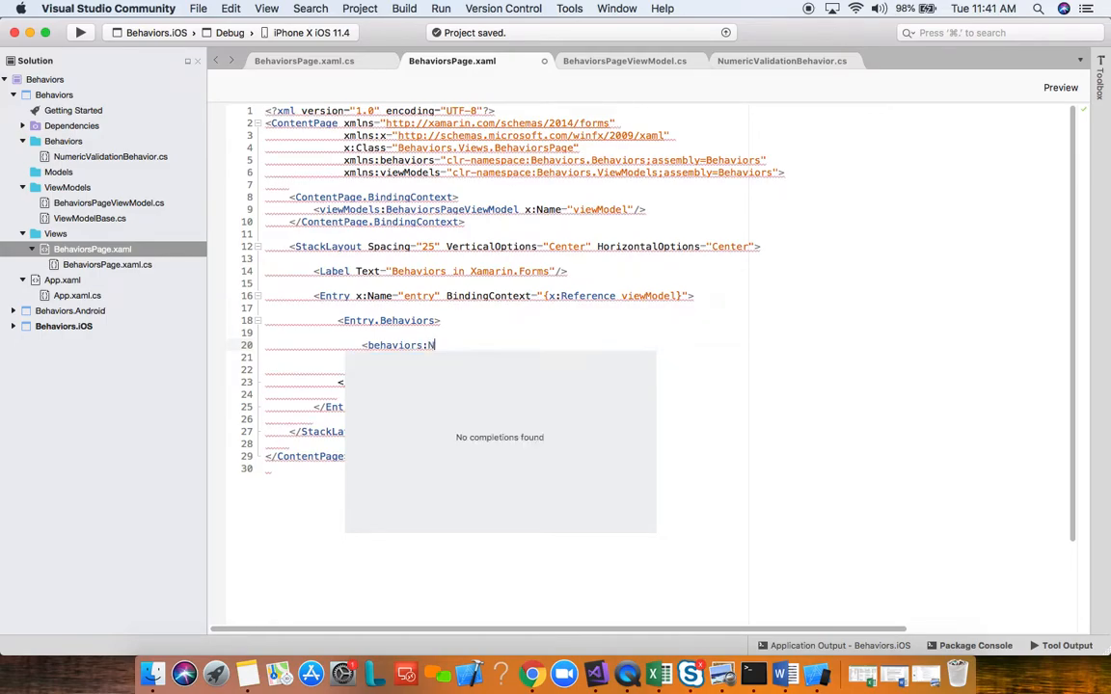
type("umericValidationBehavior")
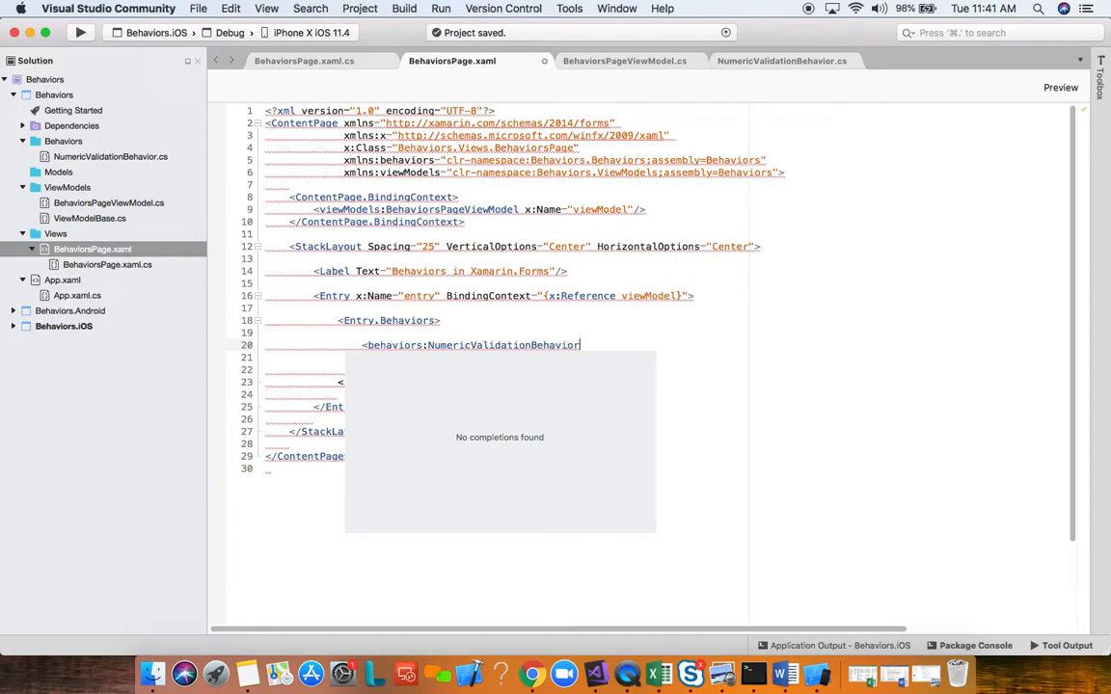
type("/>")
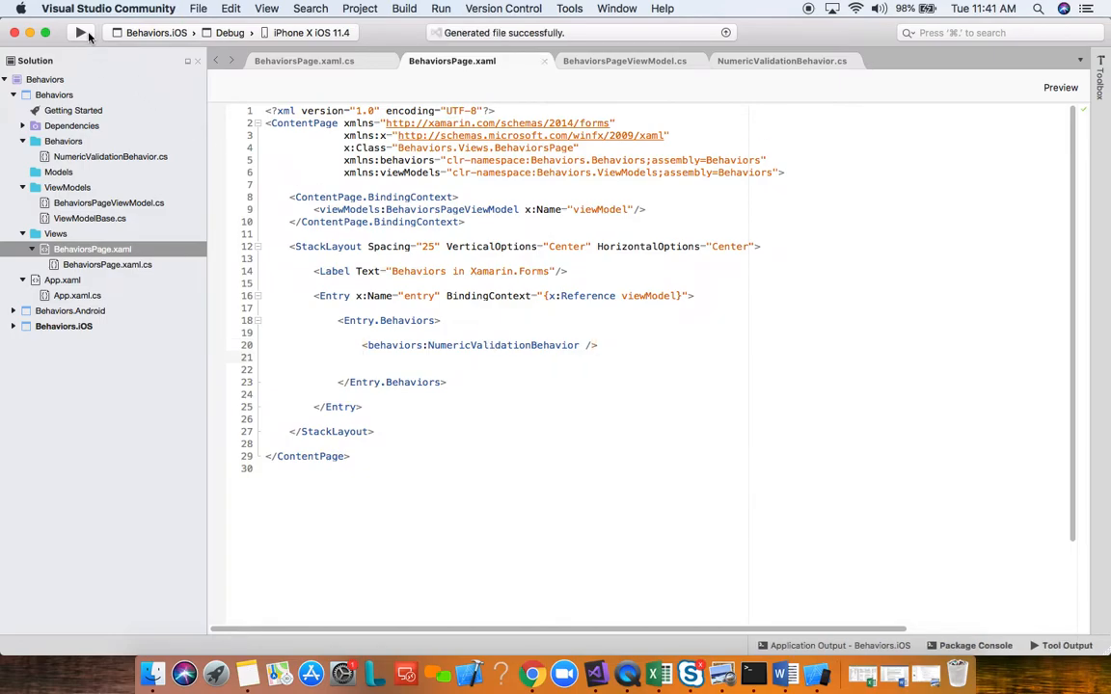
left_click(69, 38)
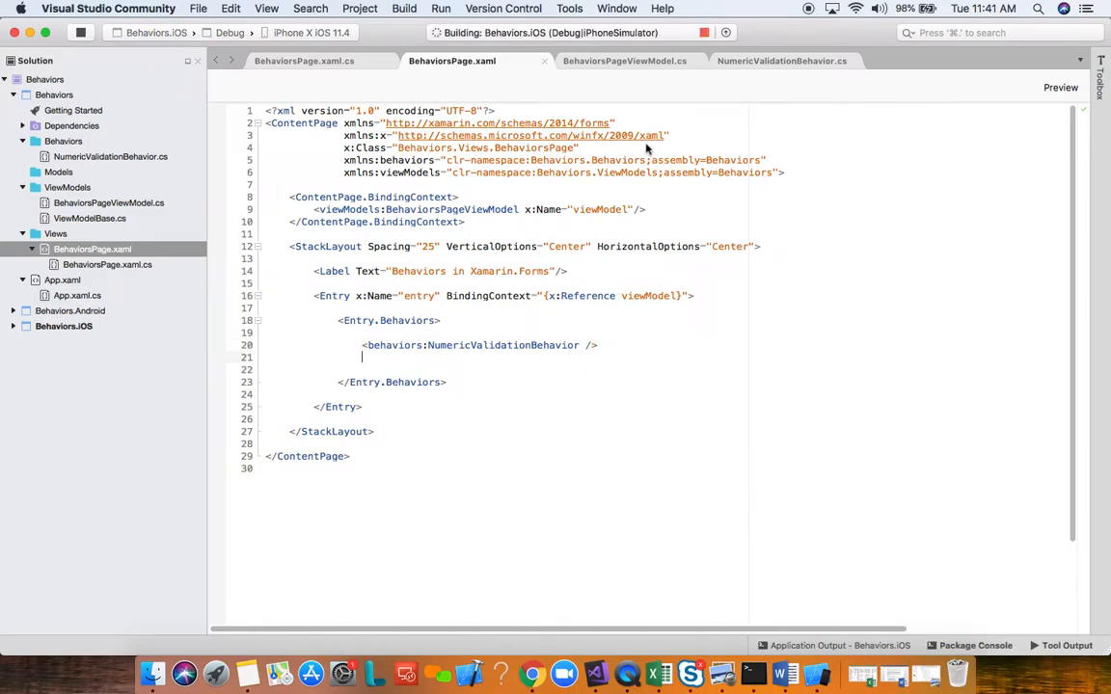
Step: Switch to the NumericValidationBehavior.cs tab while the iOS build runs
left_click(792, 61)
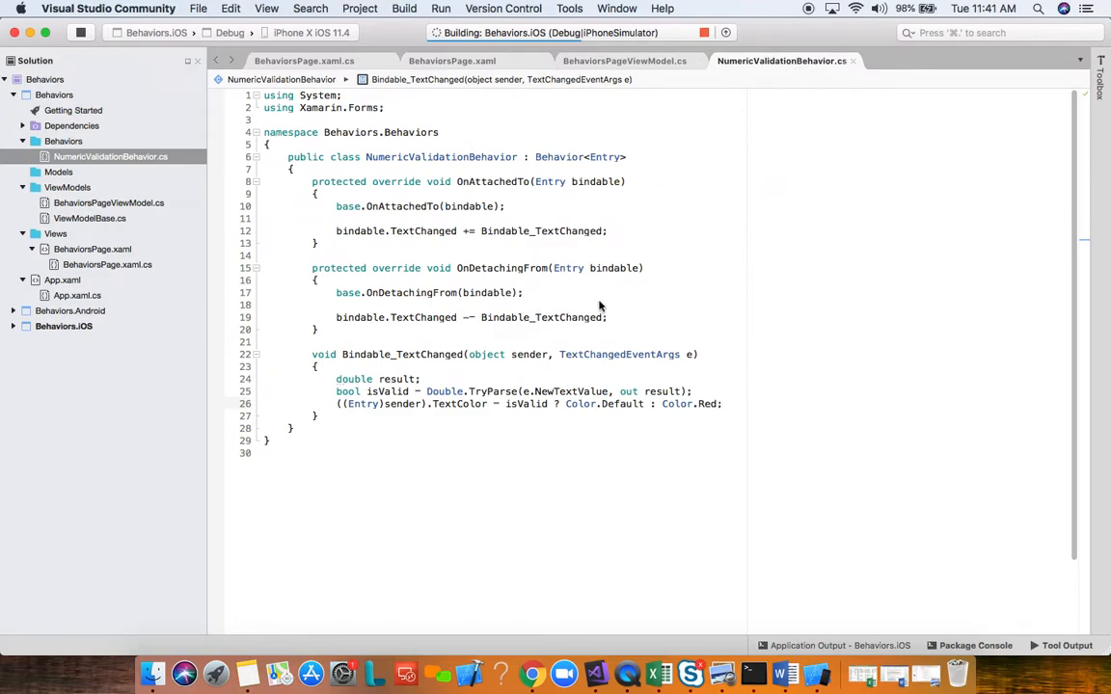
mouse_move(435, 380)
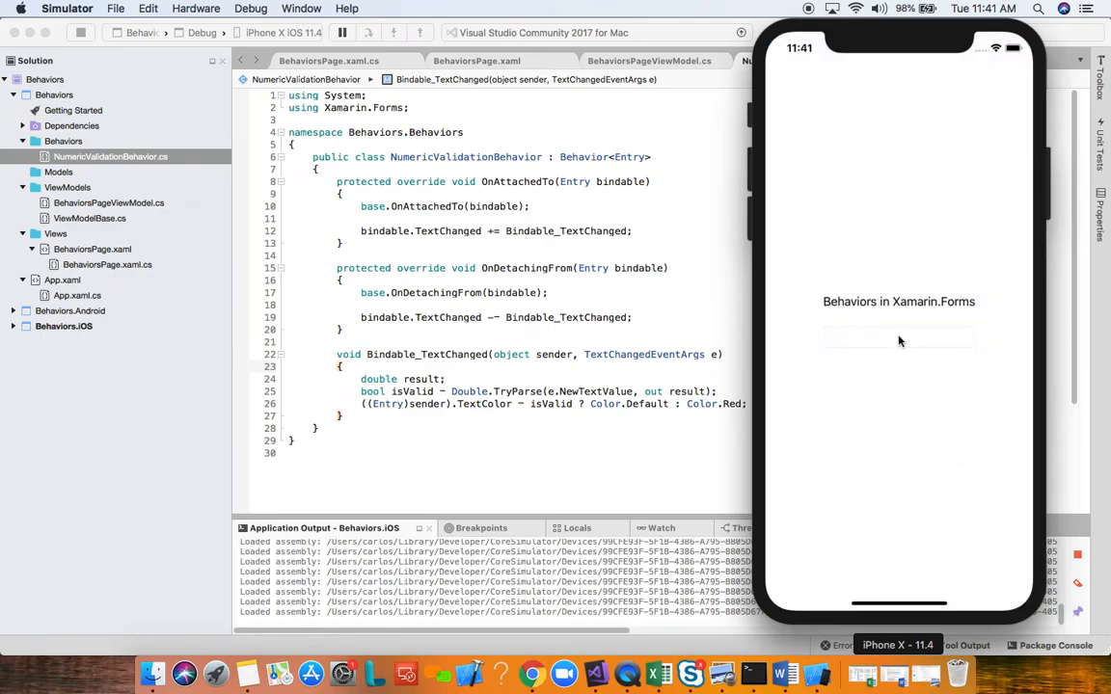
mouse_move(903, 347)
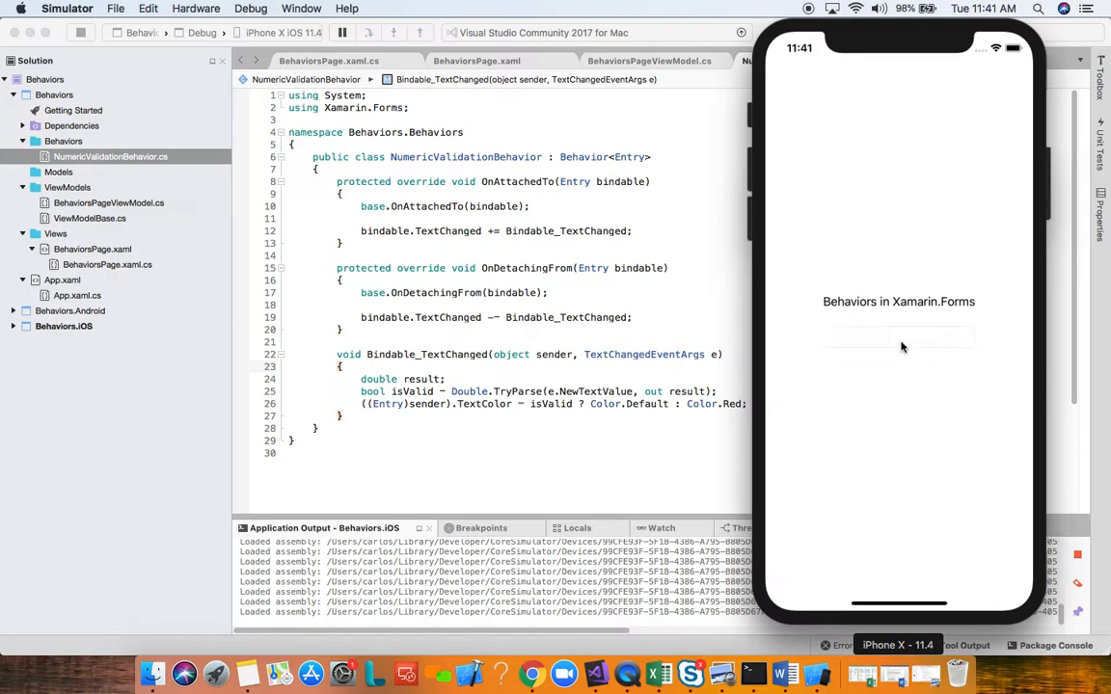
Step: In the simulator's Entry, type 34 and erase it, then 'Technical', then '435k'
type("34")
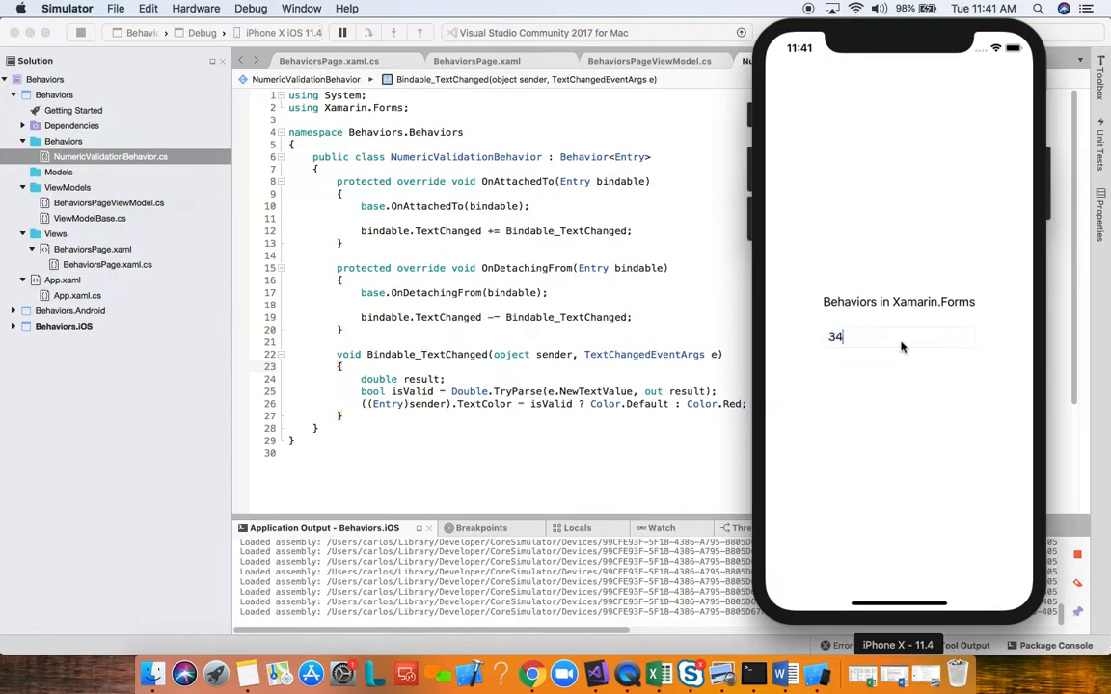
key("Backspace")
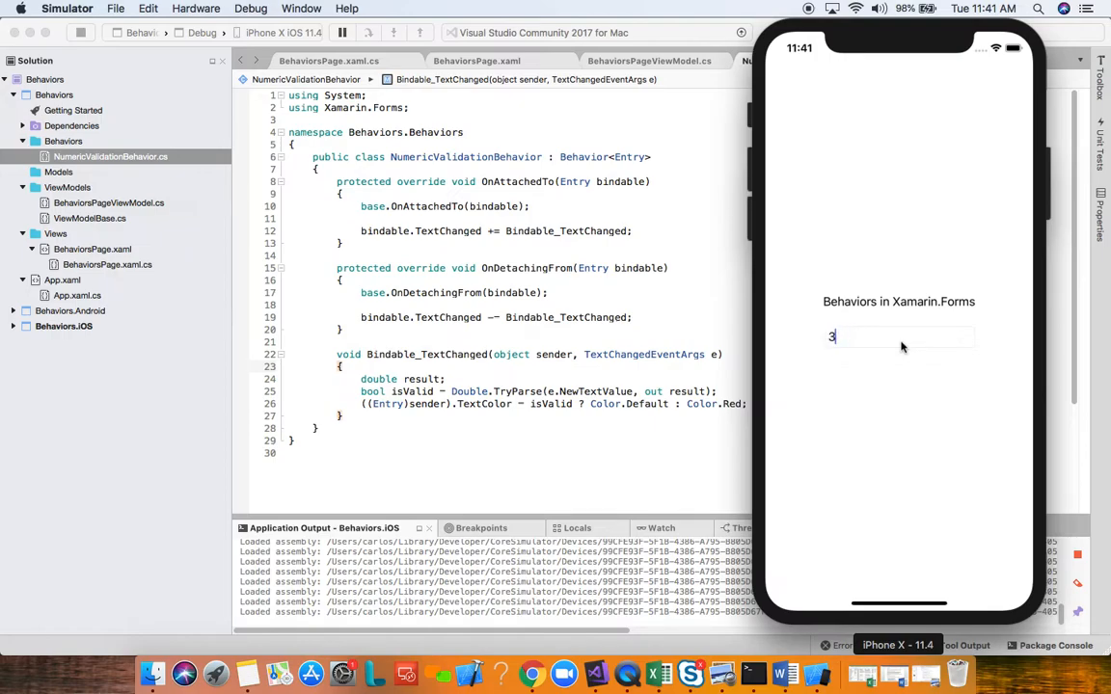
key("Backspace")
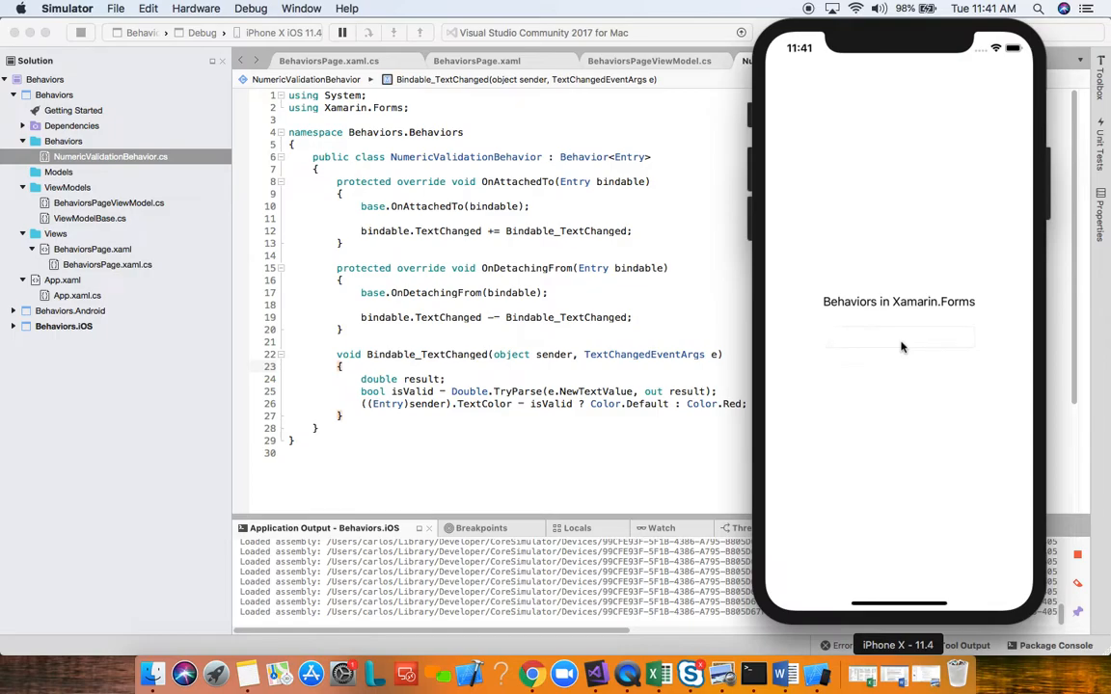
type("Technical")
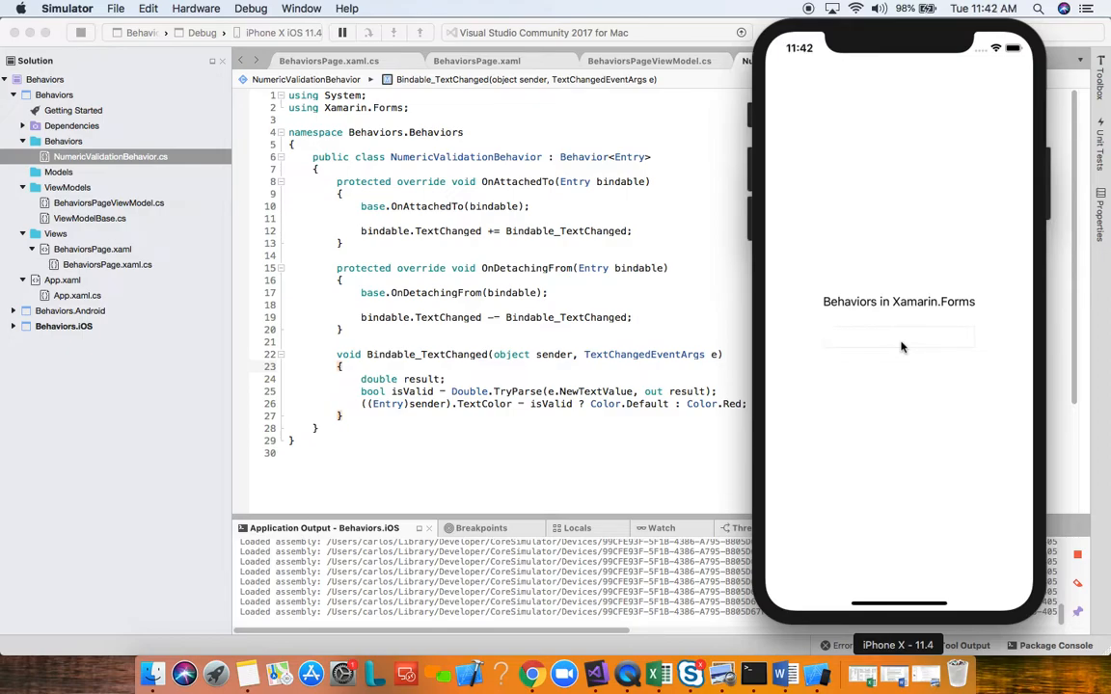
type("435")
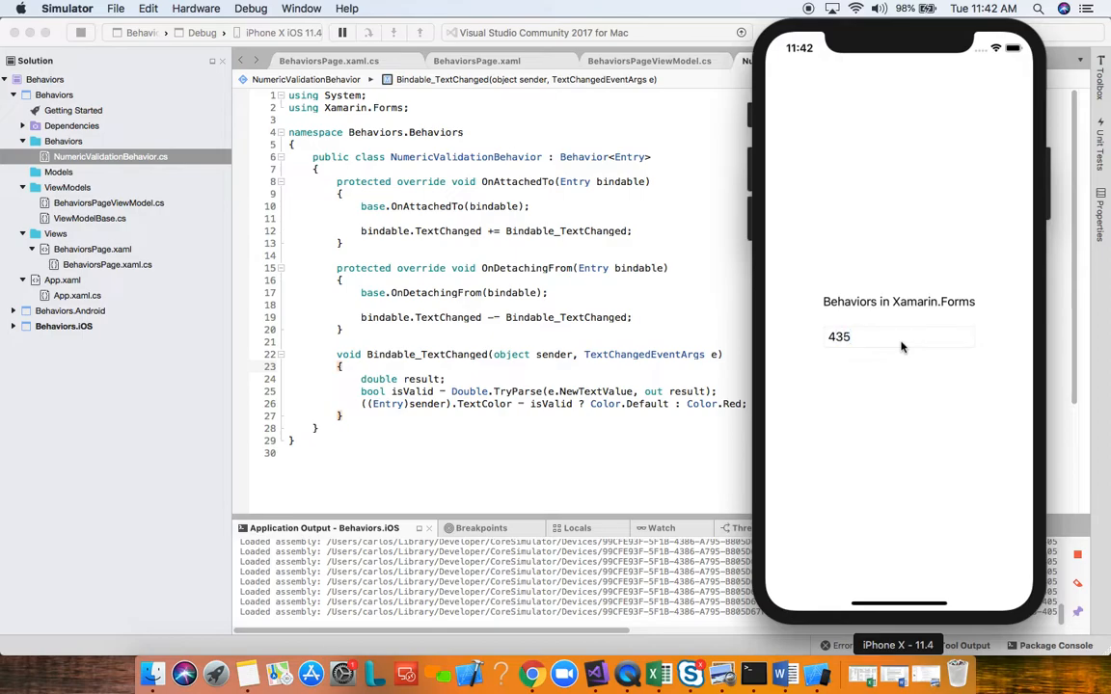
type("k")
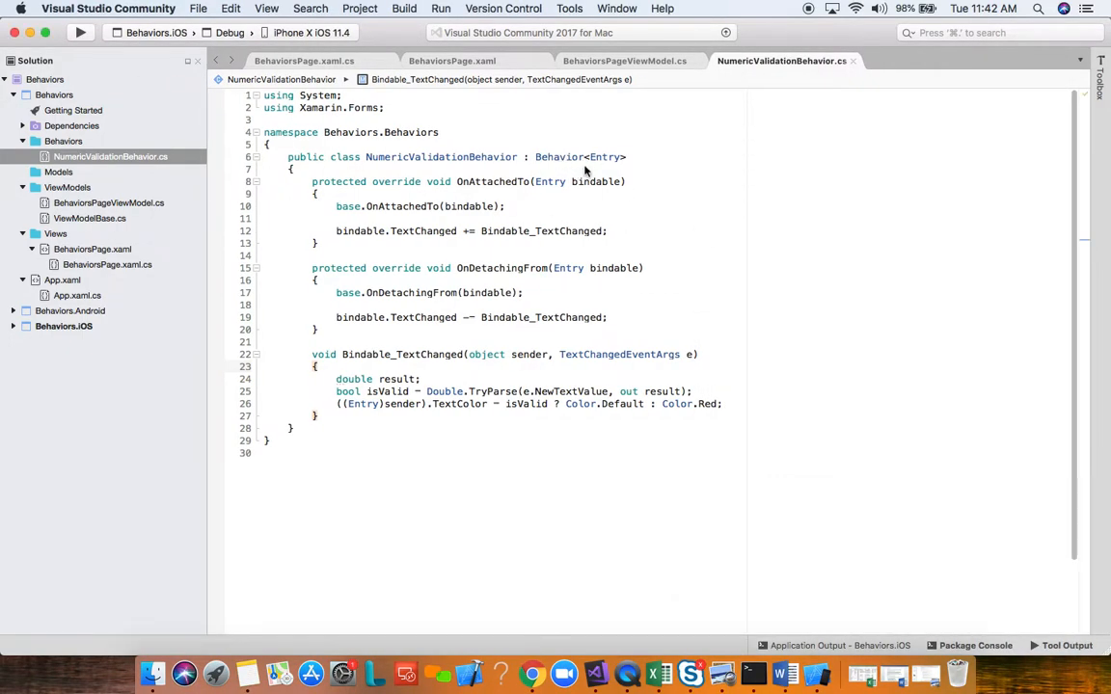
mouse_move(462, 302)
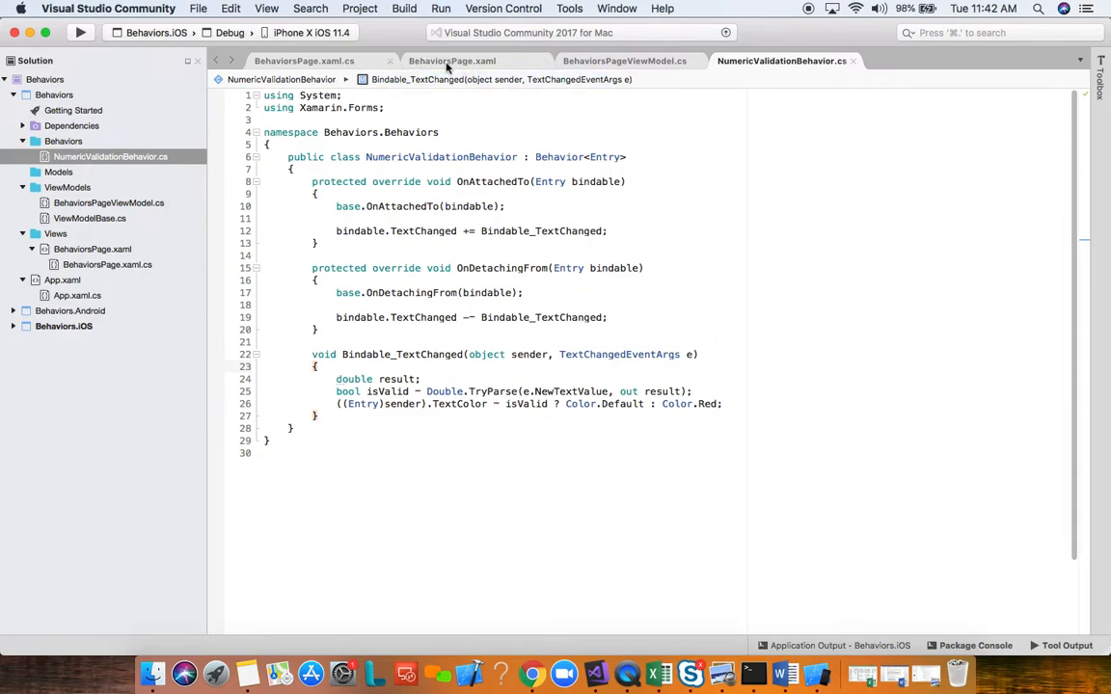
mouse_move(392, 329)
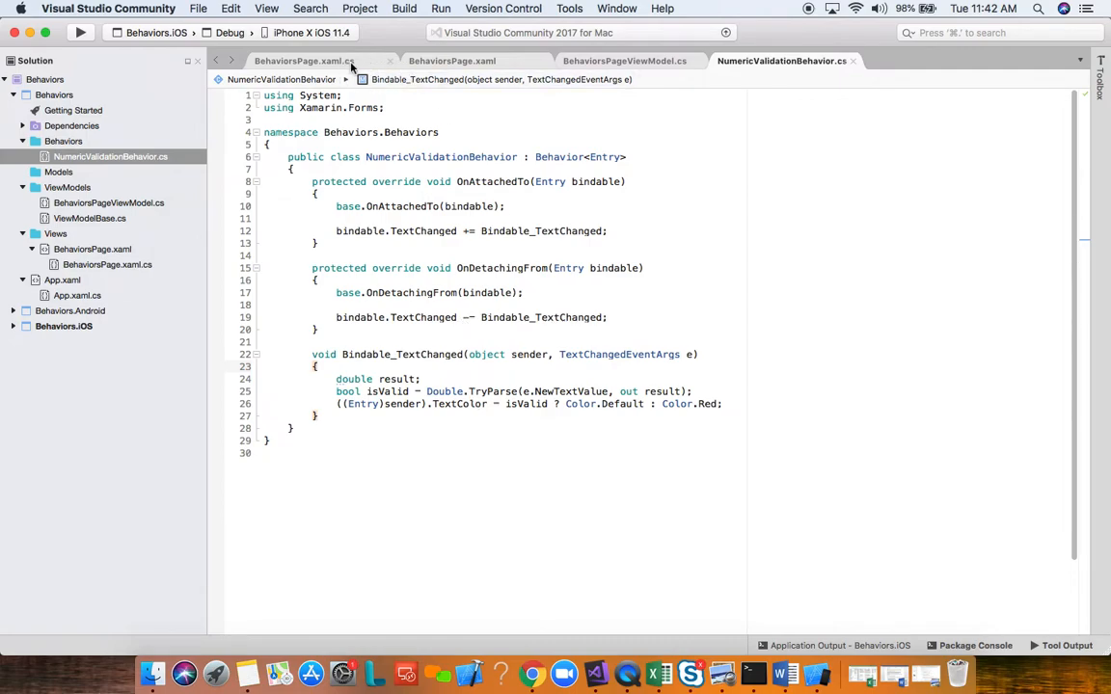
left_click(314, 60)
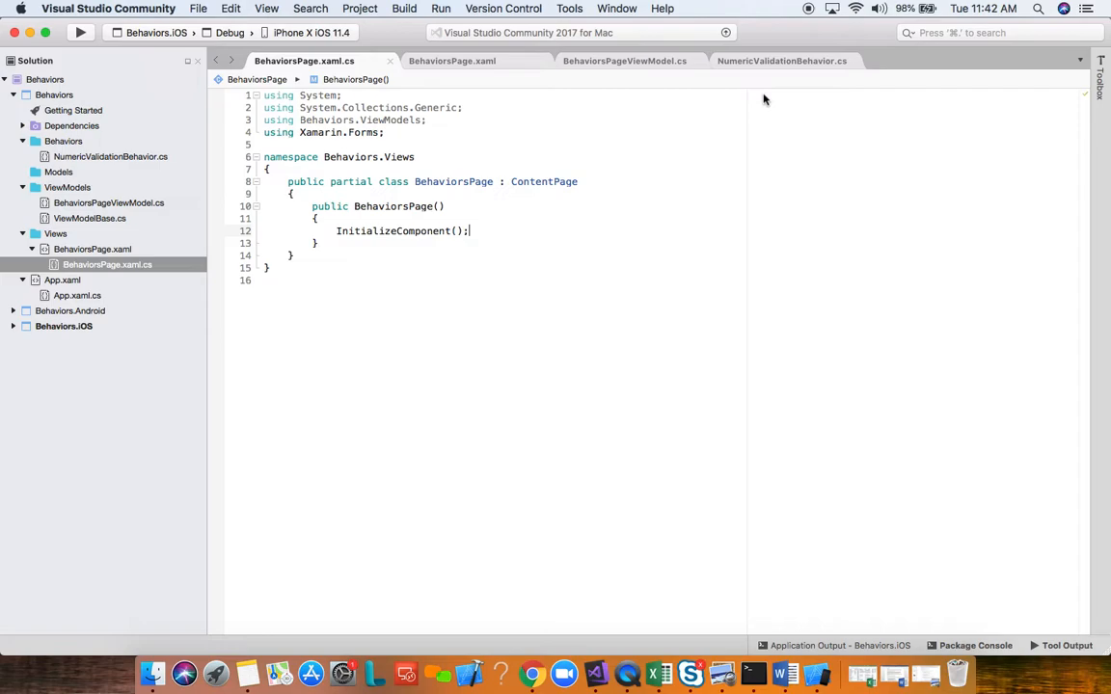
mouse_move(706, 184)
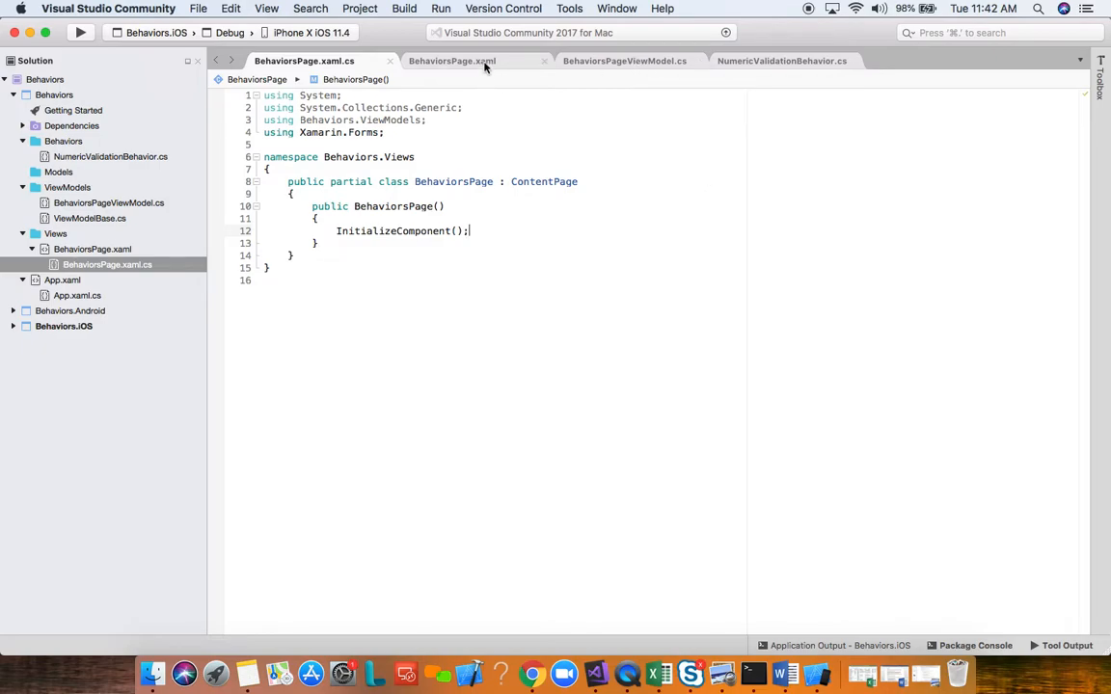
left_click(783, 61)
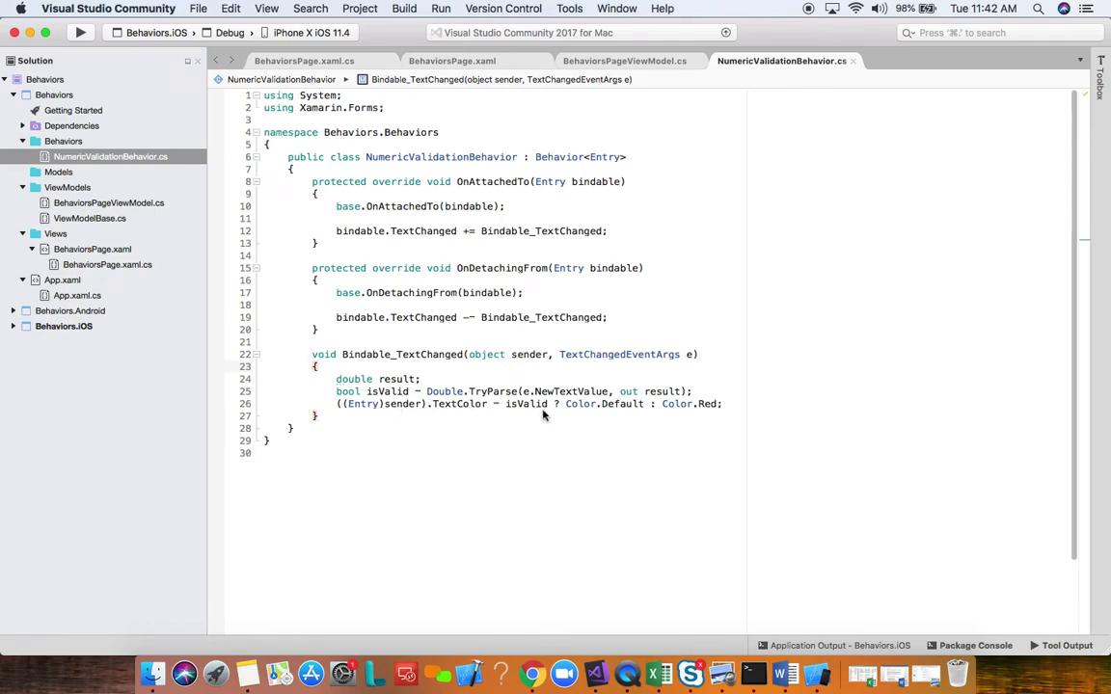
left_click(301, 60)
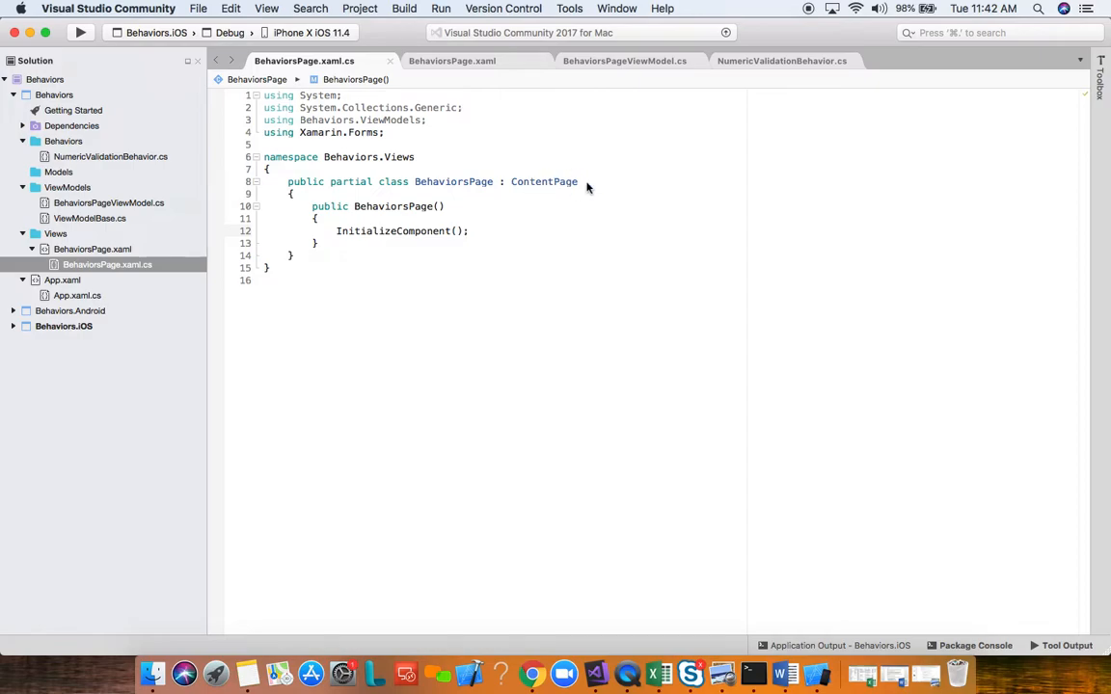
mouse_move(515, 188)
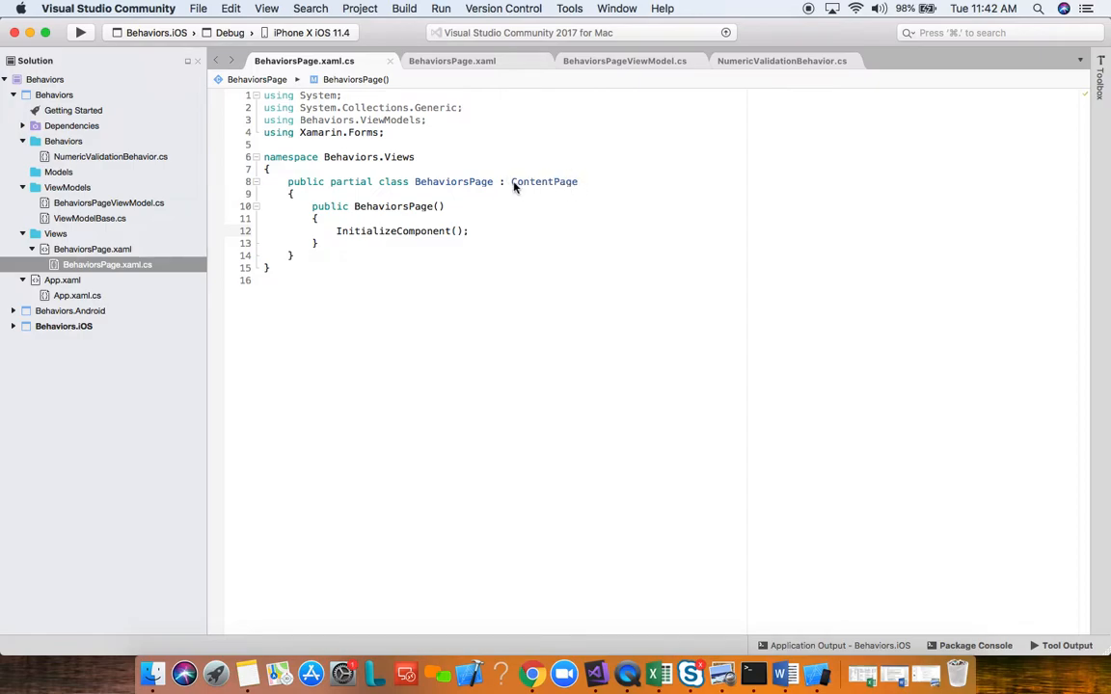
left_click(578, 181)
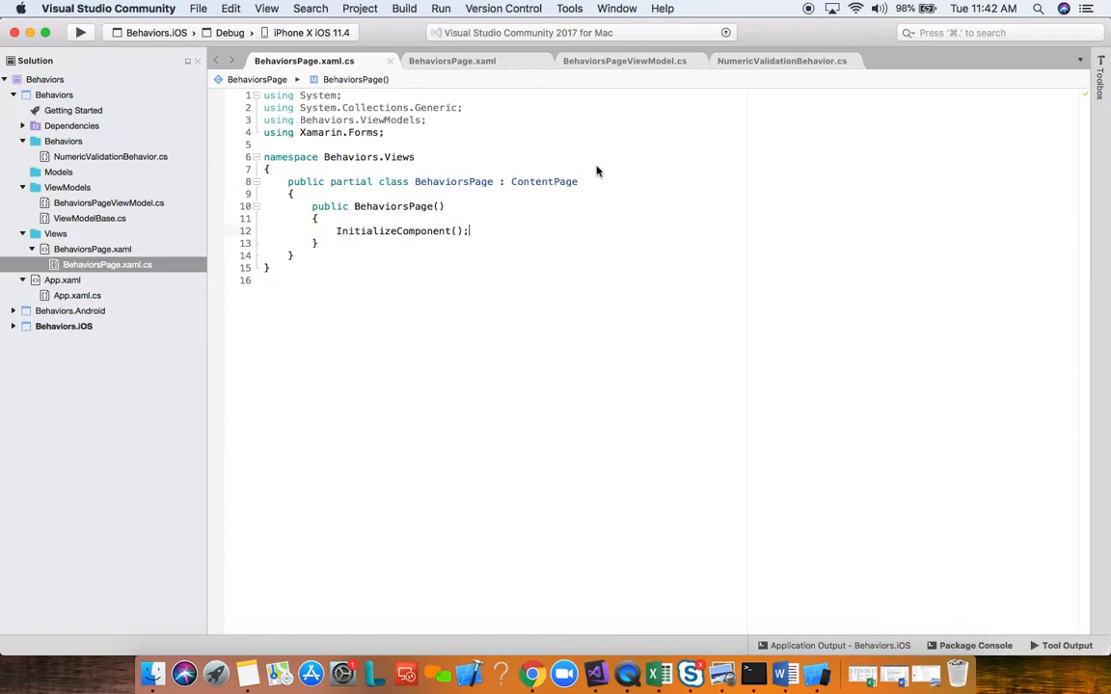
mouse_move(811, 67)
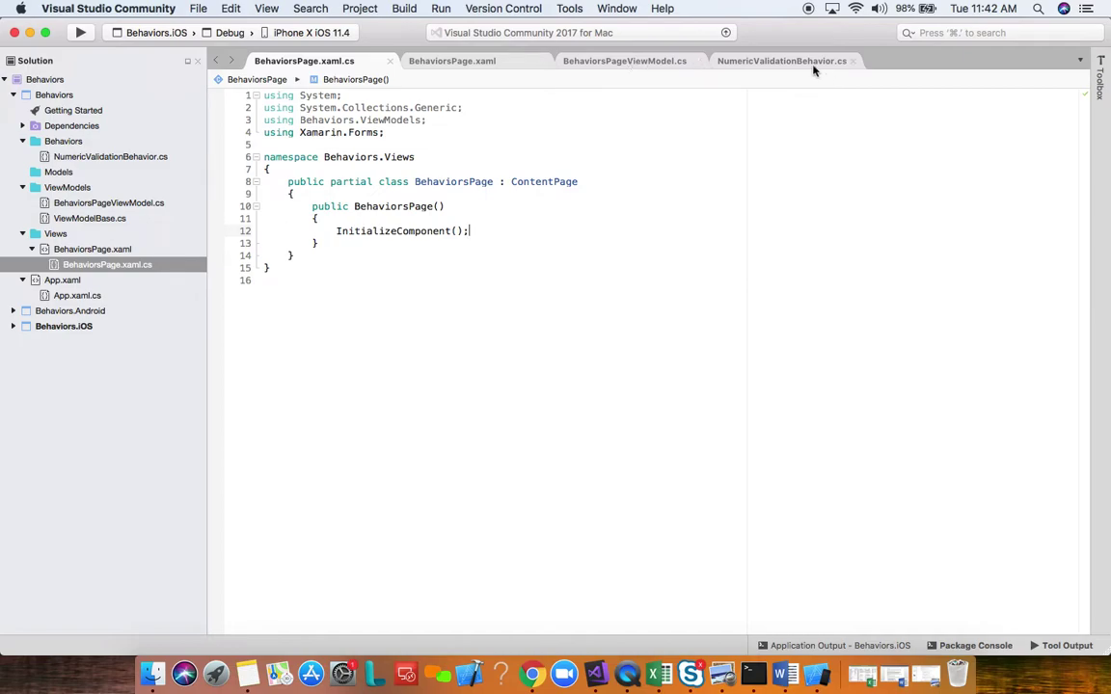
left_click(783, 61)
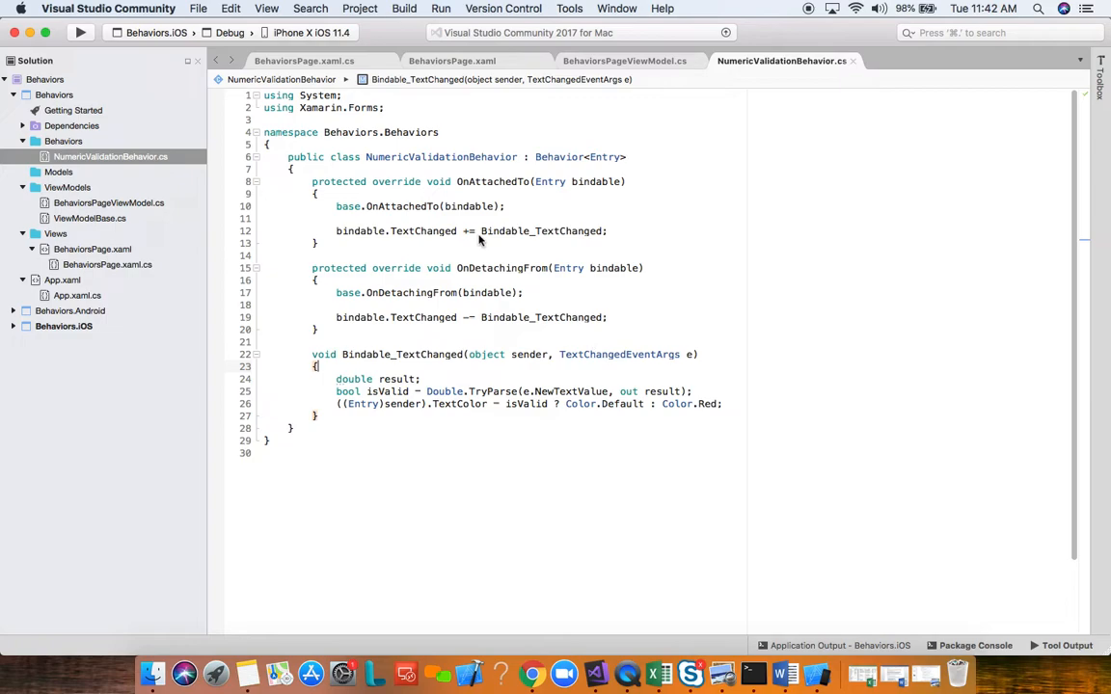
left_click(308, 61)
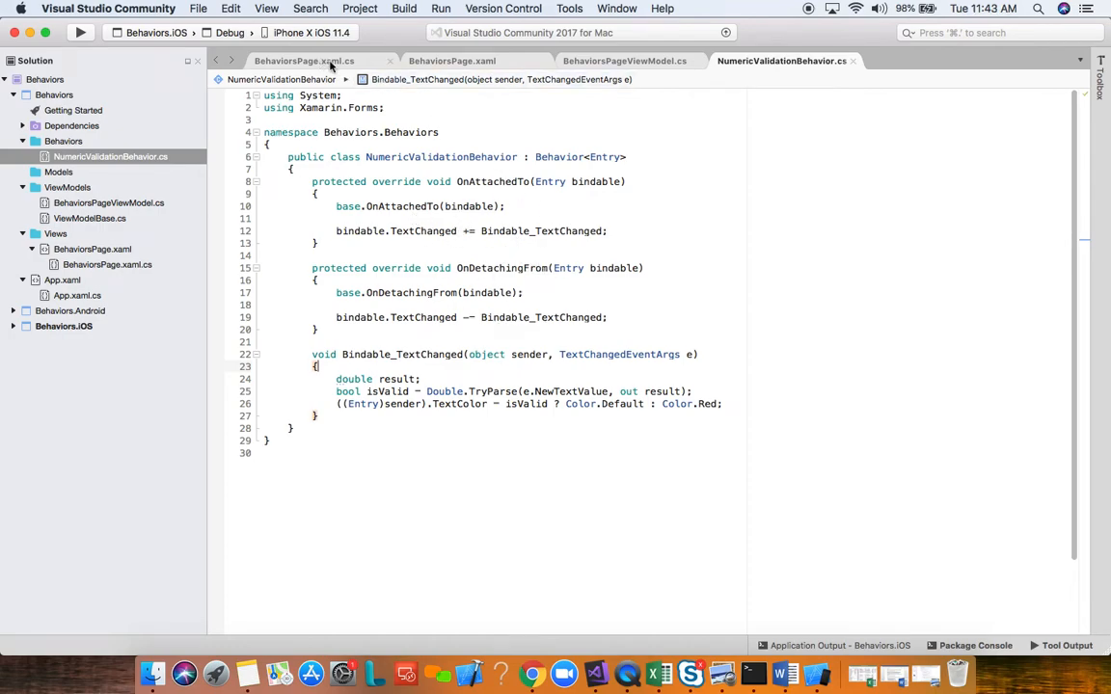
left_click(307, 60)
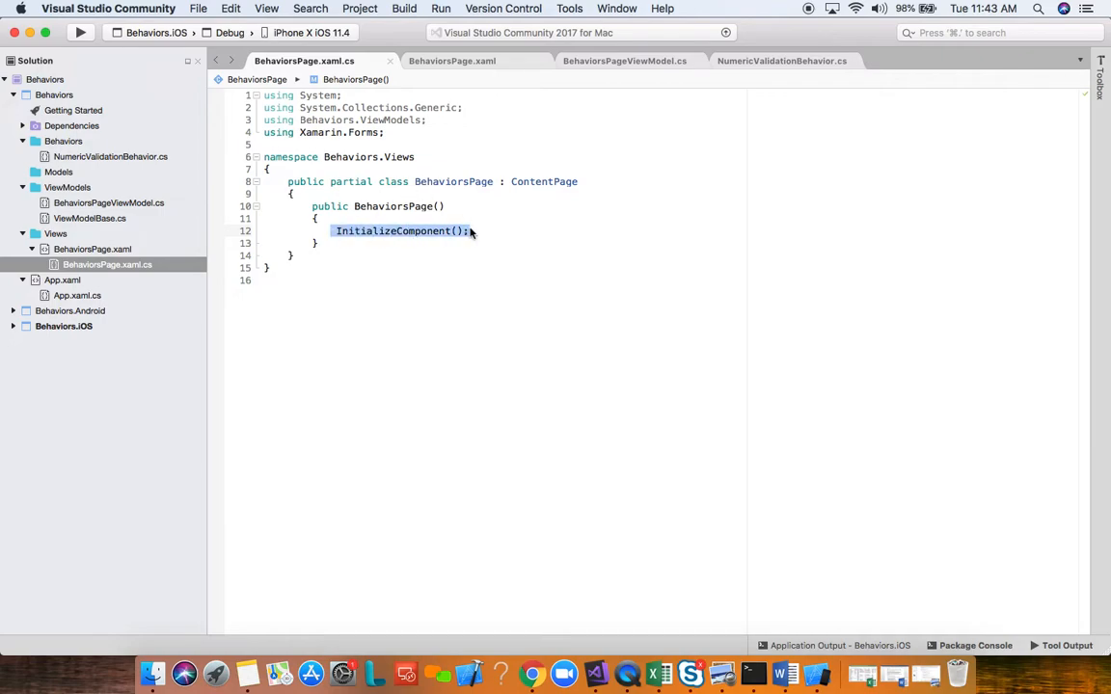
left_click(465, 61)
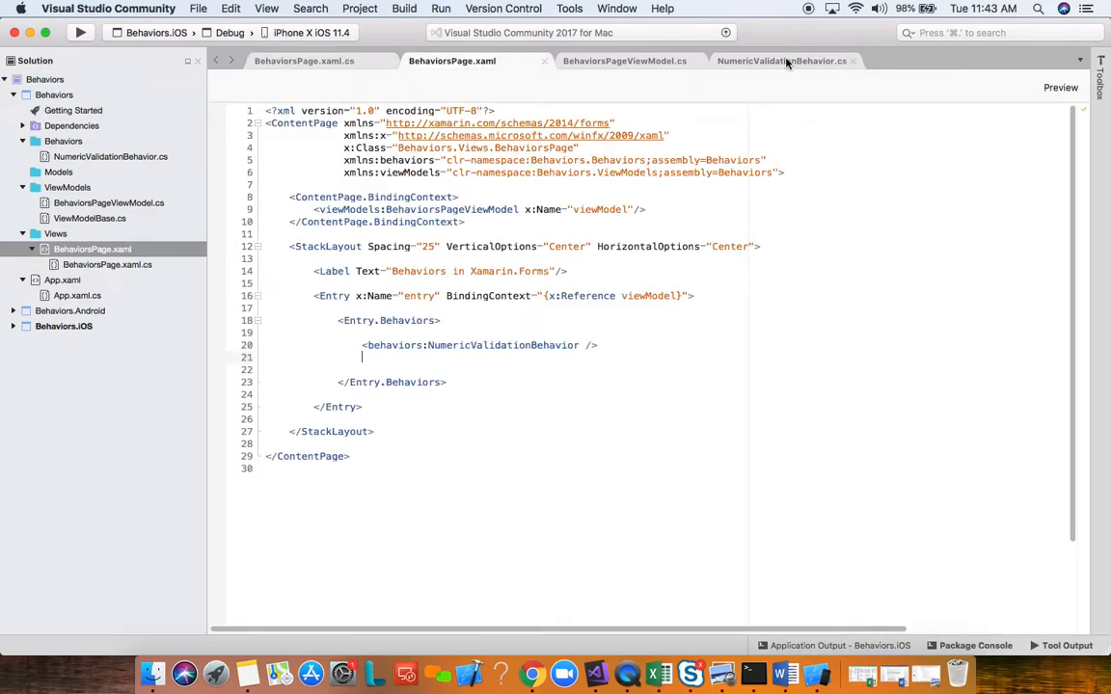
left_click(782, 61)
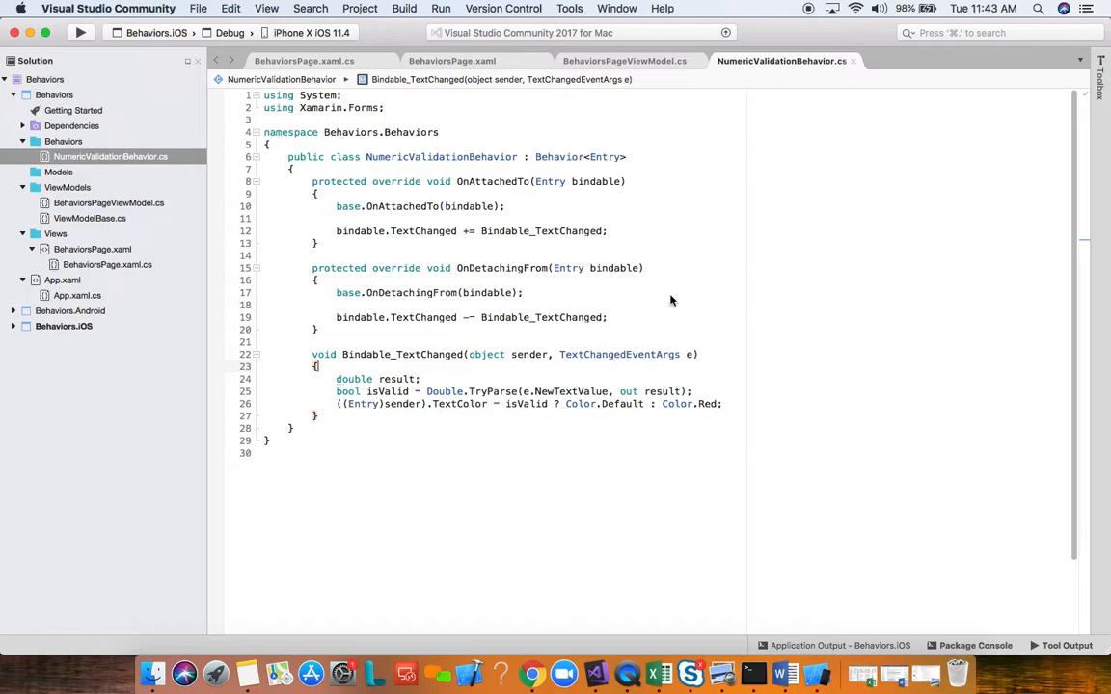
mouse_move(714, 280)
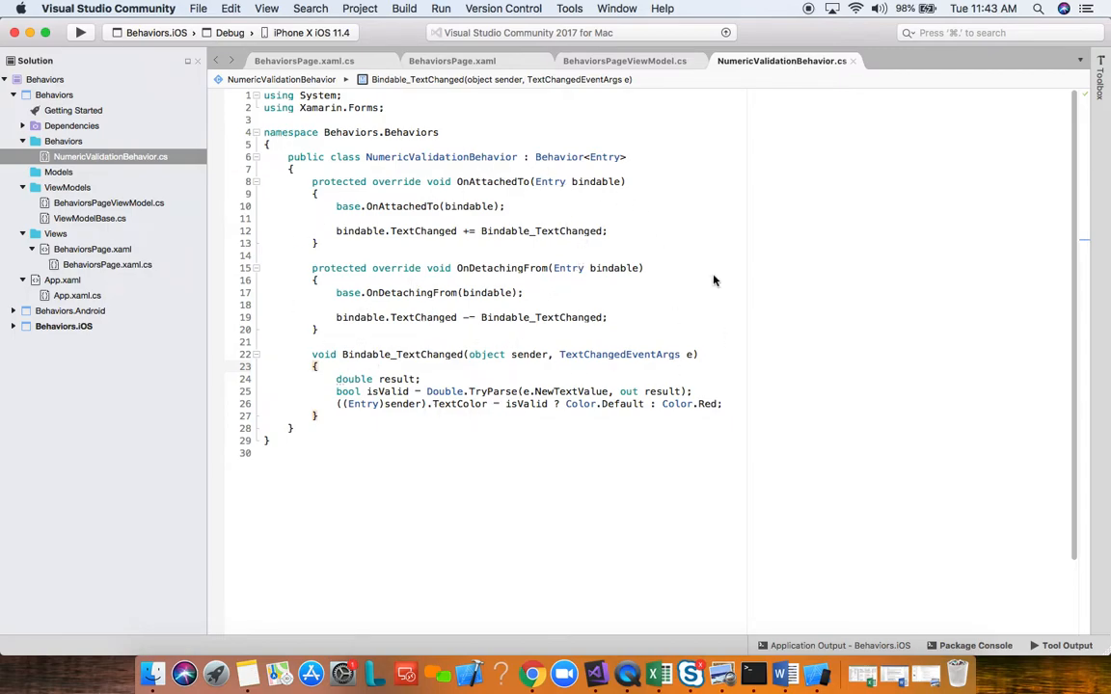
mouse_move(625, 191)
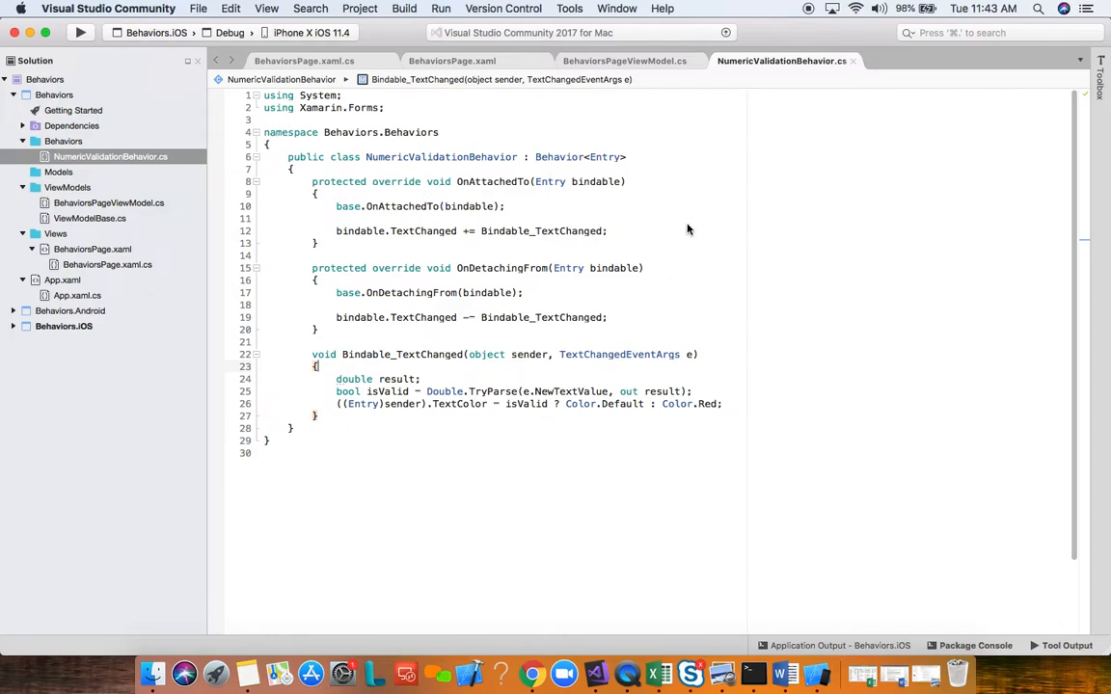
mouse_move(711, 297)
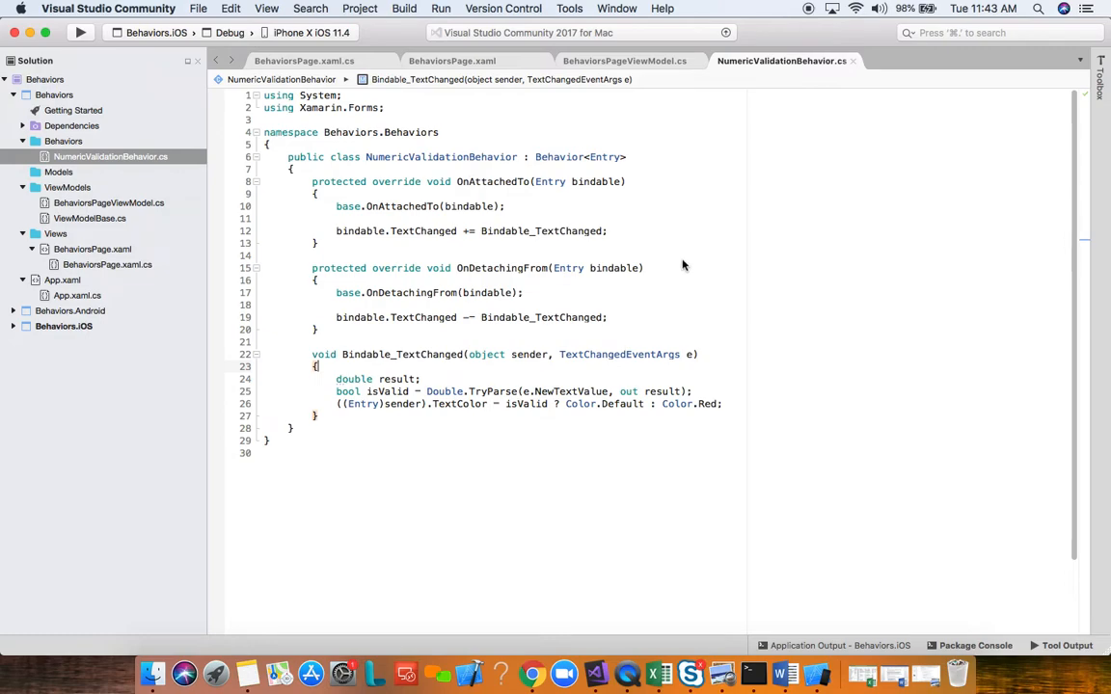
mouse_move(694, 272)
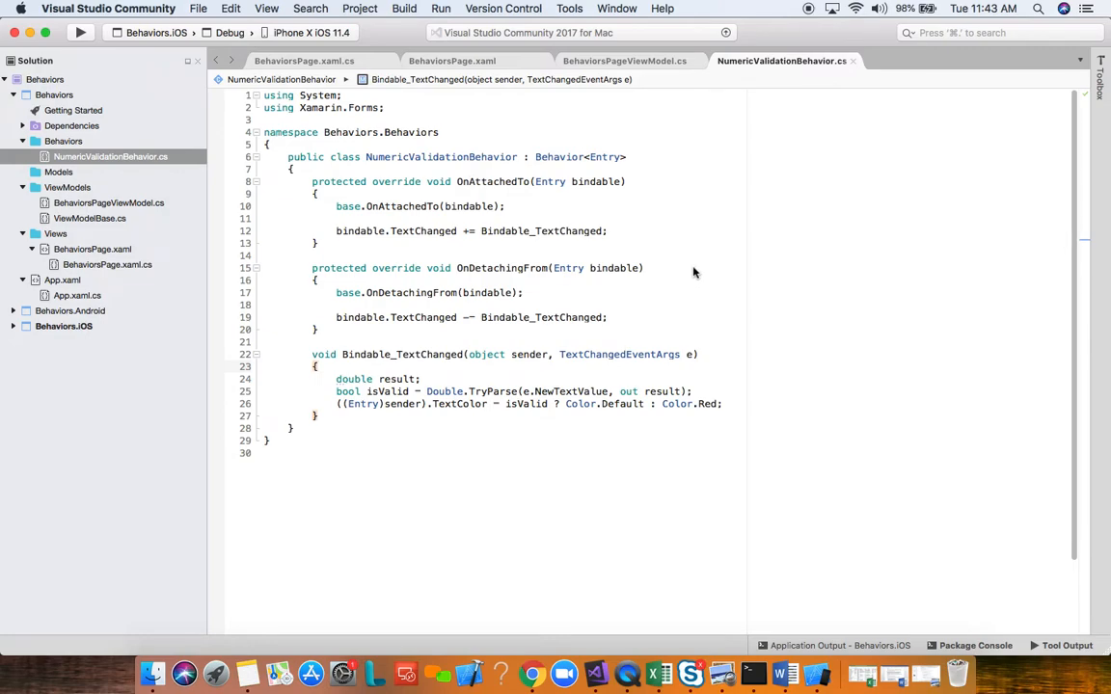
mouse_move(688, 231)
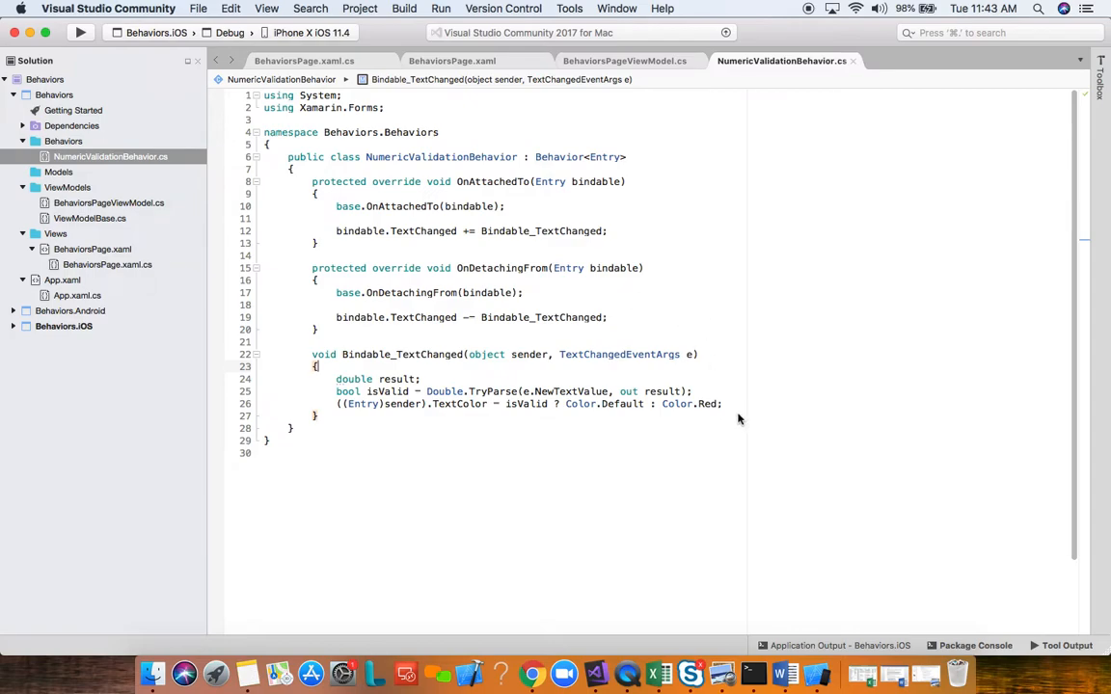
mouse_move(728, 331)
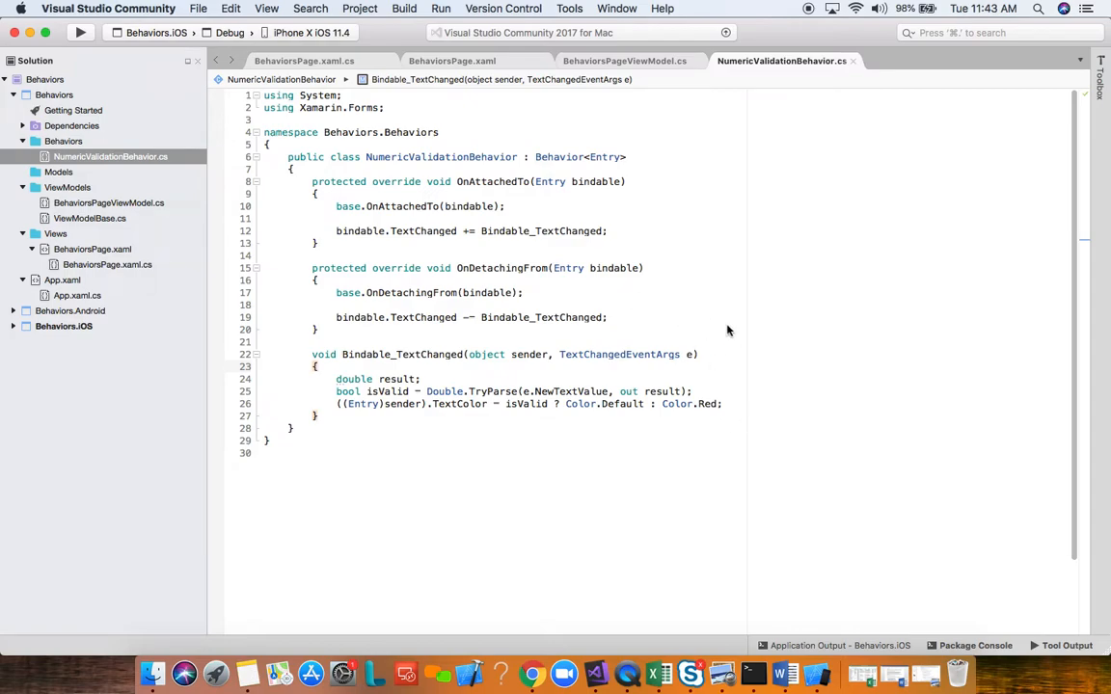
mouse_move(599, 236)
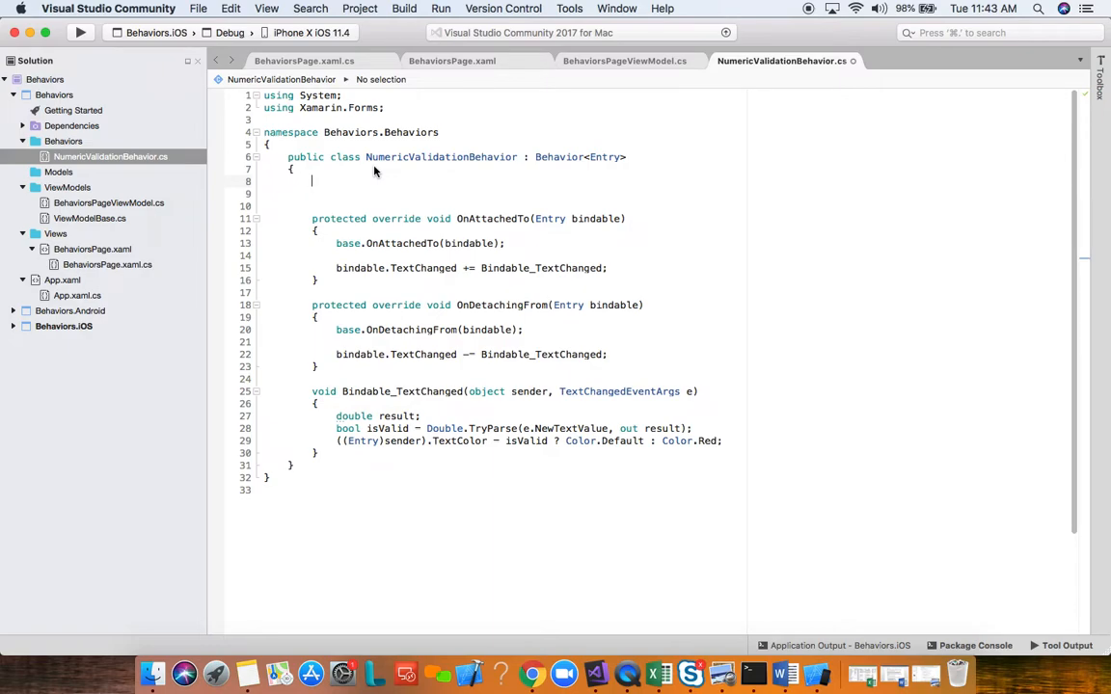
Step: Declare CommandProperty = BindableProperty.Create(nameof(Command), typeof(ICommand), typeof(NumericValidationBehavior), null)
type("public static readonly B")
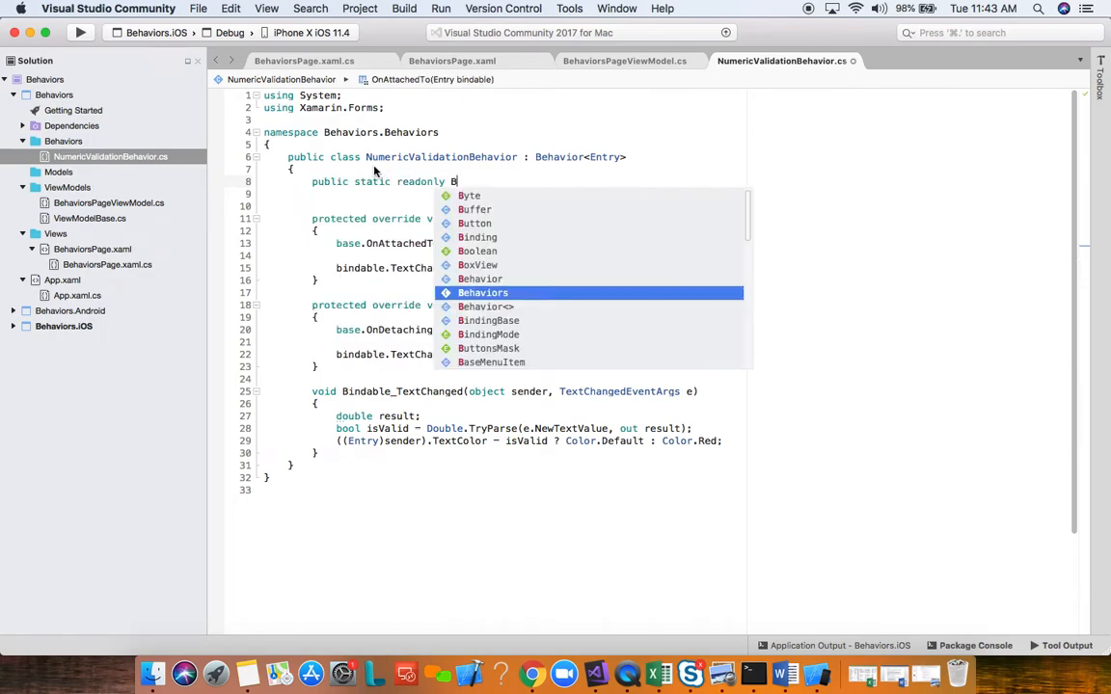
type("indableProperty")
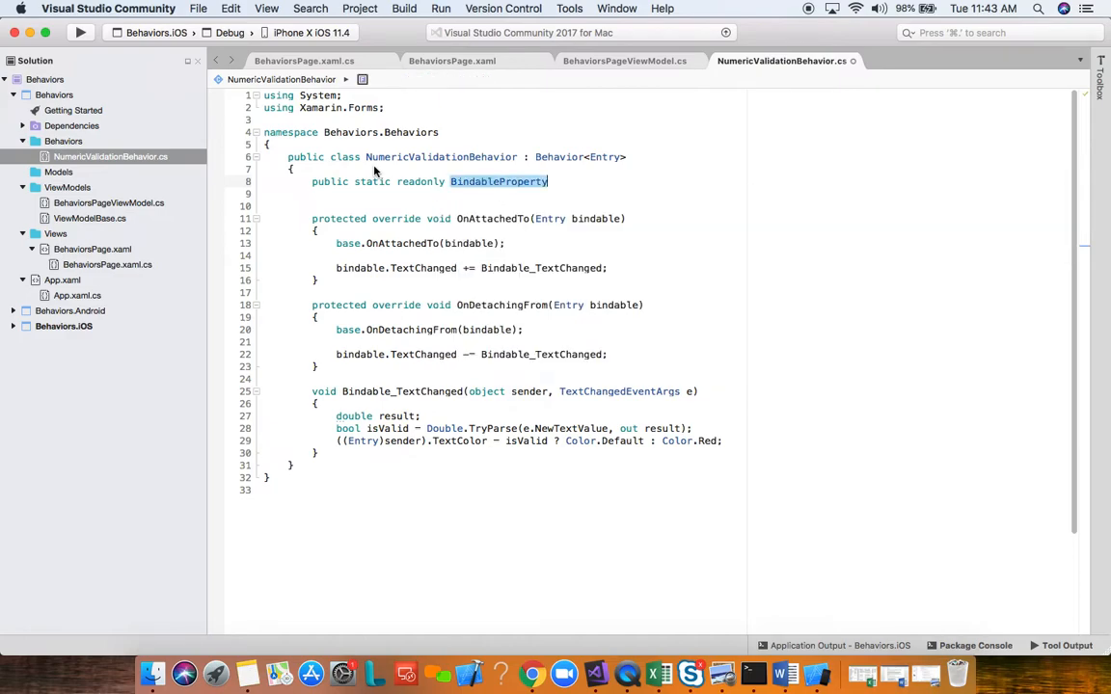
type("CommandProperty =")
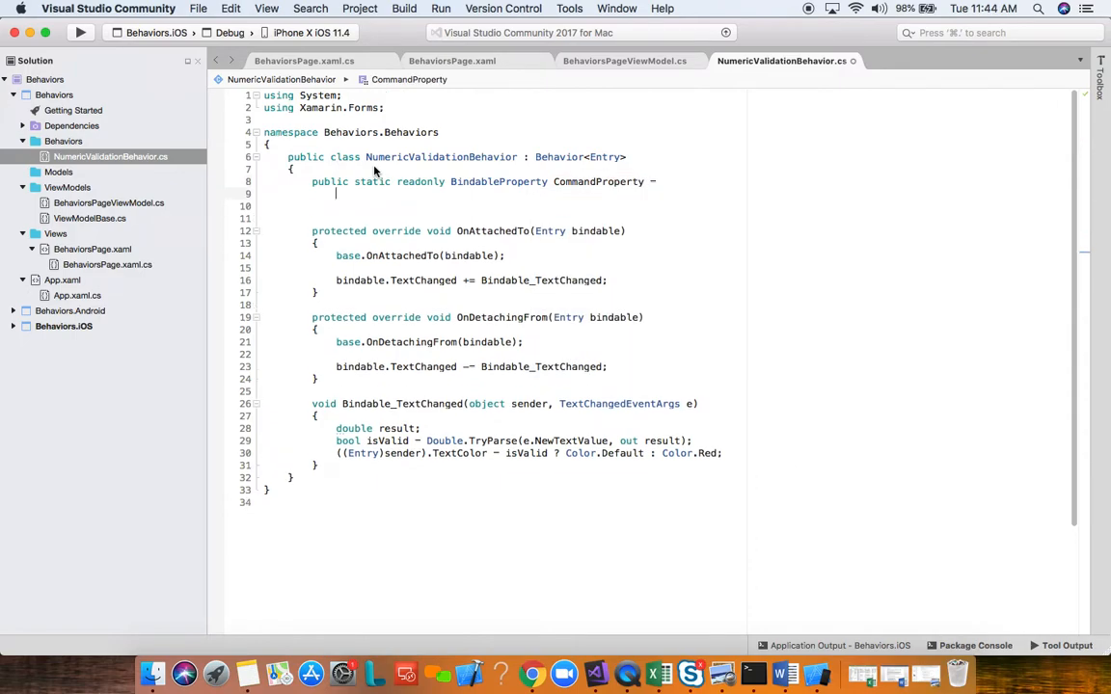
type("BindableProperty.Create(")
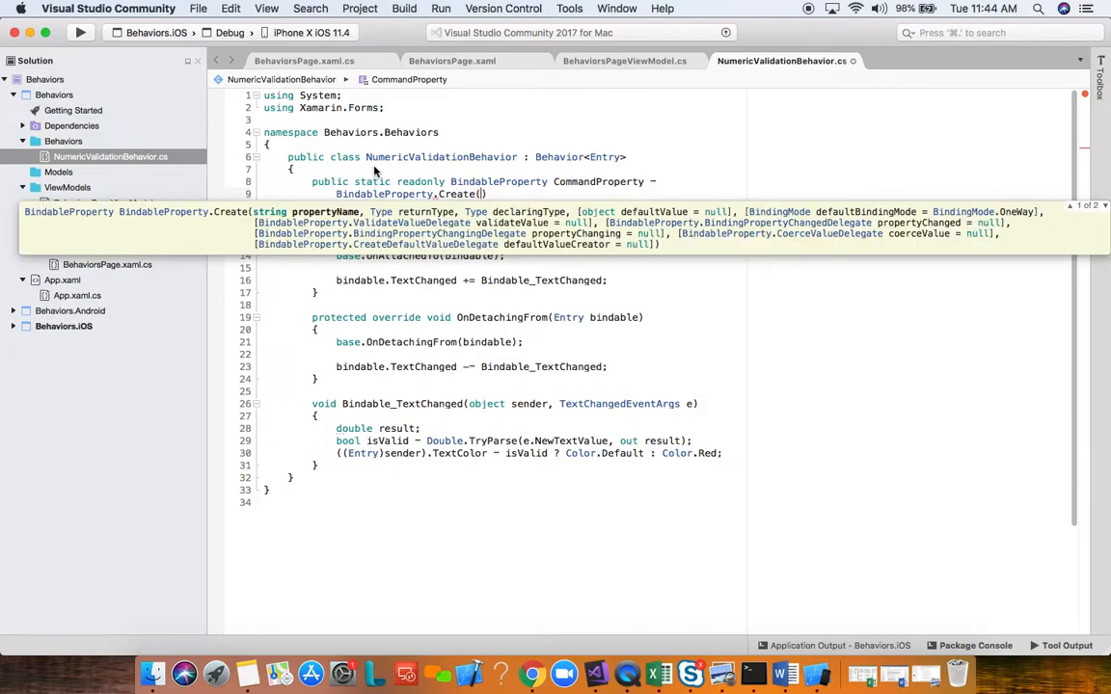
type("nameof(")
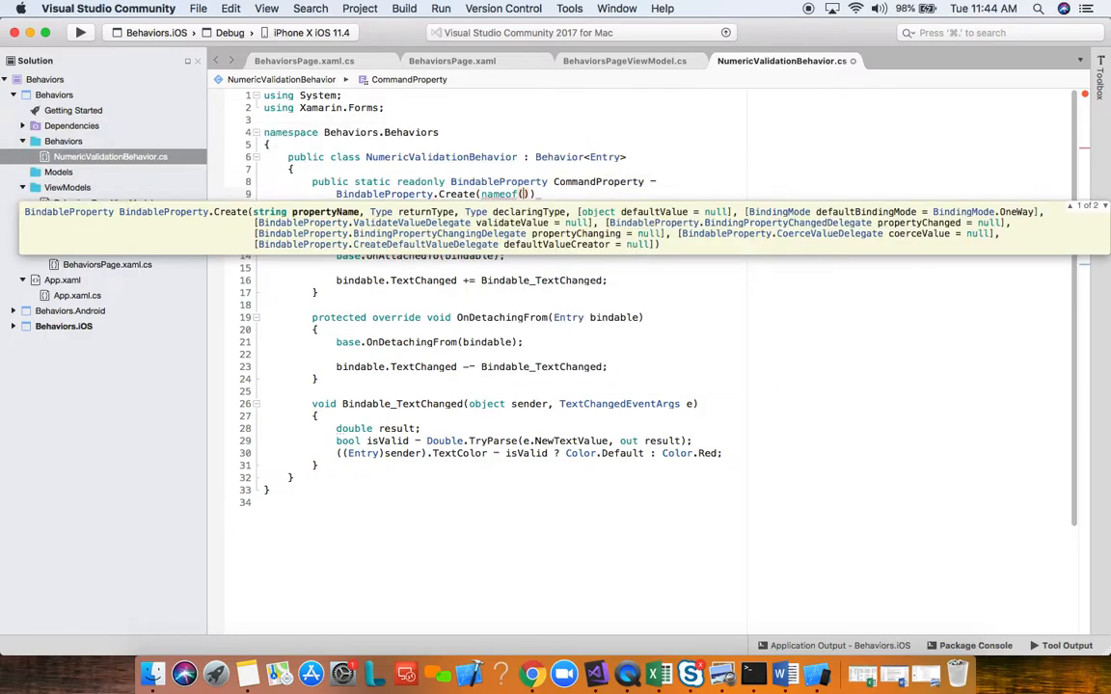
type("Command")
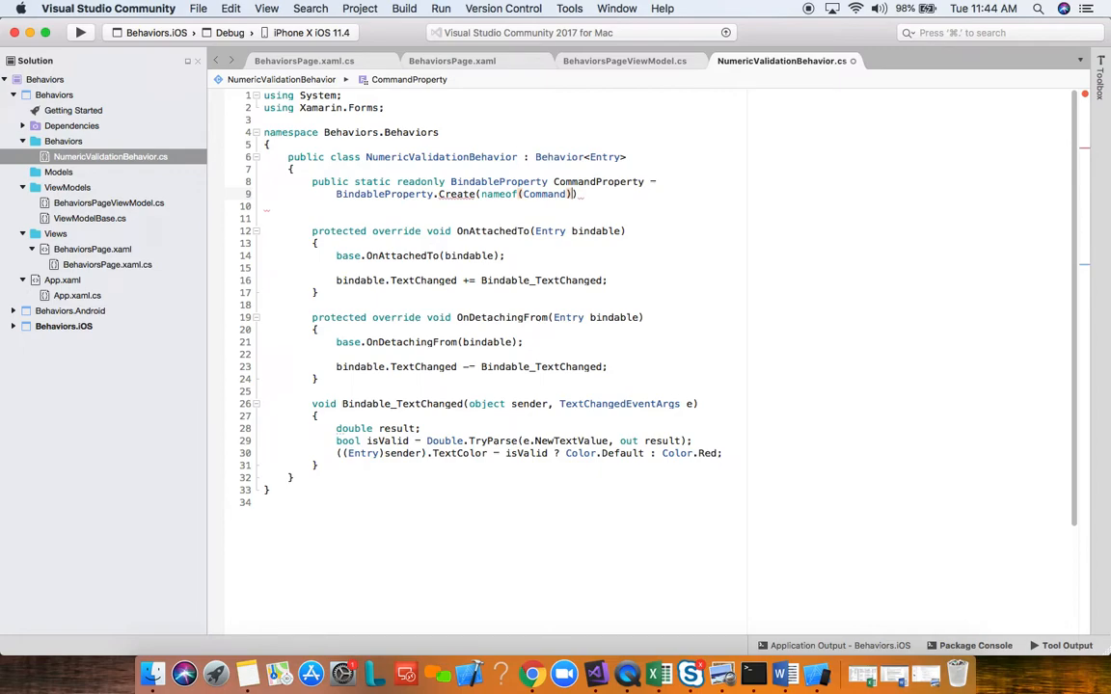
type(", t")
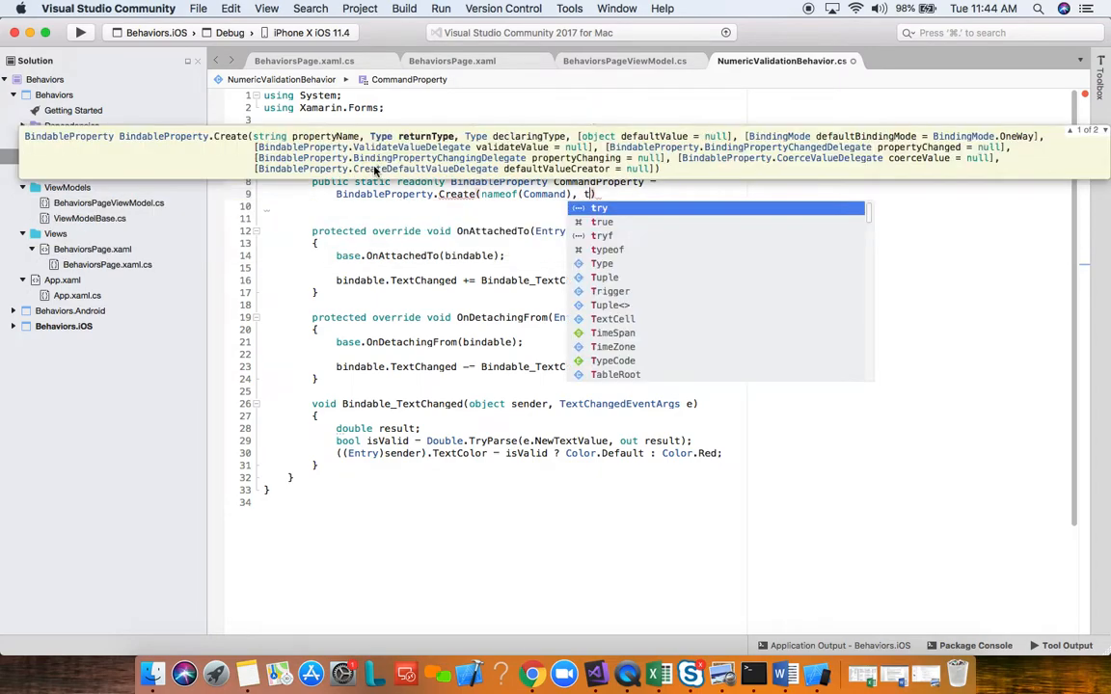
type("ypeof(ICommand")
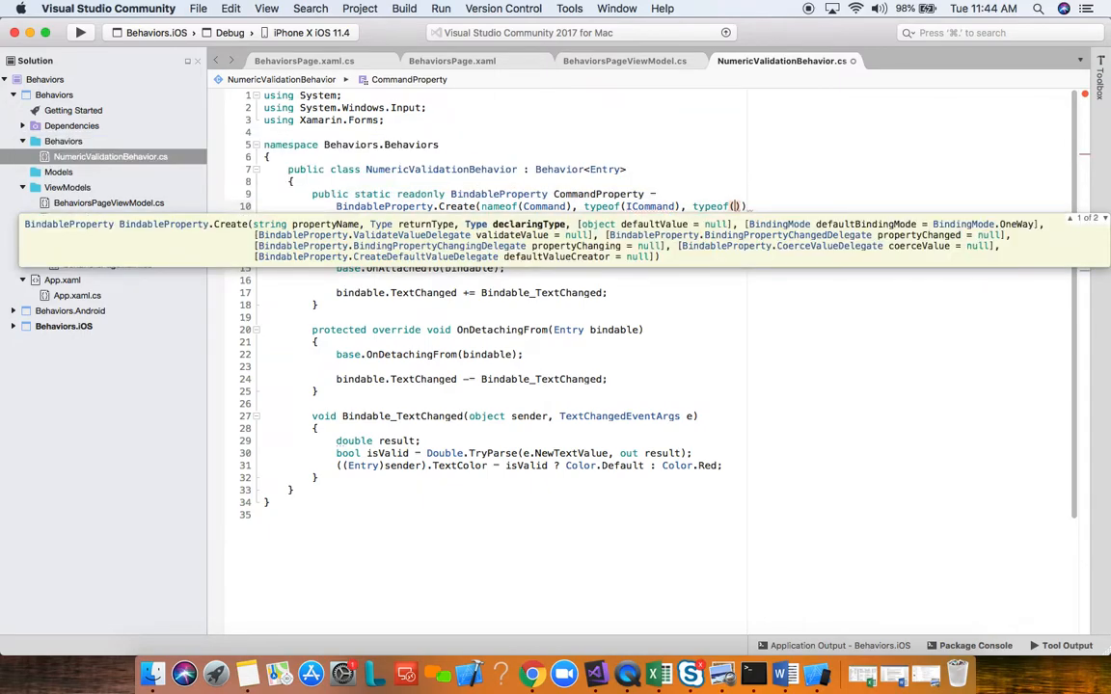
type("NumericValidationBehavior")
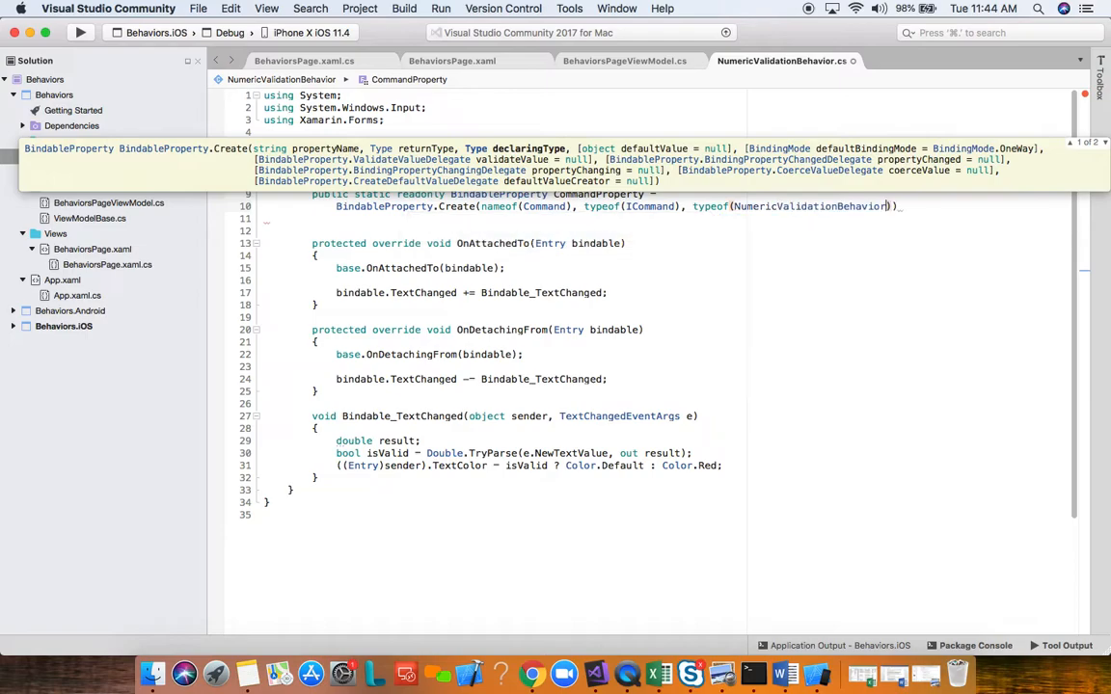
type(", null")
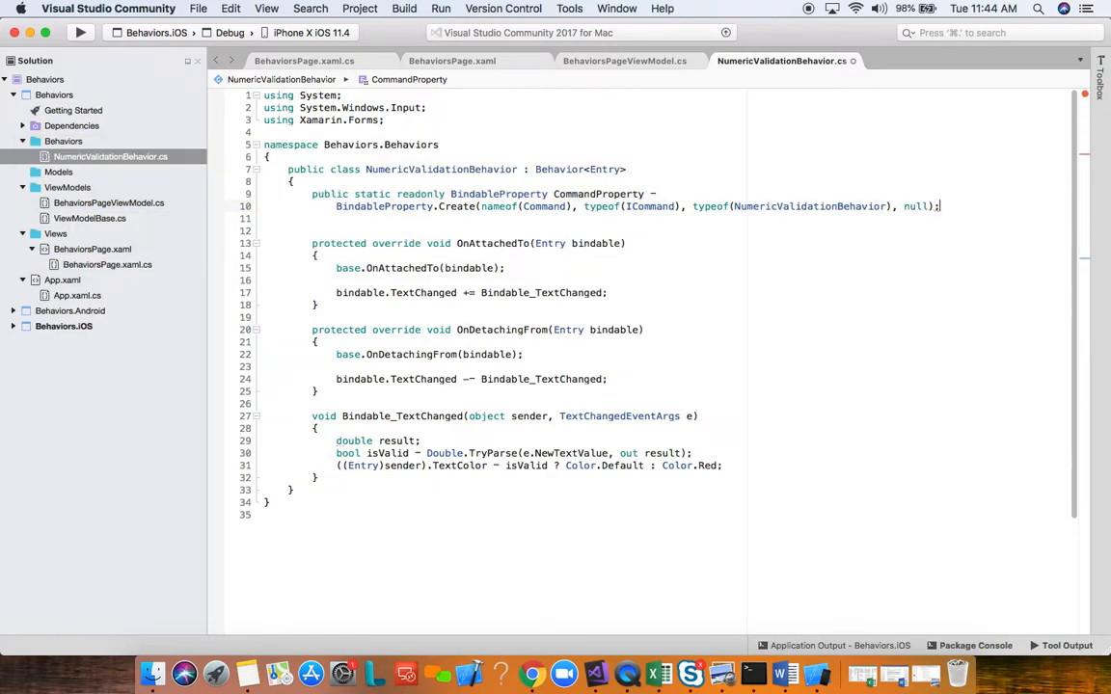
type("pro")
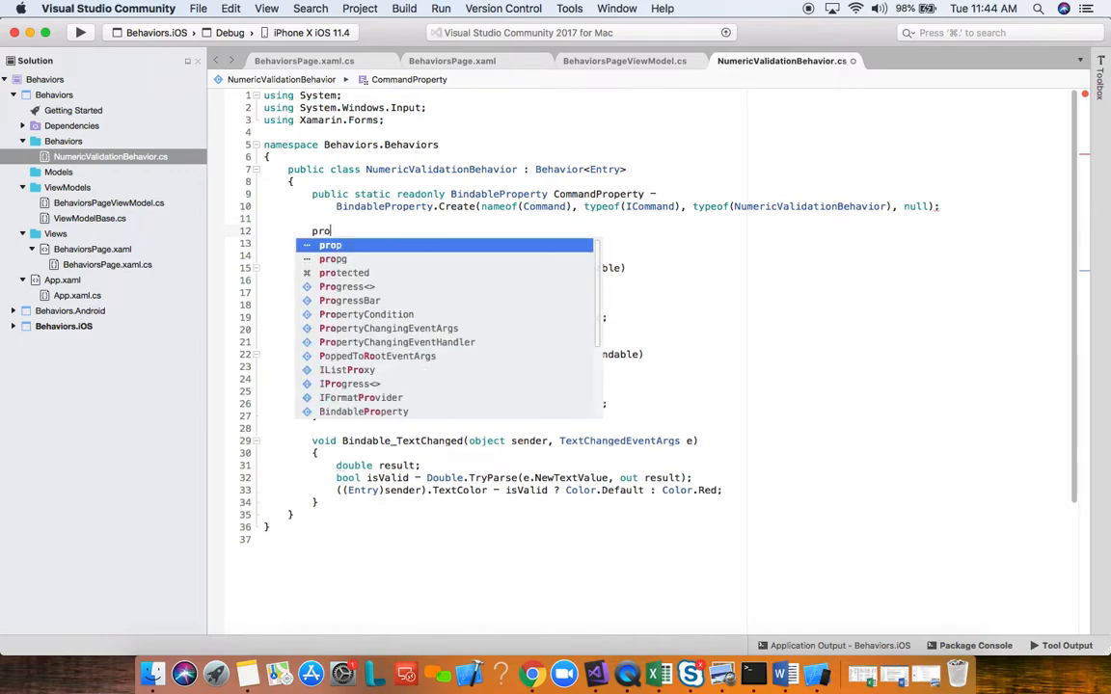
Step: Add an ICommand Command property: get => (ICommand)GetValue(CommandProperty), set => SetValue(CommandProperty, value)
key("Tab")
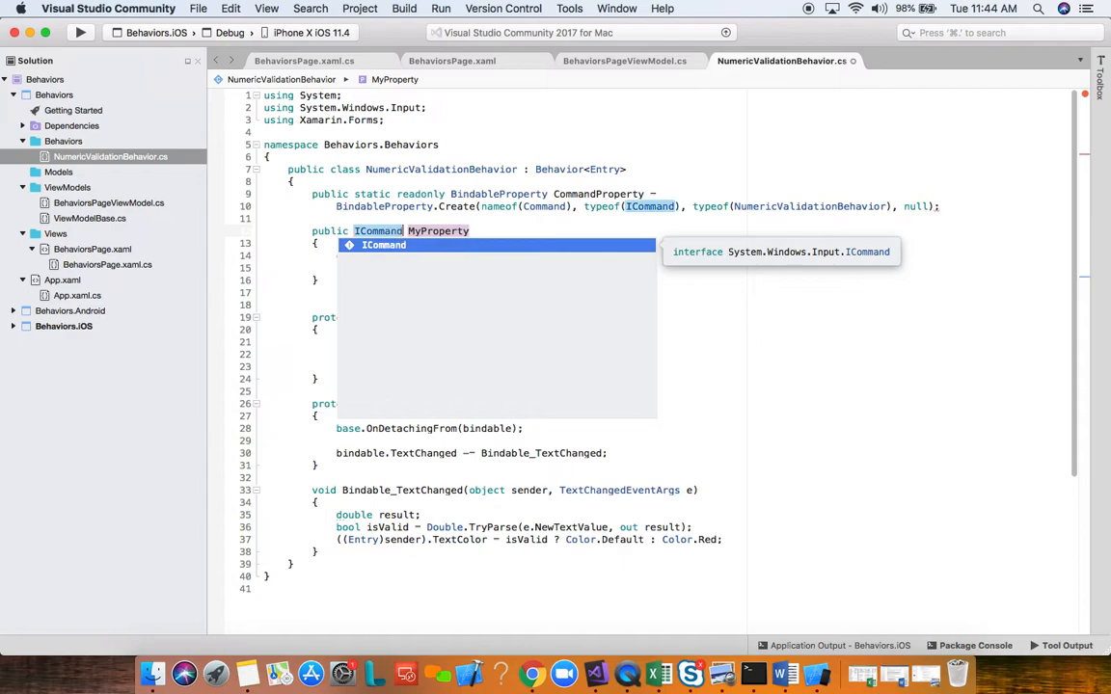
type("Command")
left_click(699, 256)
type(" =>")
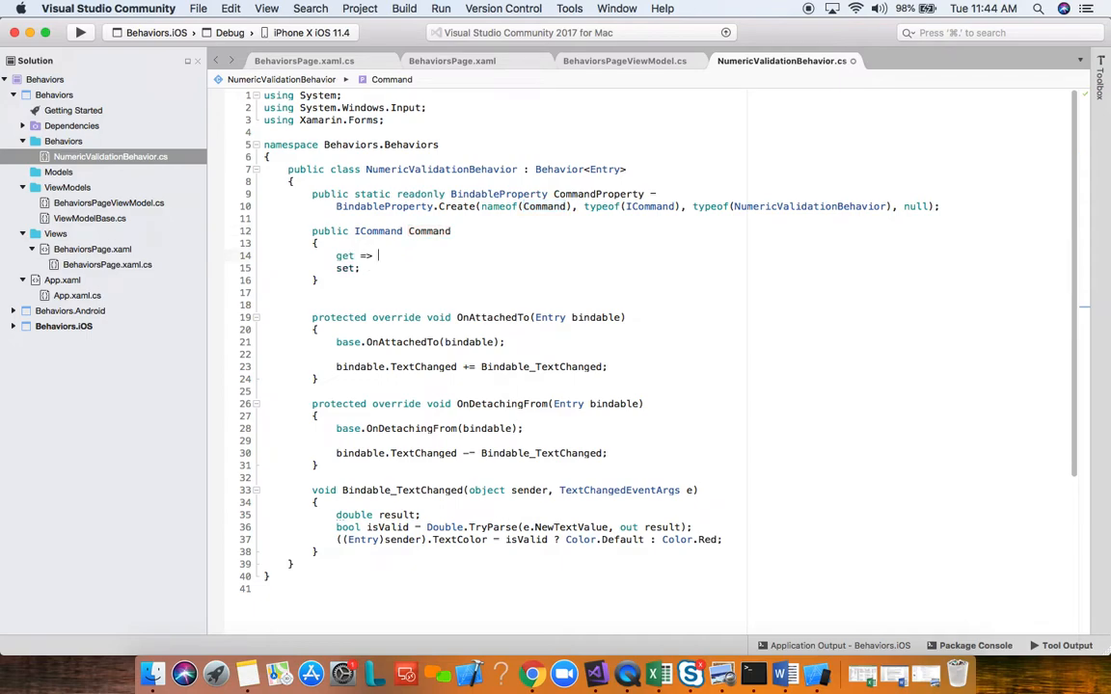
type("()")
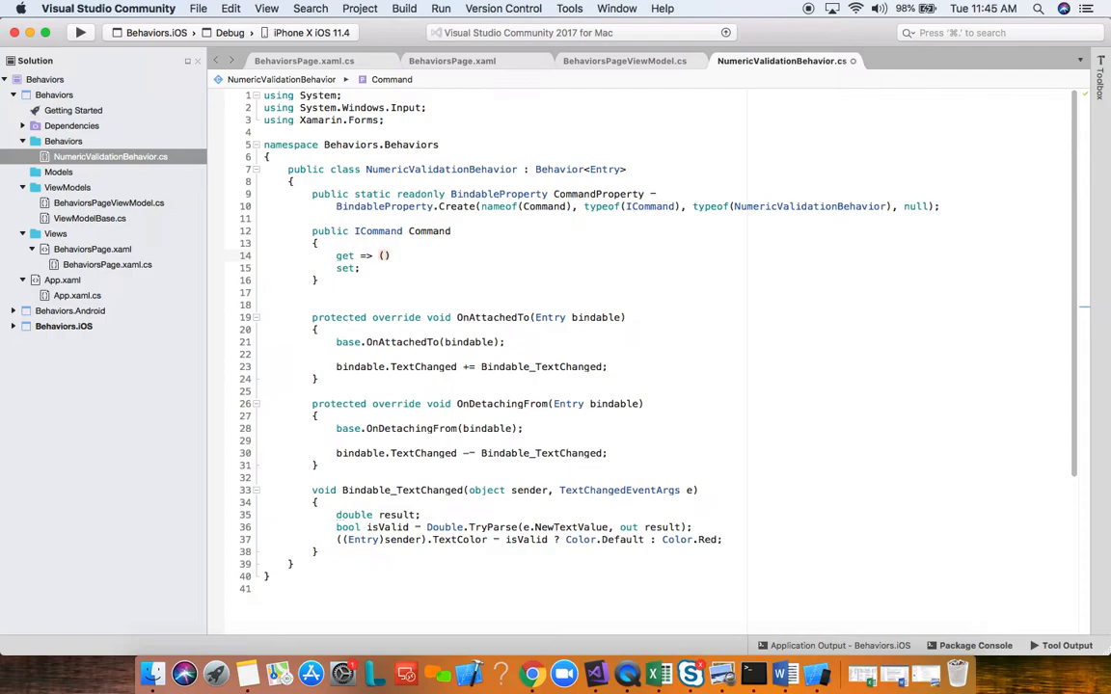
type("ICommand")
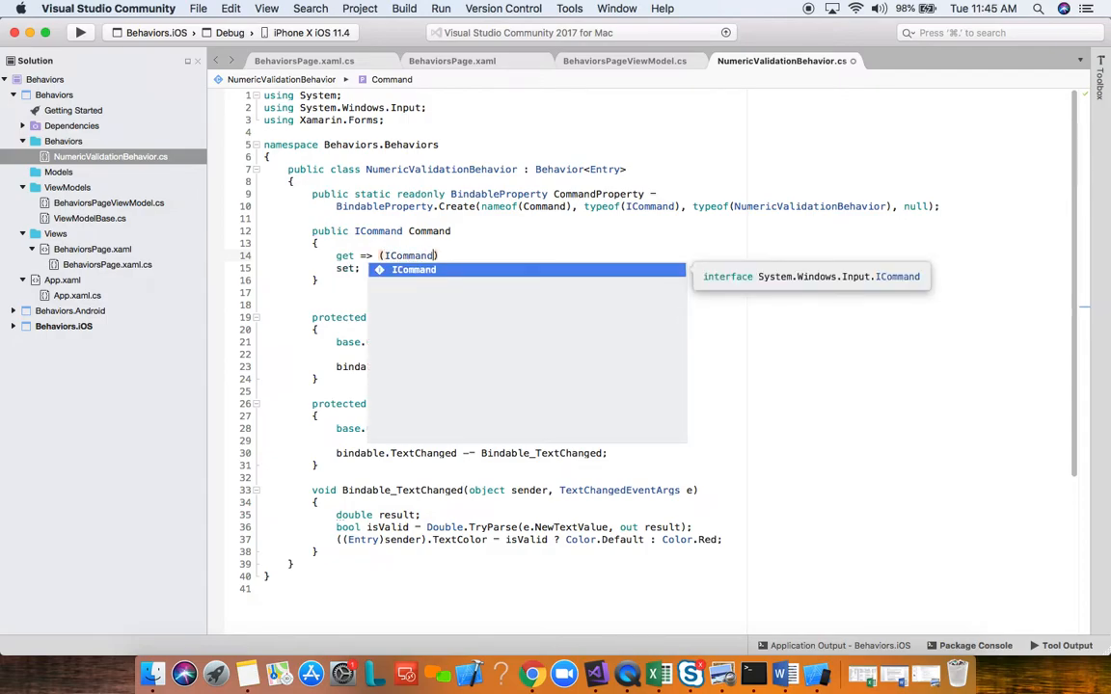
type("GetVa")
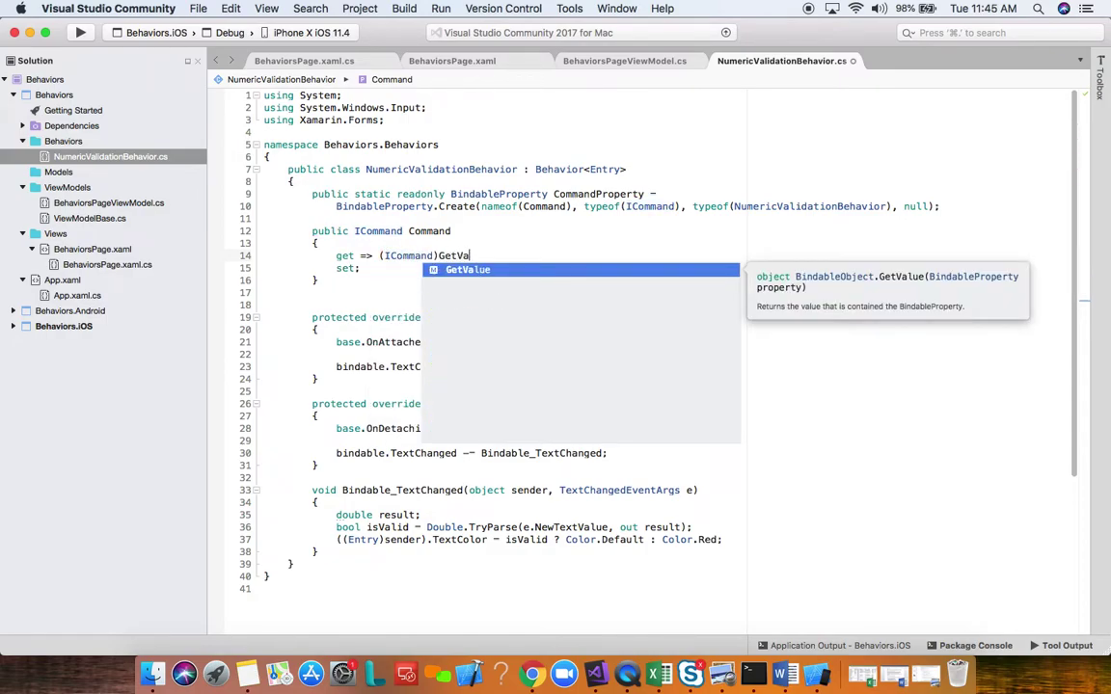
key("Tab")
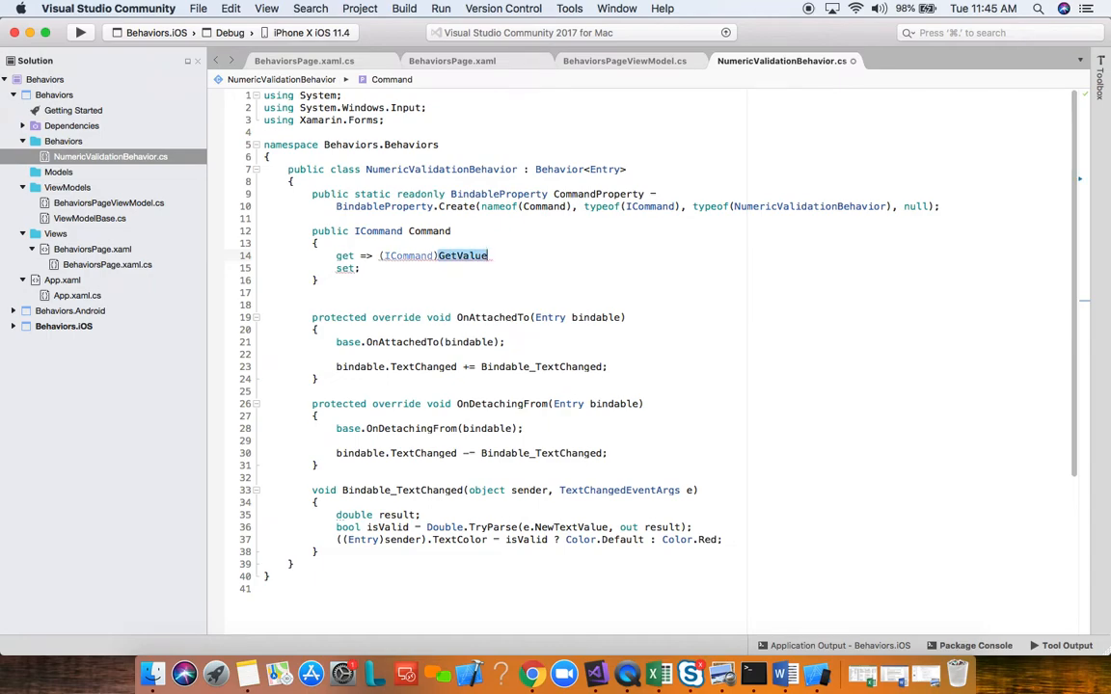
type("(")
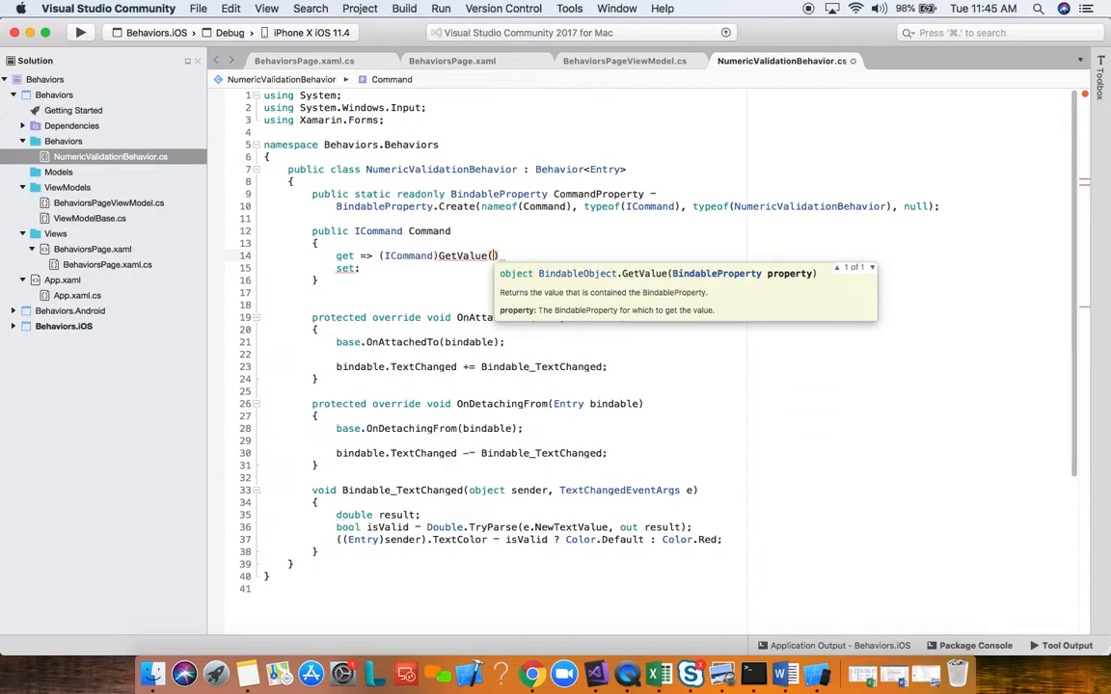
type("CommandProperty")
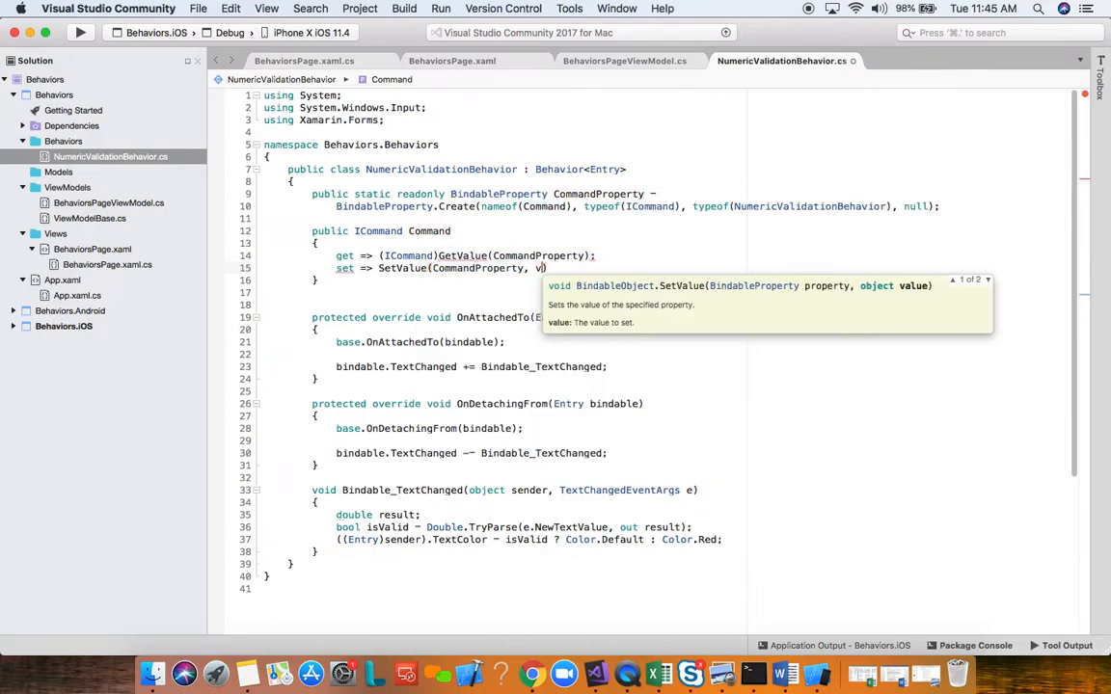
type("alue);")
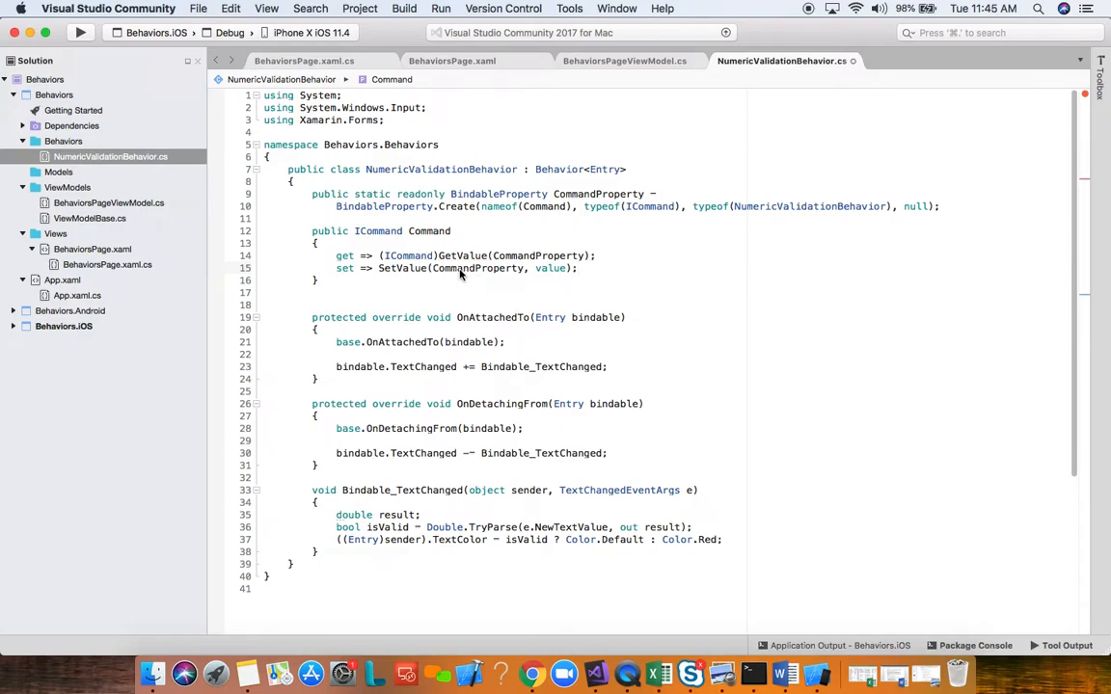
mouse_move(582, 210)
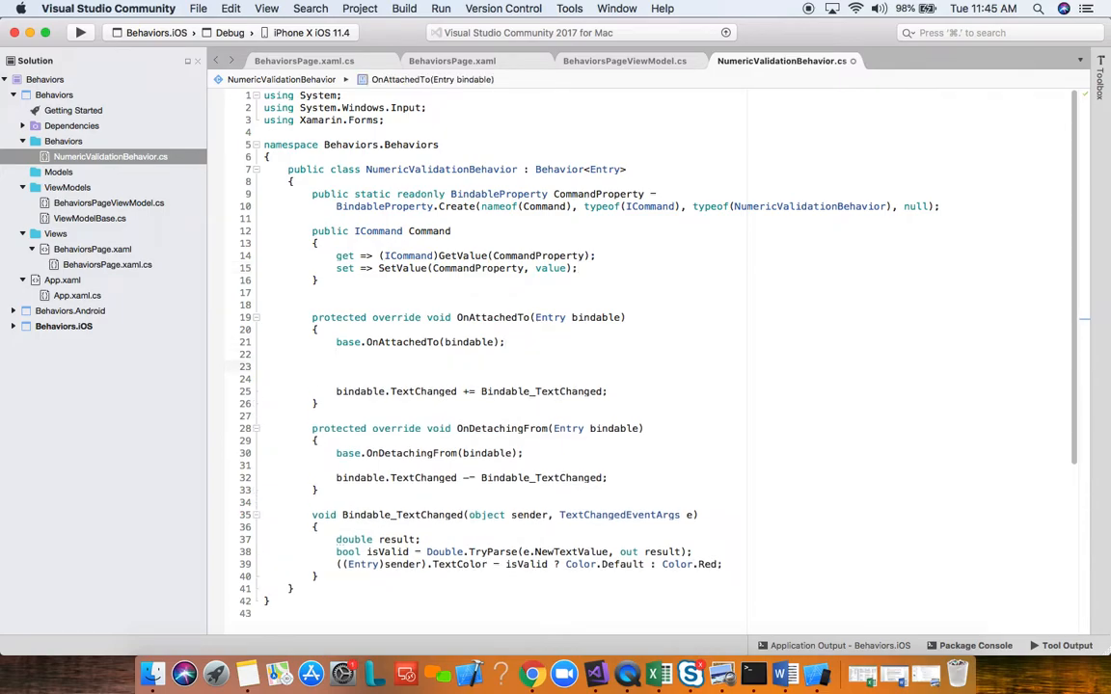
Step: Add this.BindingContext = bindable.BindingContext and replace the validation code with Command?.Execute(e.NewTextValue)
type("this.BindingContext =")
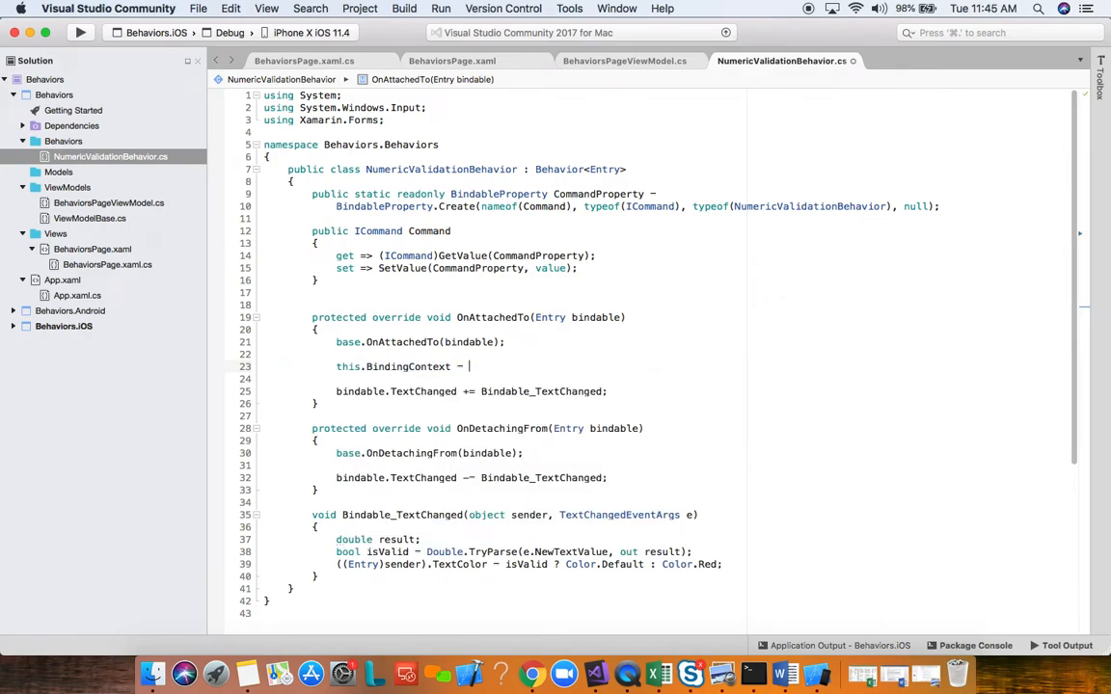
type("bindable.BindingContext;")
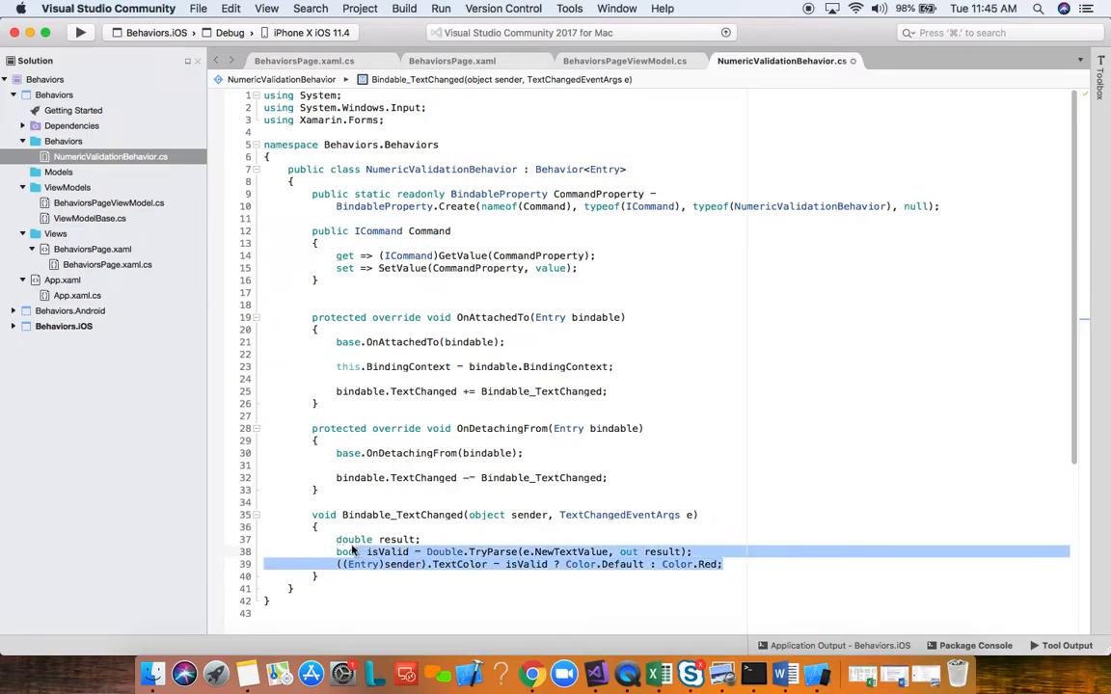
key("Delete")
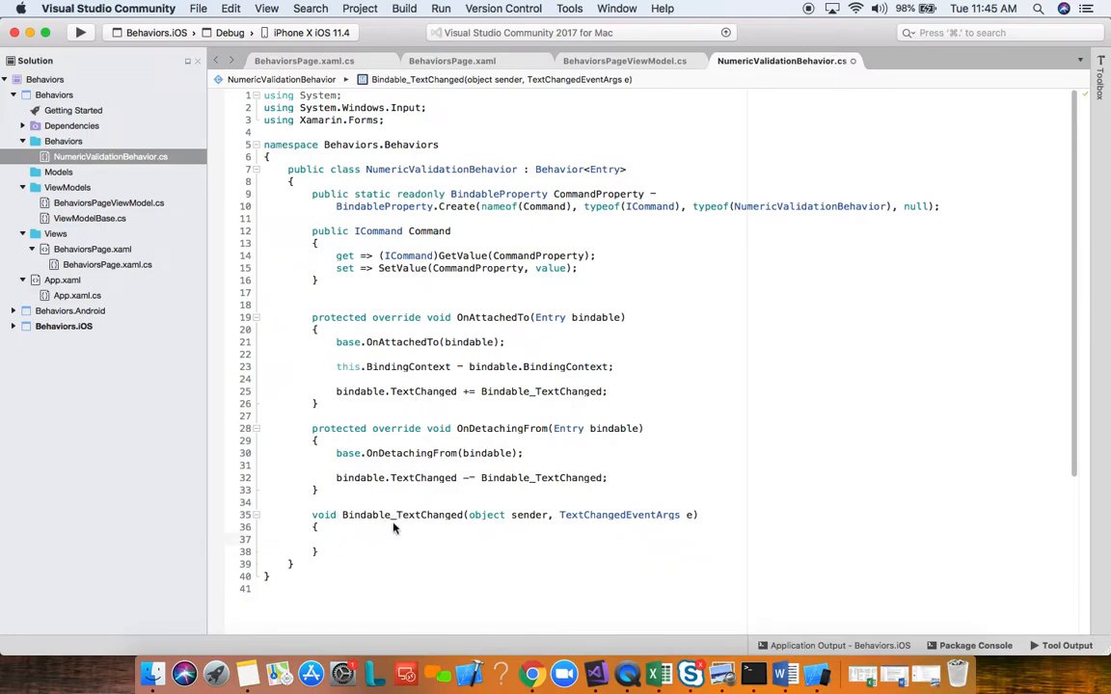
mouse_move(426, 519)
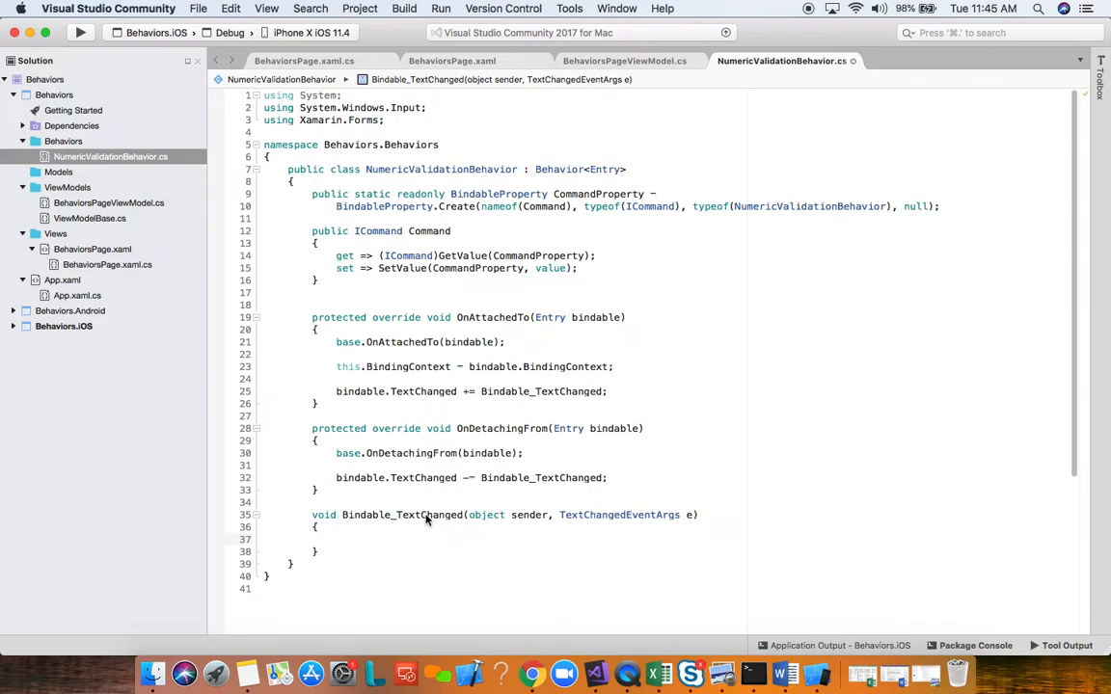
left_click(337, 539)
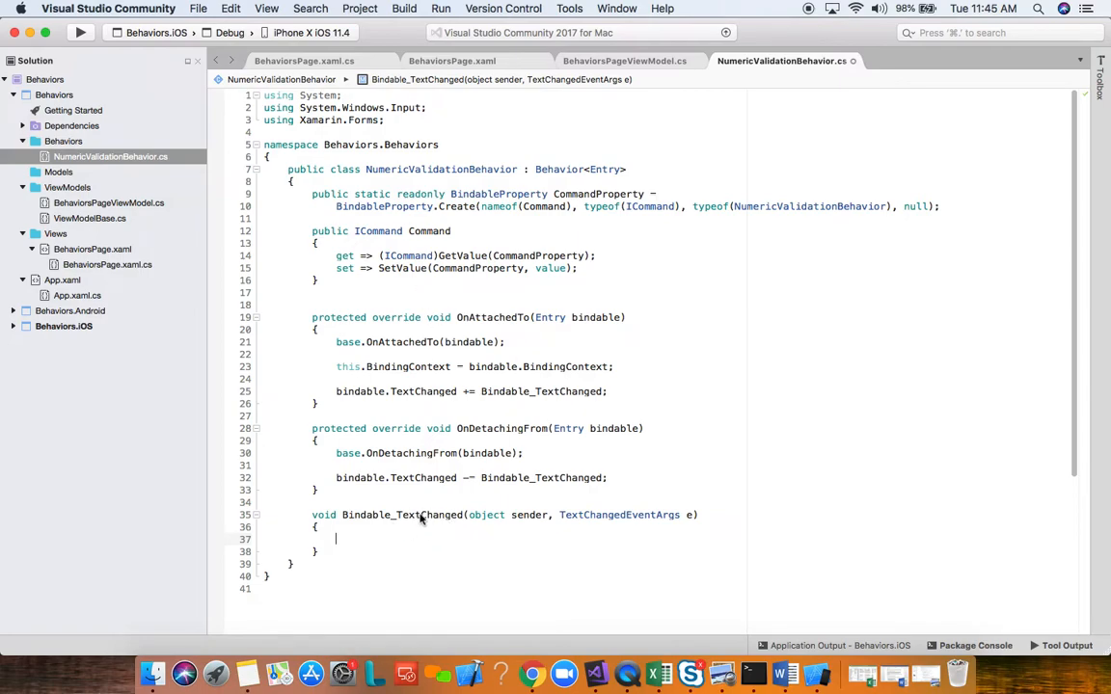
type("Command?.")
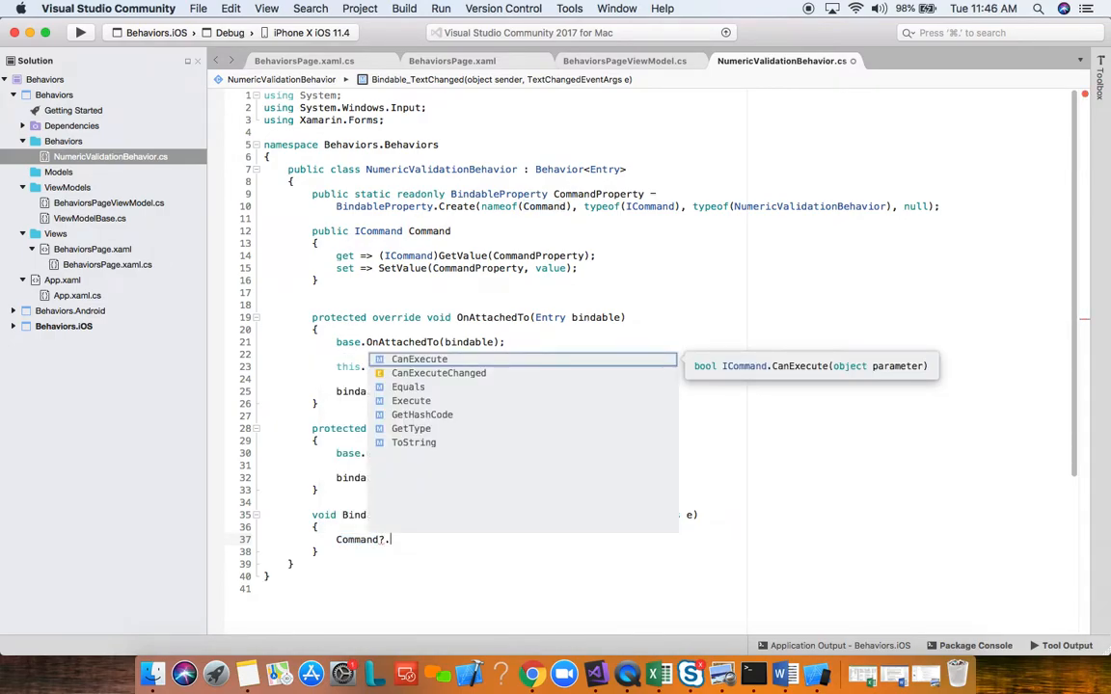
left_click(410, 400)
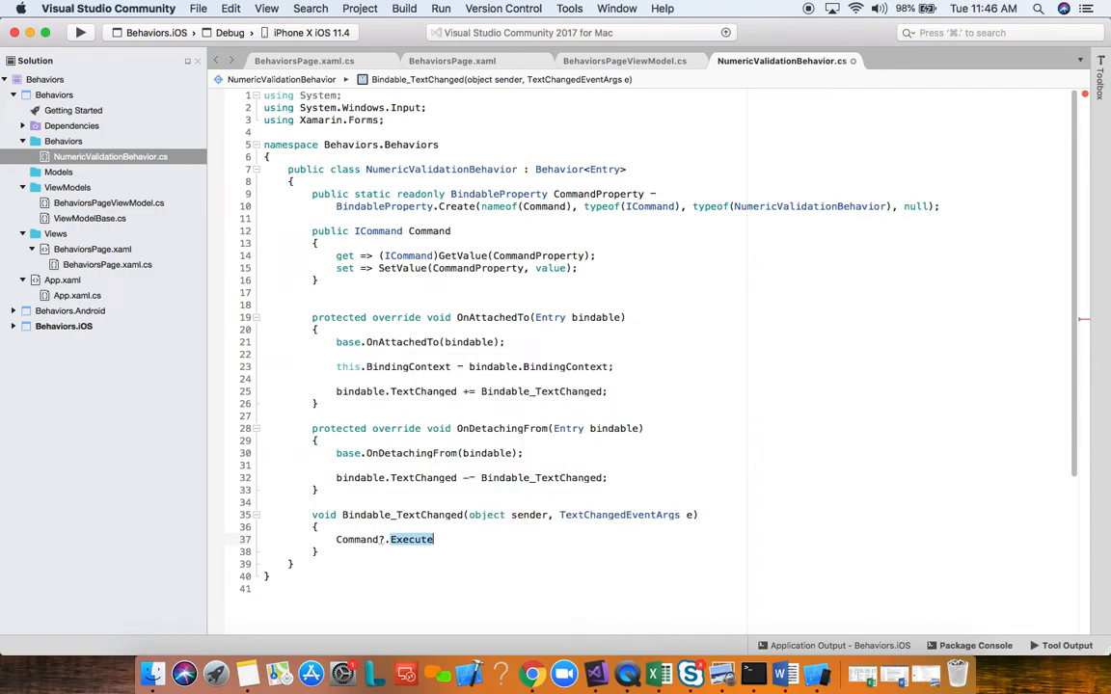
type("()")
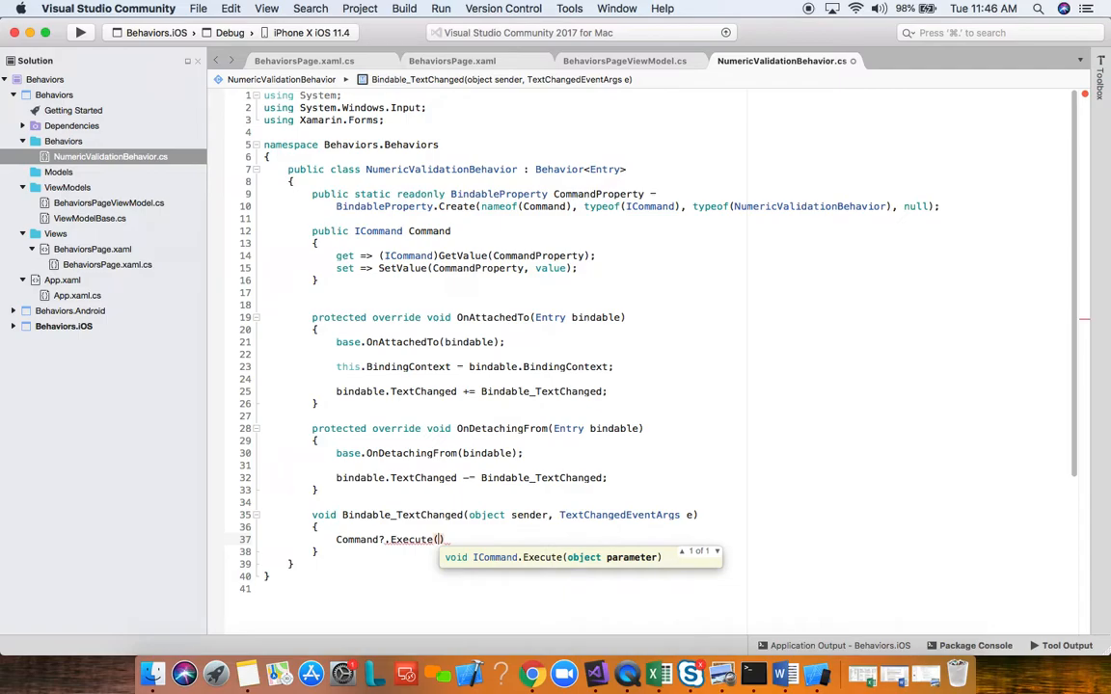
type("e.NewTextValue")
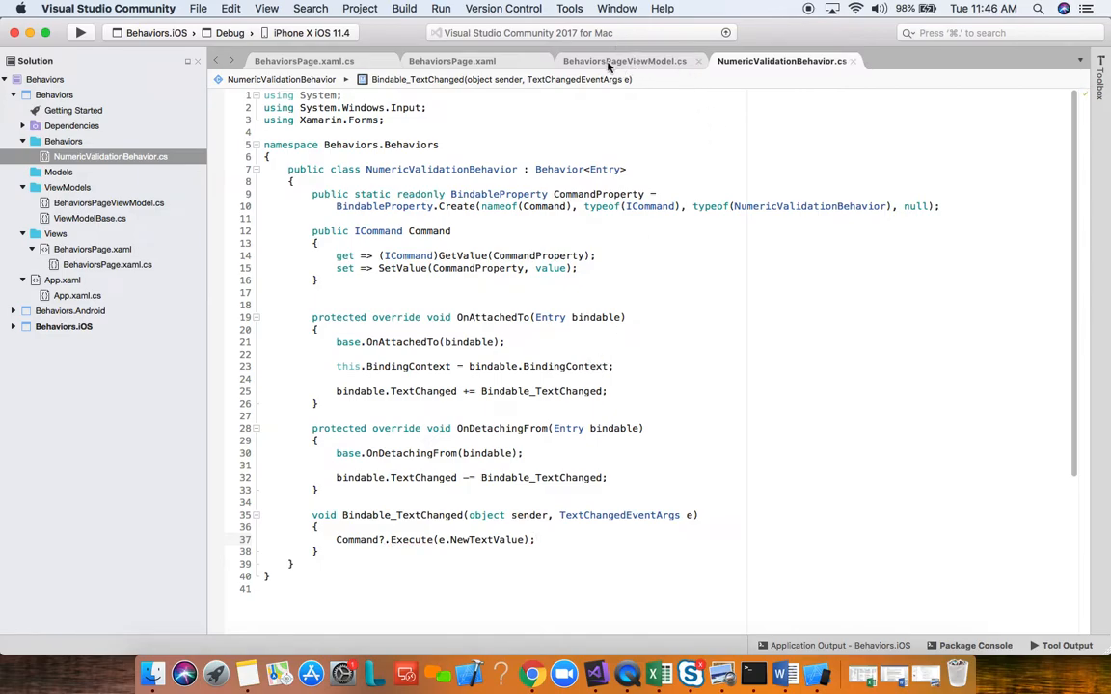
Step: Review BehaviorsPageViewModel.cs, selecting the EntryCommand property that runs ParseText
left_click(630, 61)
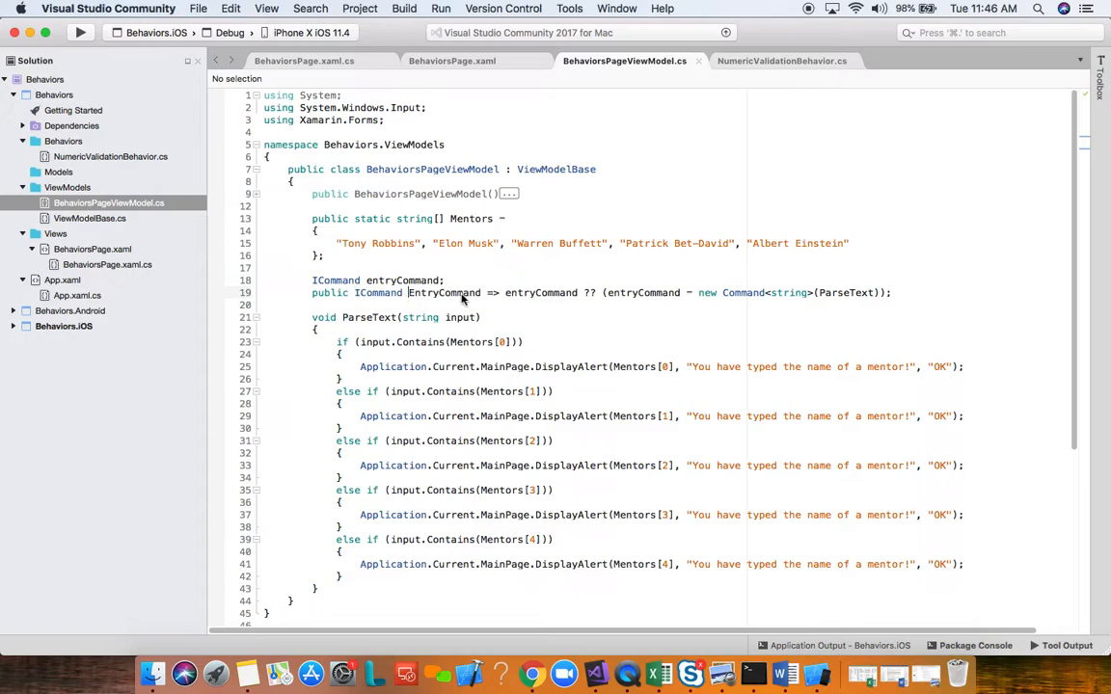
double_click(541, 292)
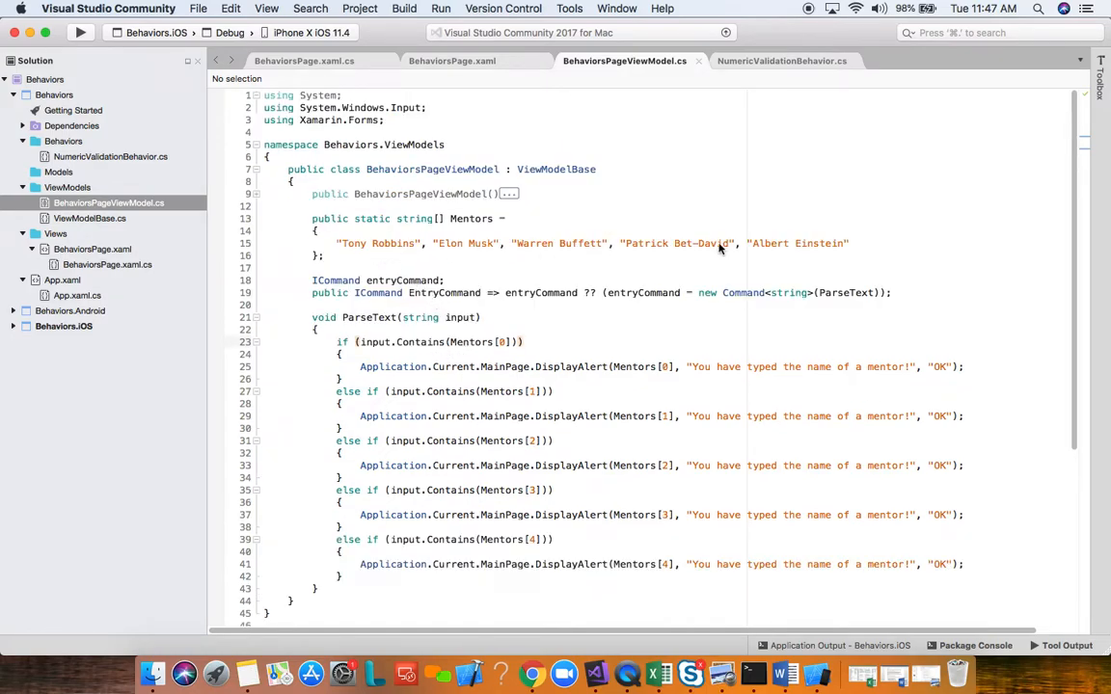
mouse_move(441, 359)
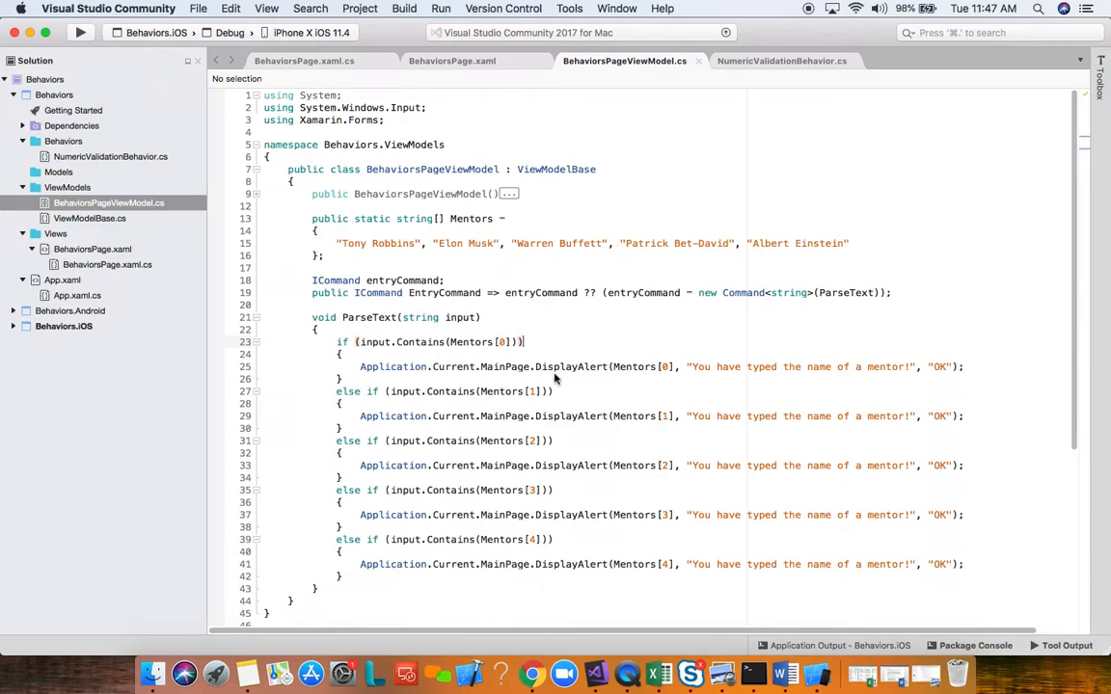
mouse_move(528, 387)
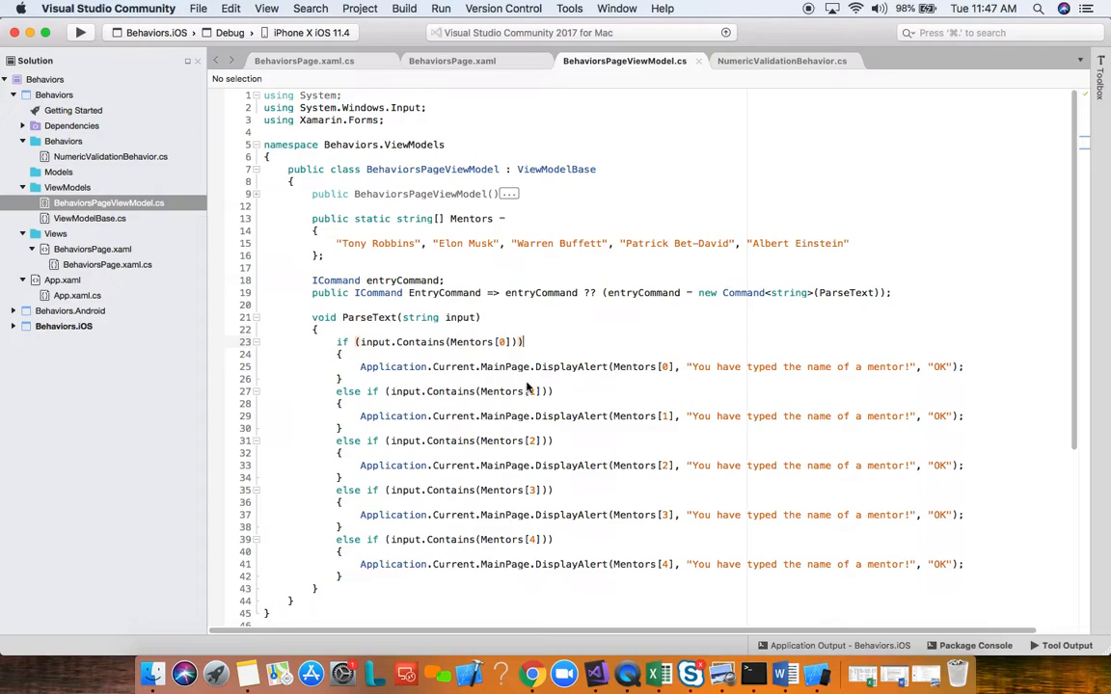
mouse_move(473, 374)
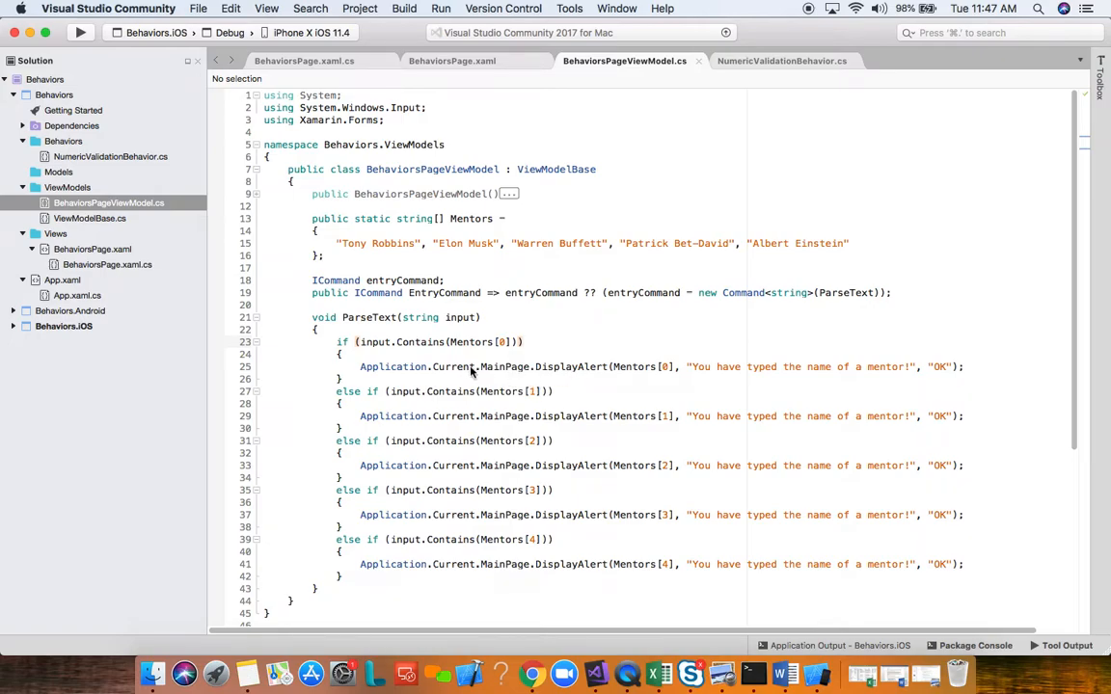
mouse_move(458, 426)
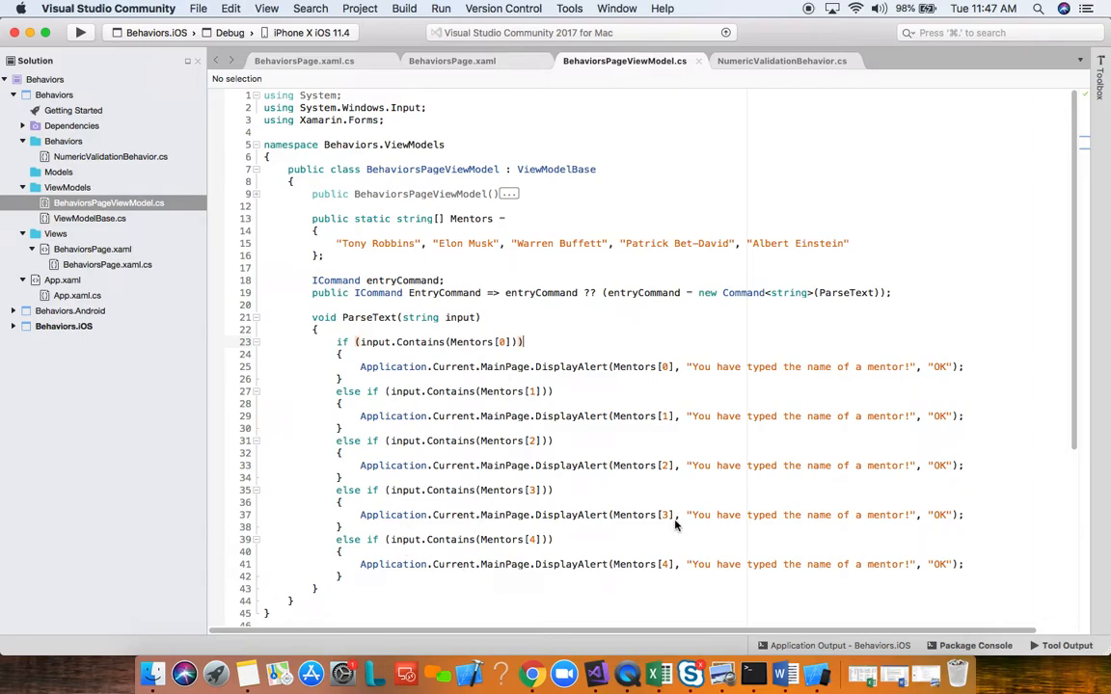
mouse_move(651, 420)
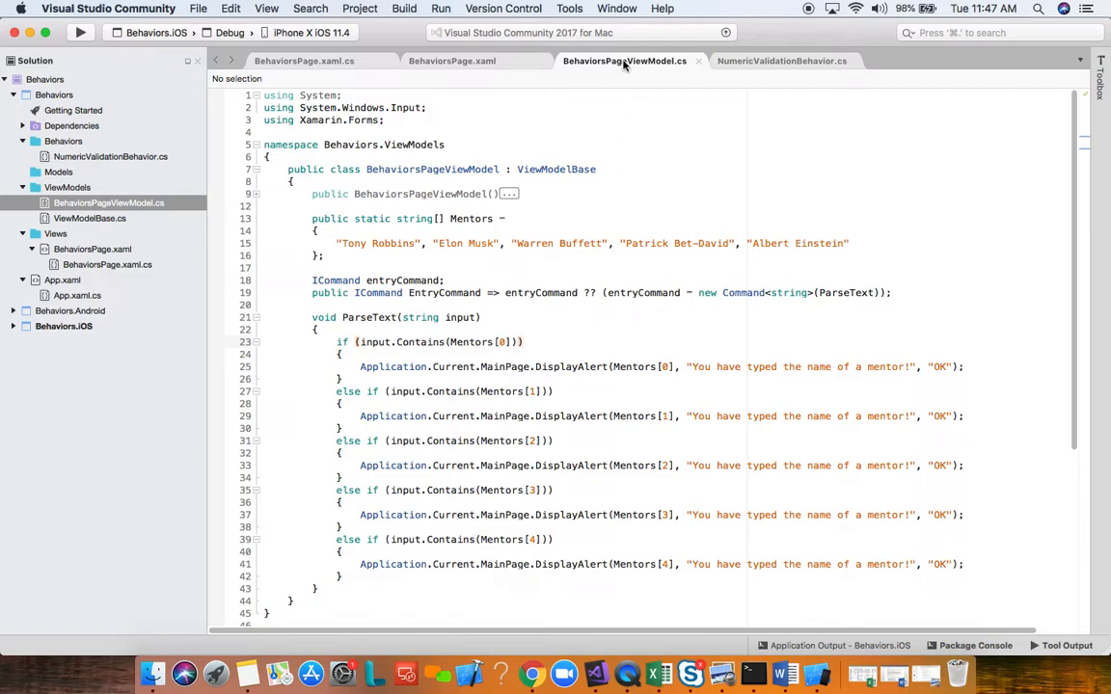
Step: Add Command="{Binding EntryCommand}" to the behavior in BehaviorsPage.xaml, then return to NumericValidationBehavior.cs
left_click(457, 61)
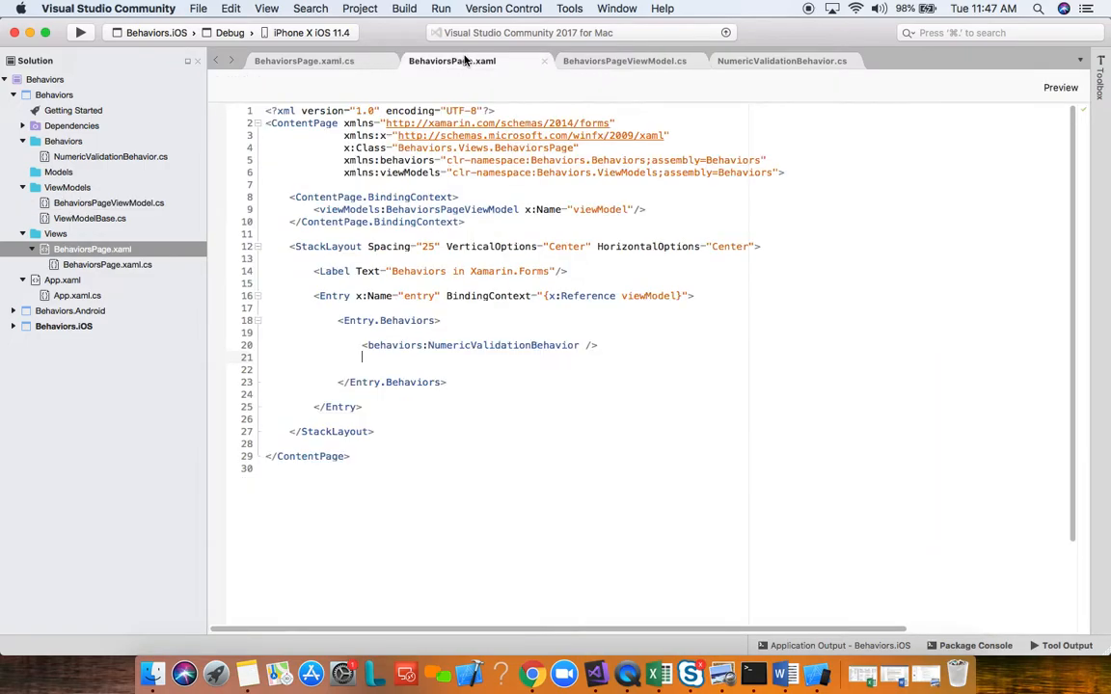
mouse_move(498, 226)
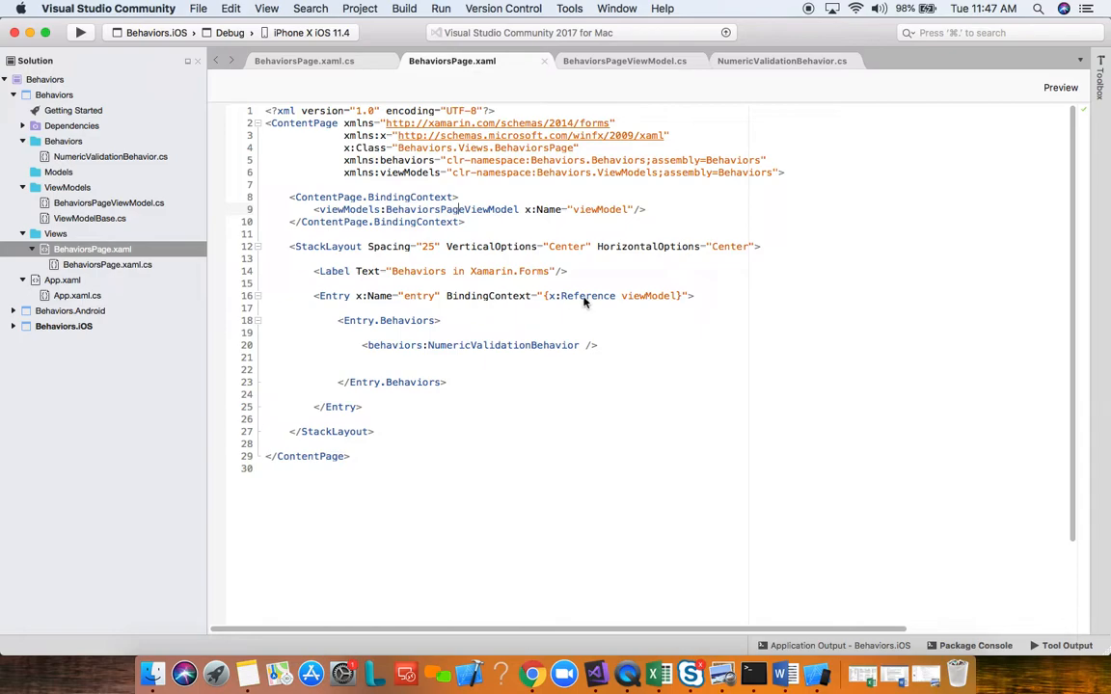
mouse_move(660, 303)
type("Command")
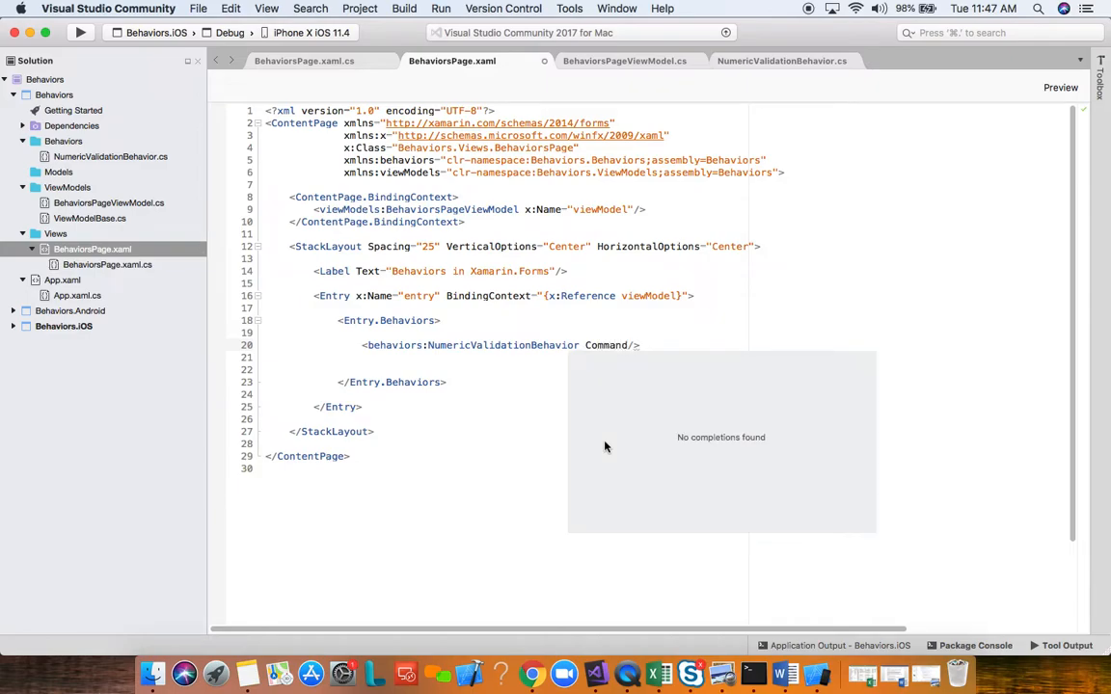
type("=\"")
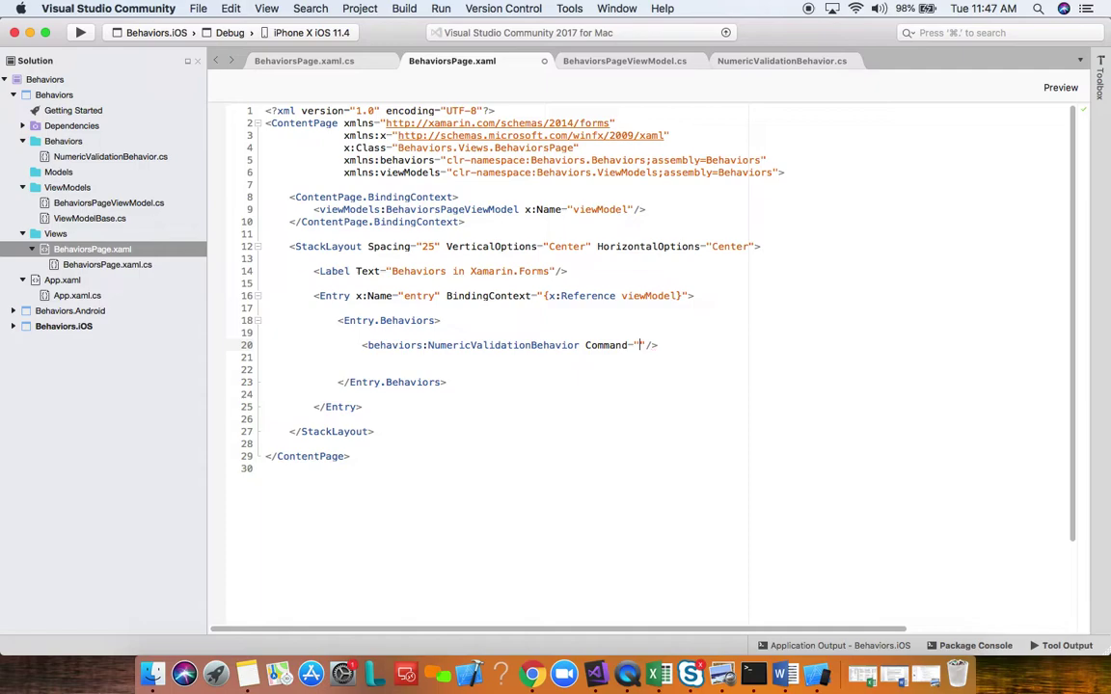
type("{Binding")
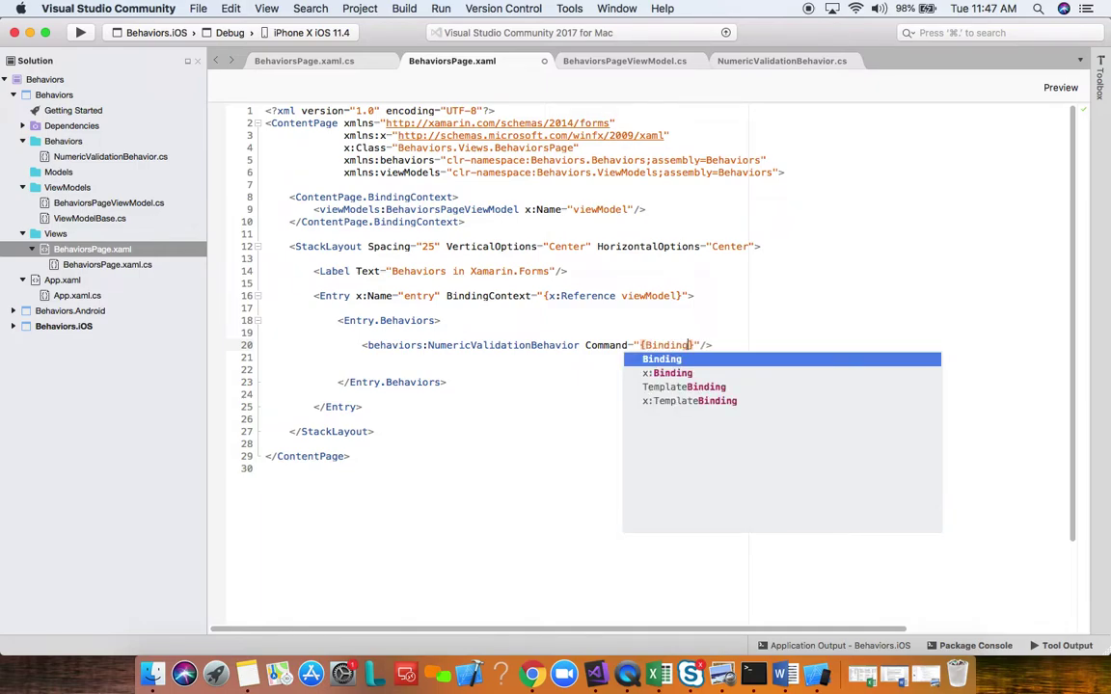
type("EntryCommand")
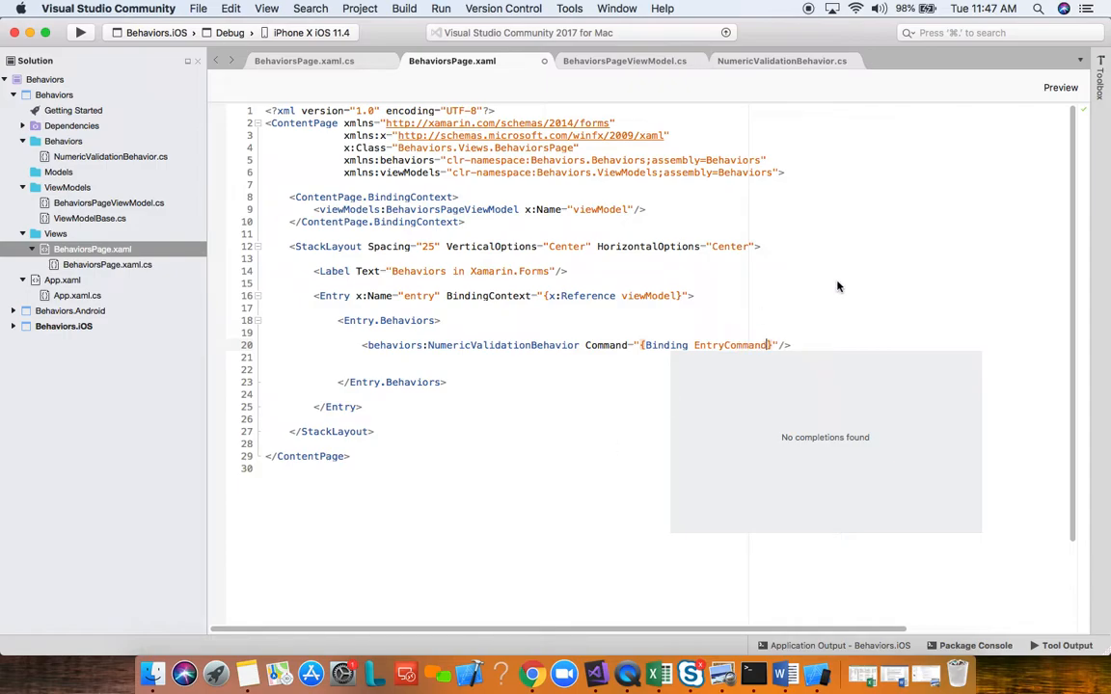
left_click(624, 60)
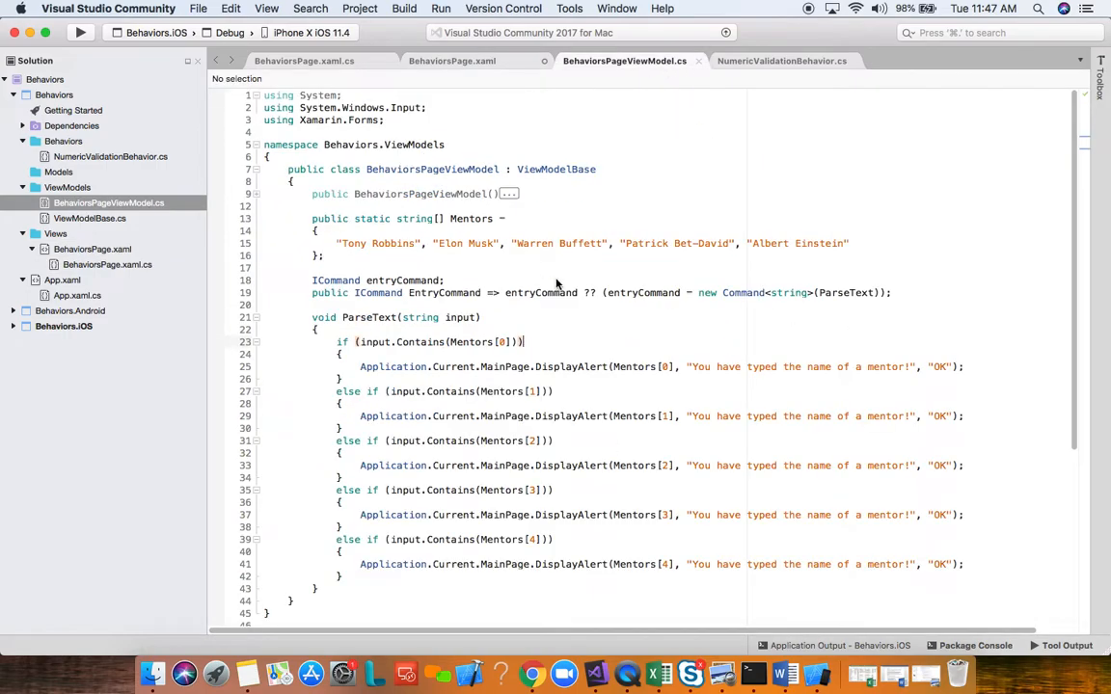
left_click(472, 61)
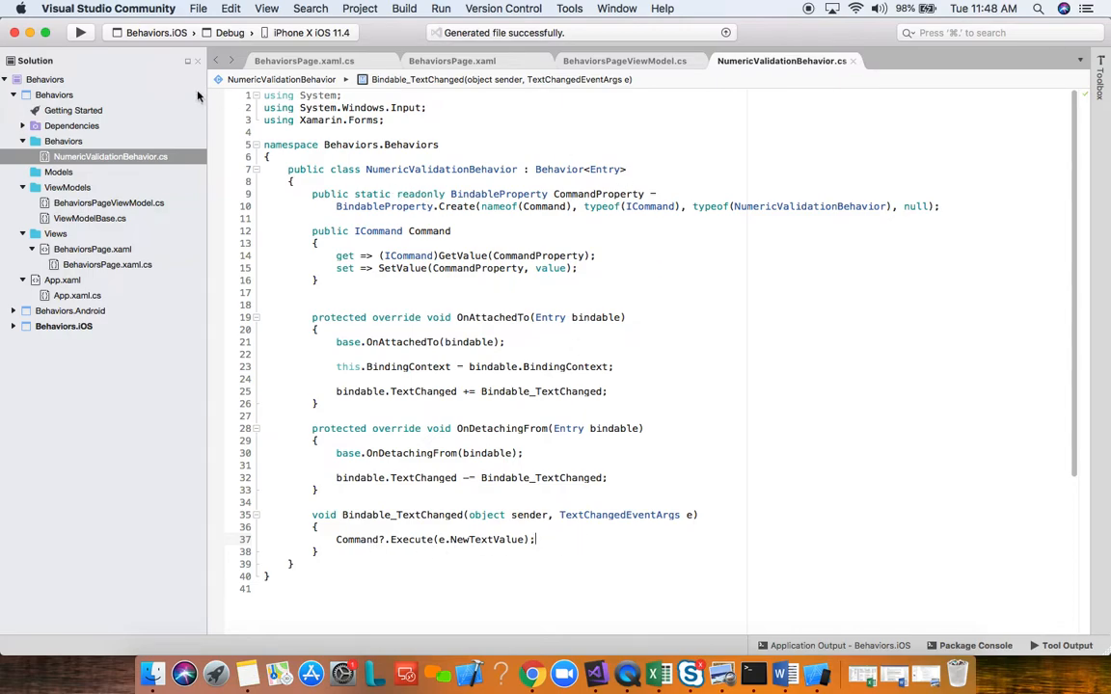
Step: Build Behaviors.iOS and run it on the iPhone X iOS 11.4 simulator
left_click(67, 35)
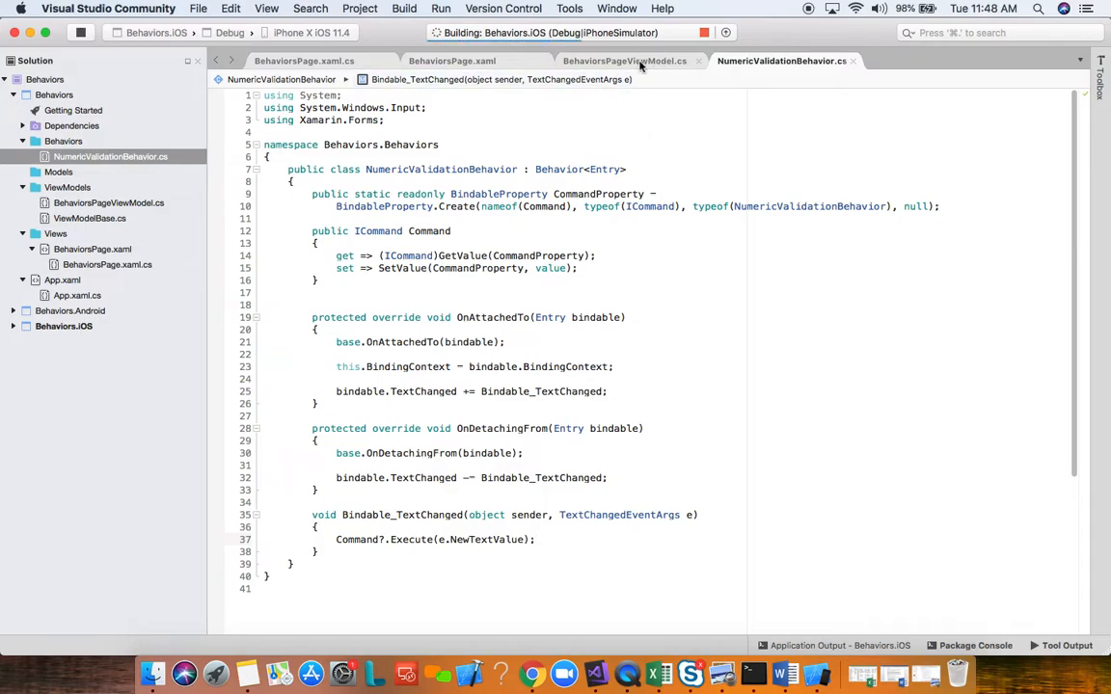
left_click(447, 61)
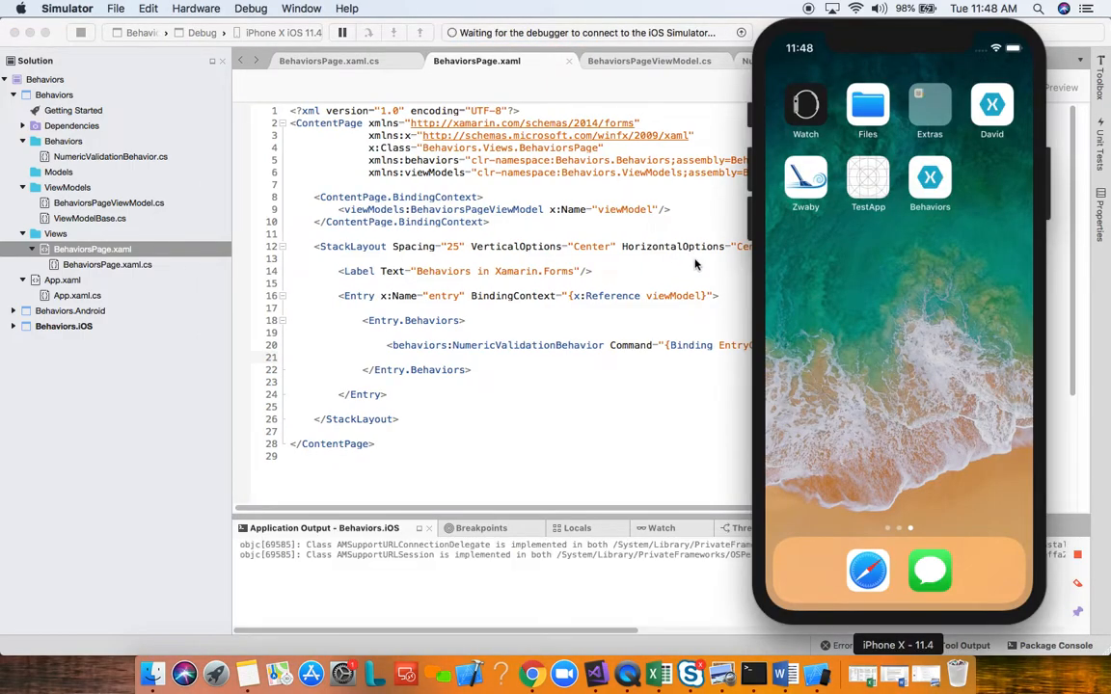
left_click(930, 176)
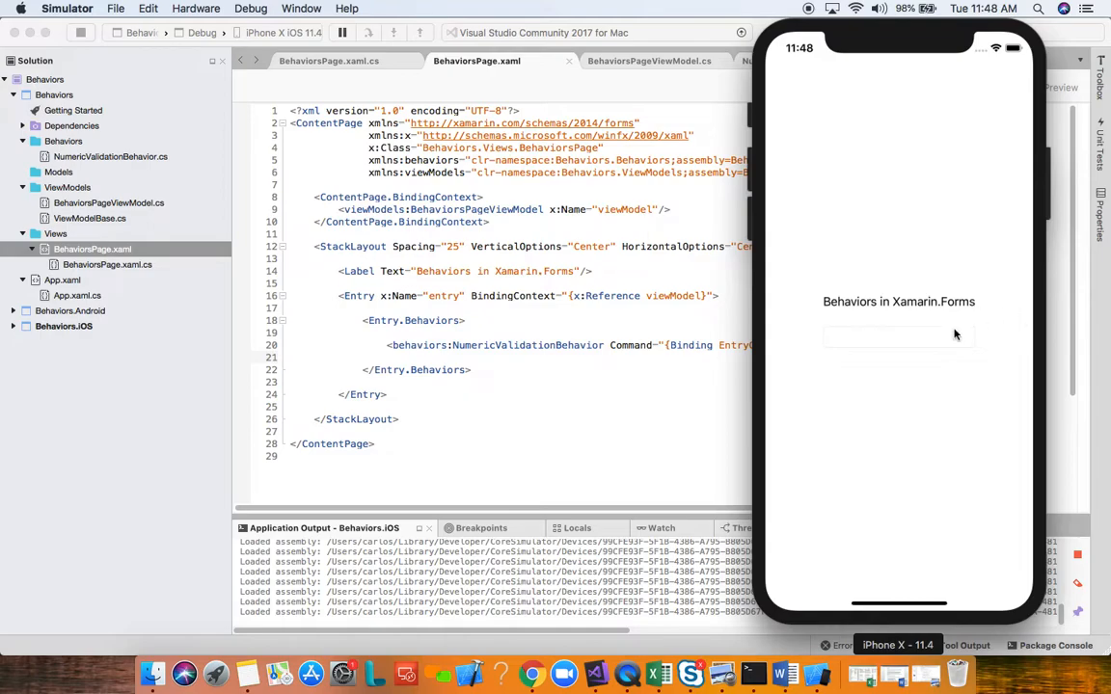
Step: Type 'Technical Founders' into the app's entry, then clear it
left_click(896, 335)
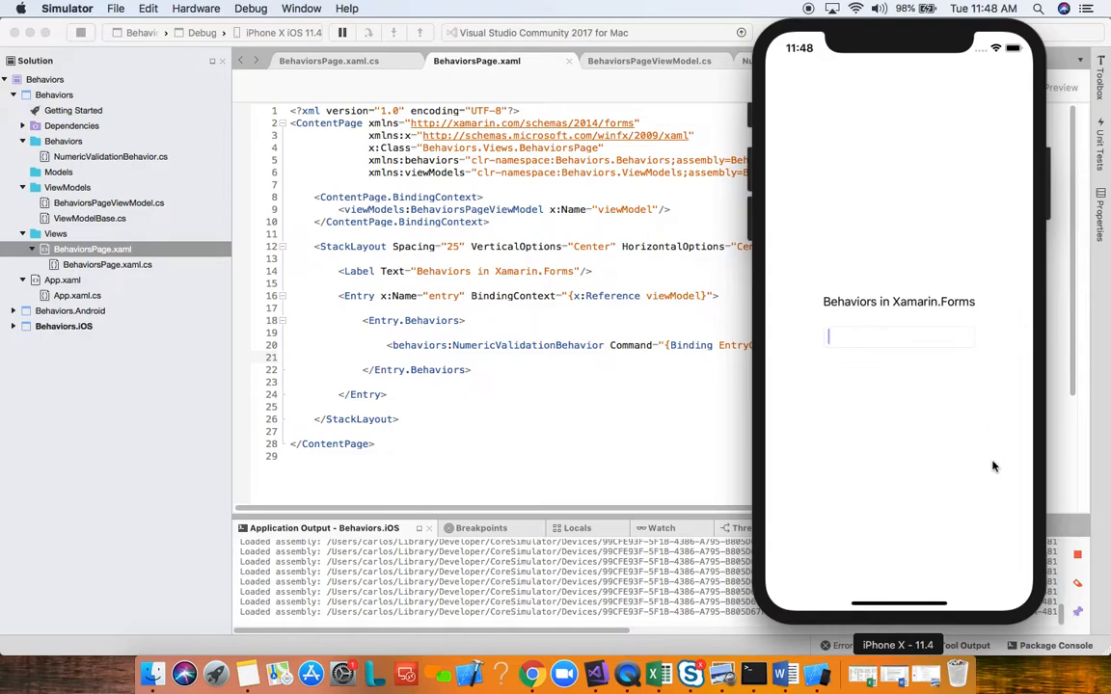
type("Tech")
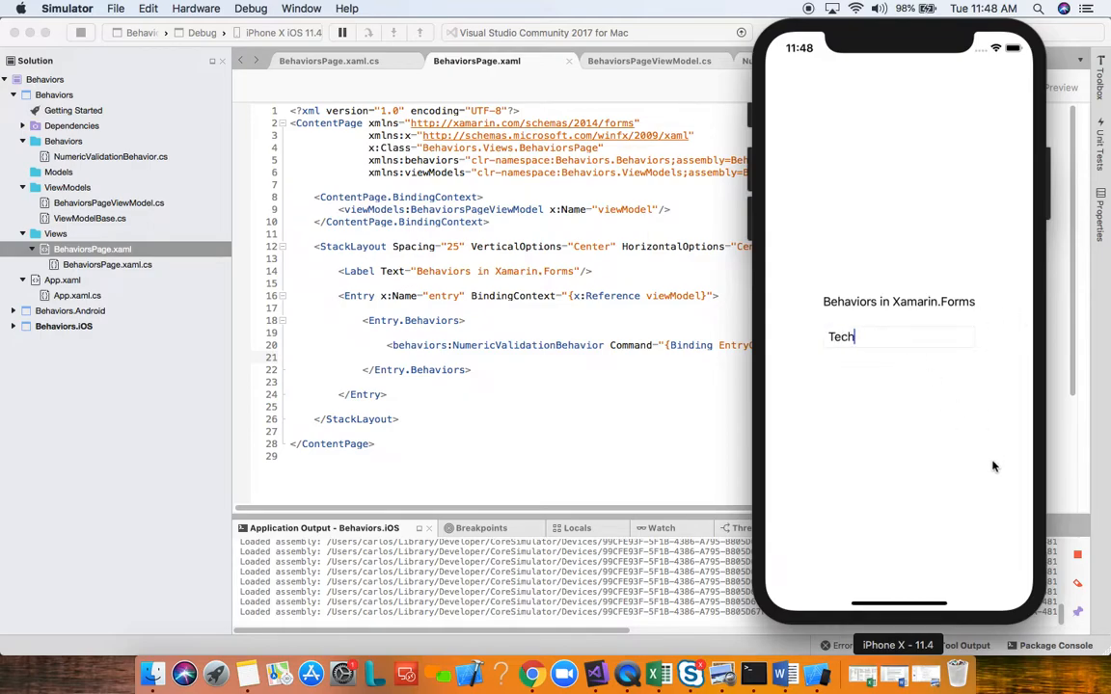
type("nical Founders")
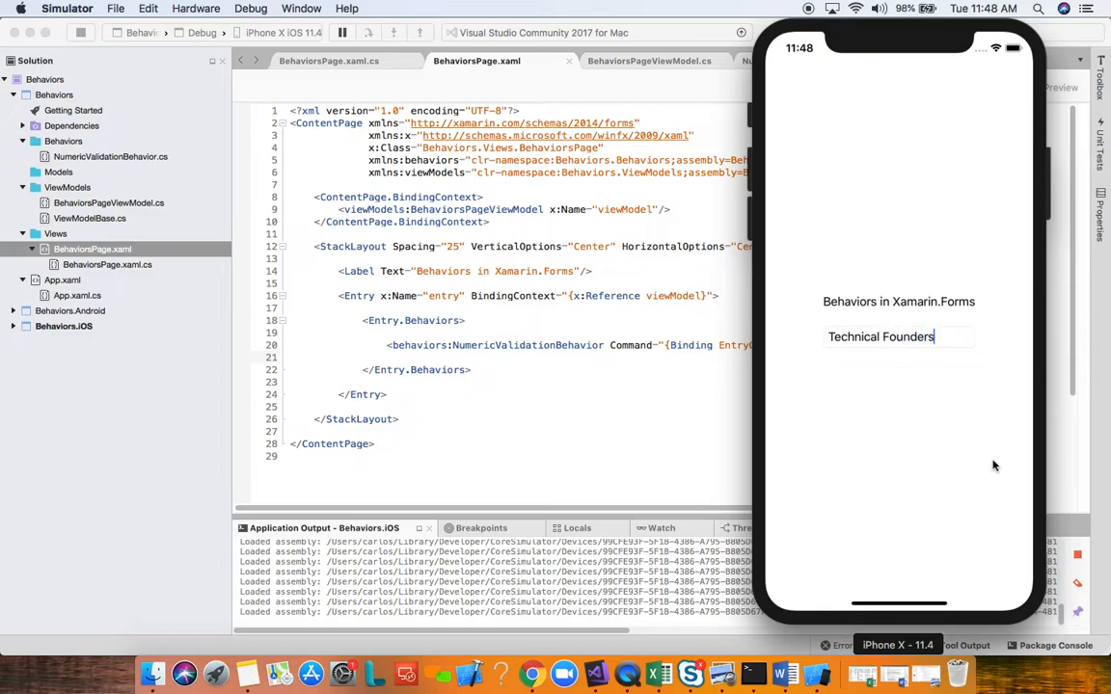
key("Backspace")
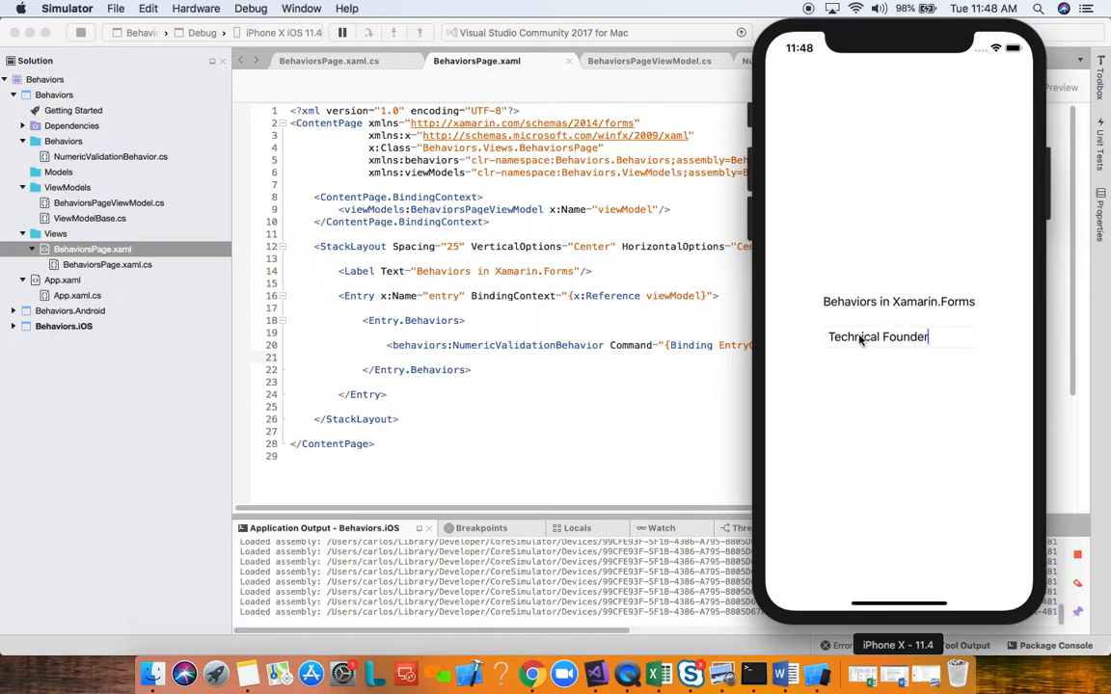
key("cmd+a")
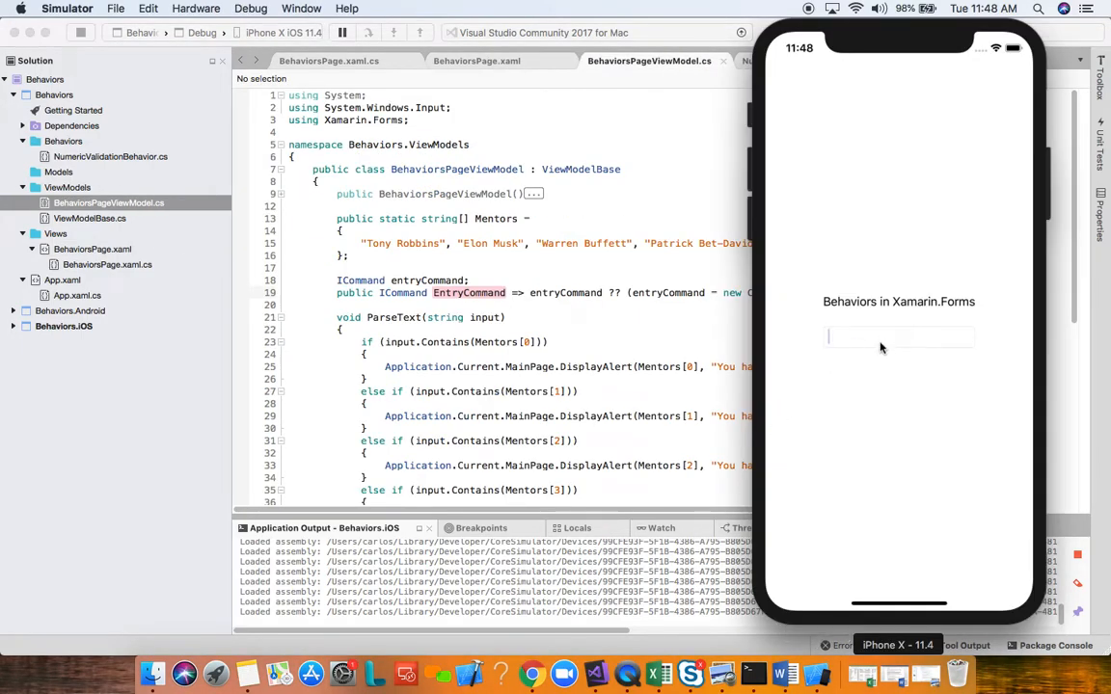
Step: Type 'My mentor is Tony Robbins' to trigger the mentor alert
type("My")
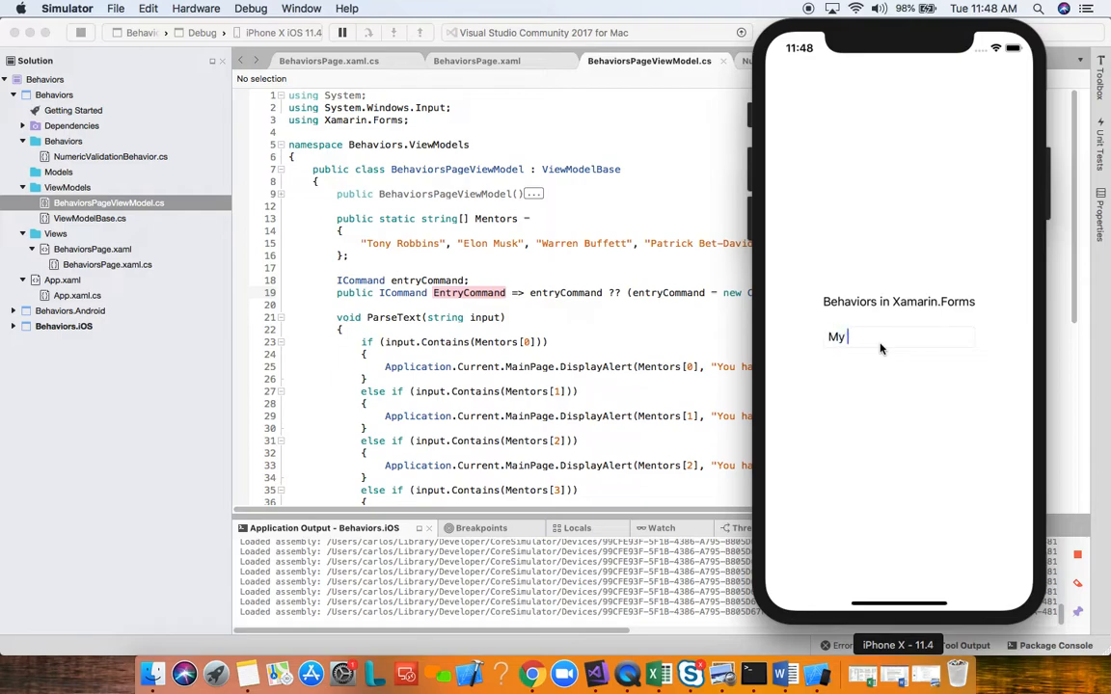
type("mentor is T")
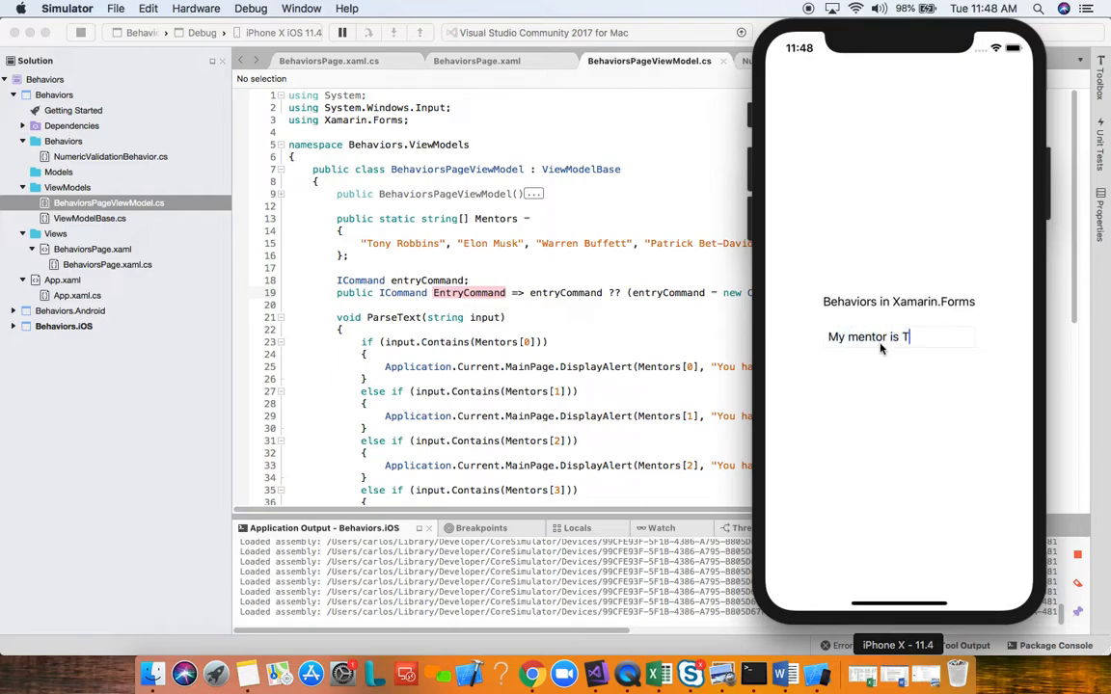
type("ony Robbin")
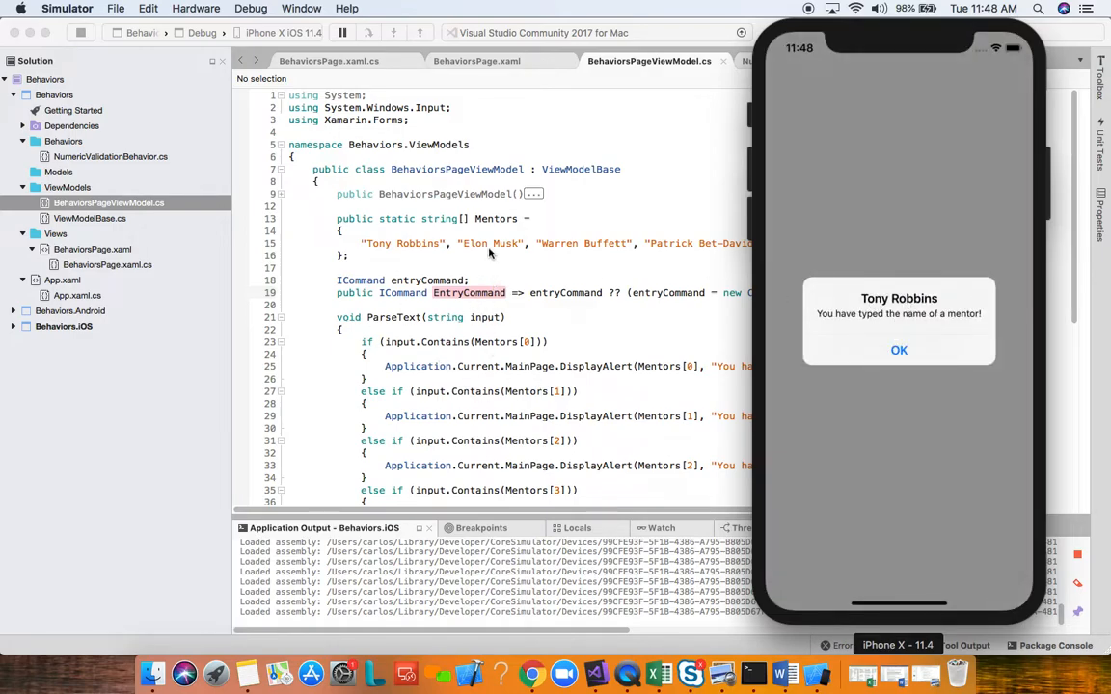
mouse_move(918, 329)
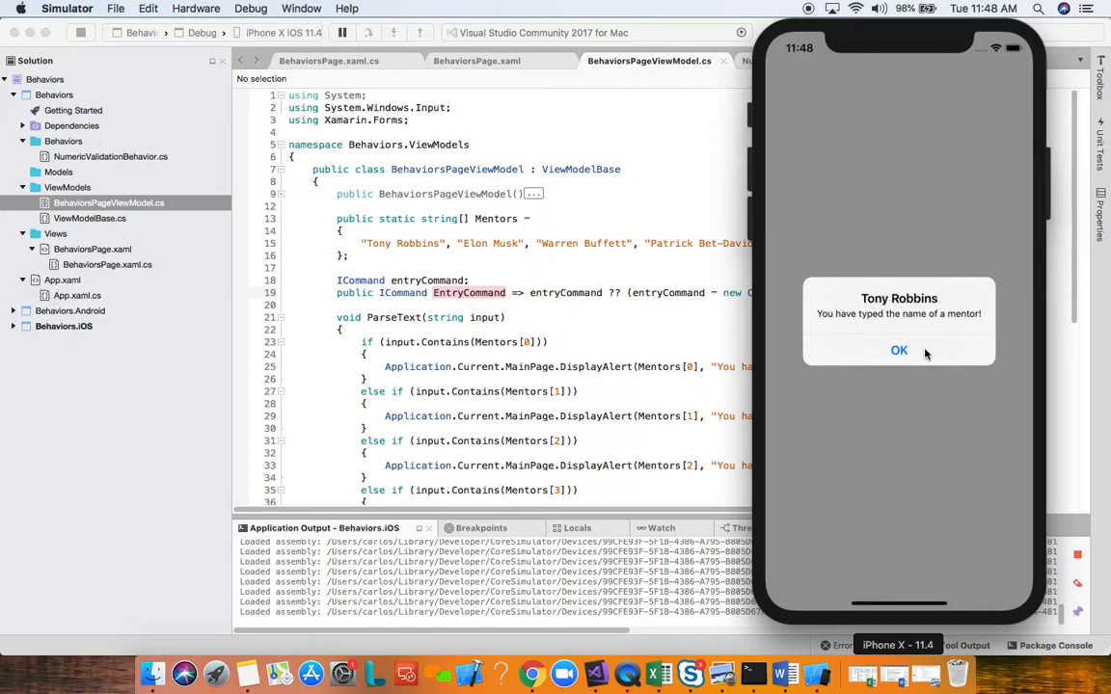
Step: Dismiss the Tony Robbins alert, type a sentence naming Albert Einstein, and dismiss that alert
left_click(899, 350)
type("M")
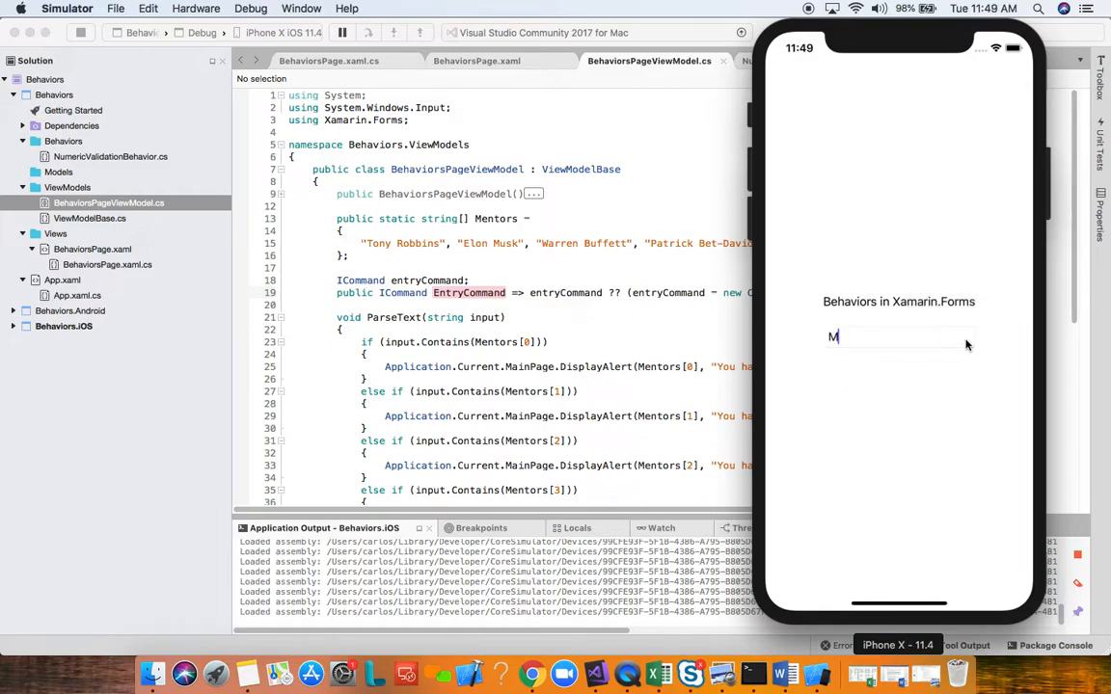
type("y favorite p")
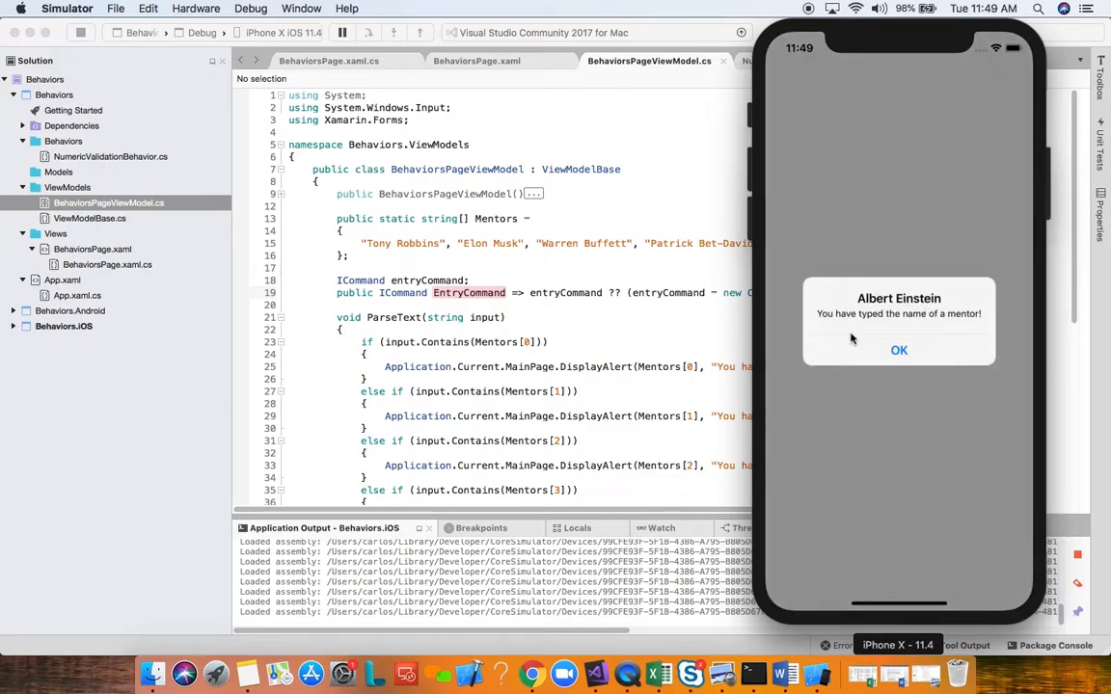
mouse_move(661, 267)
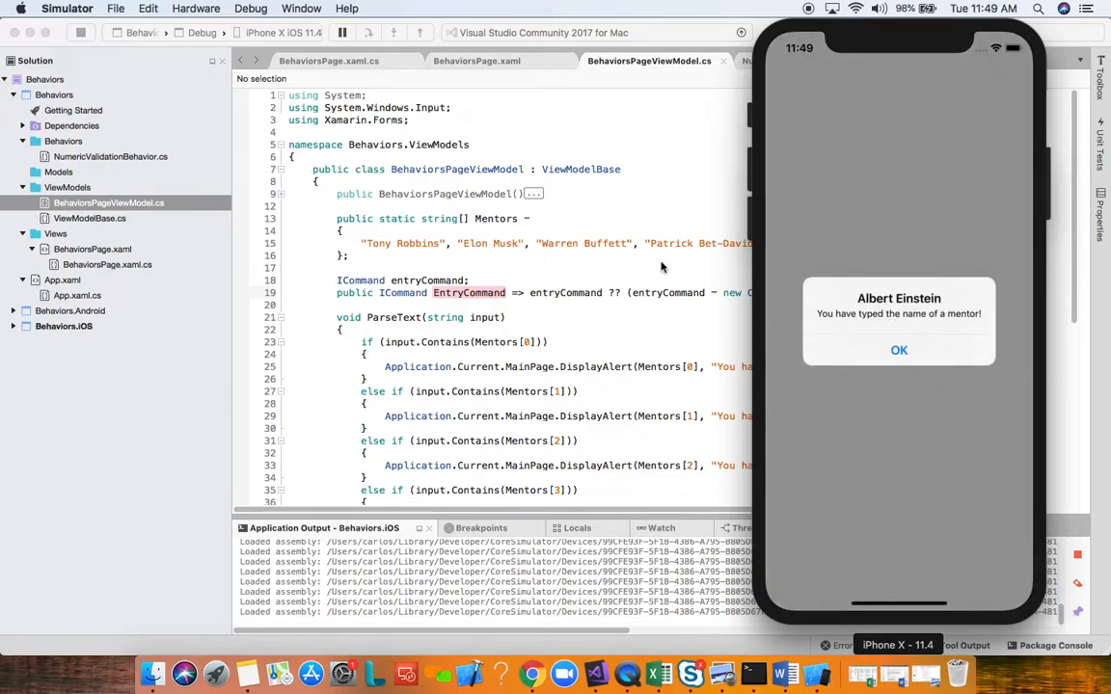
left_click(899, 350)
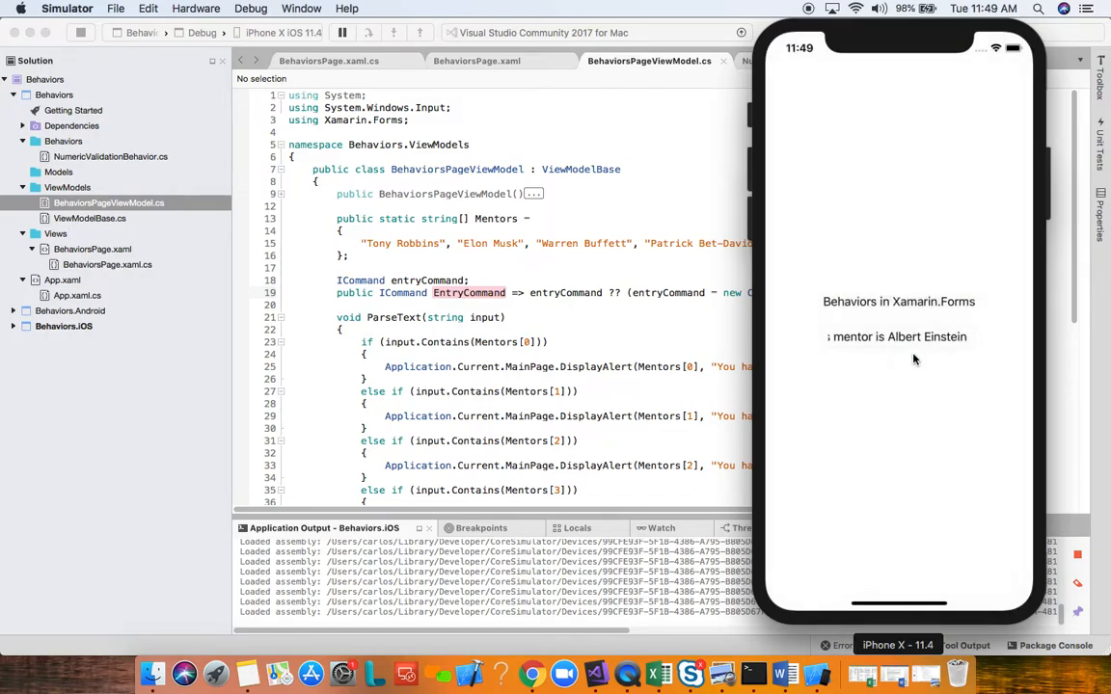
mouse_move(846, 343)
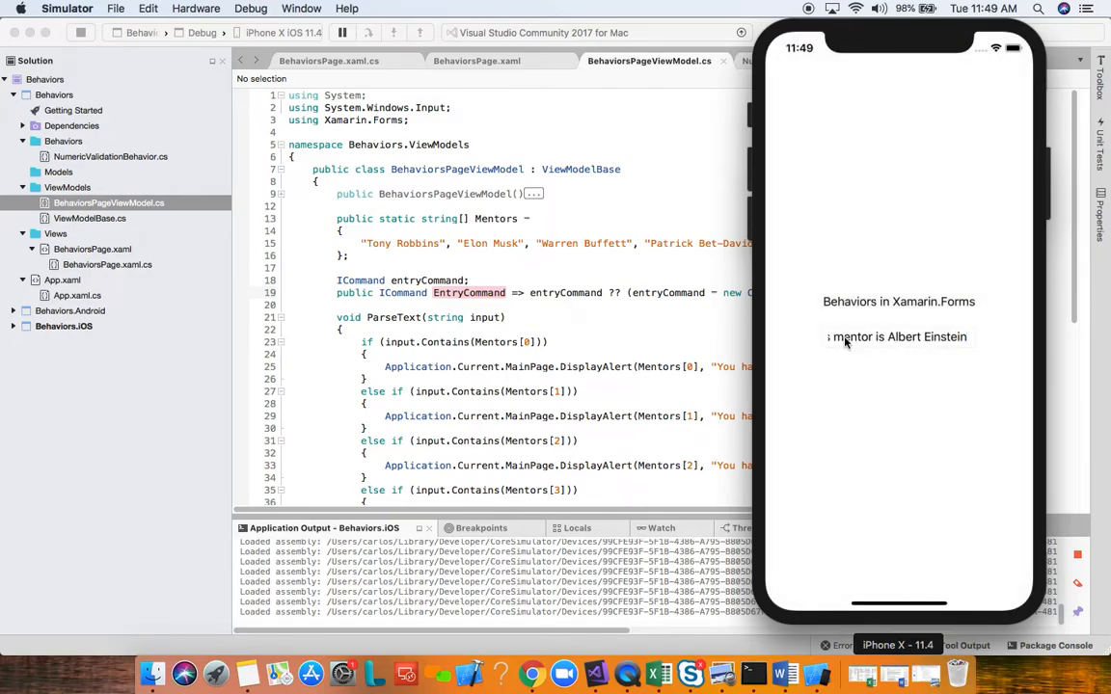
mouse_move(670, 353)
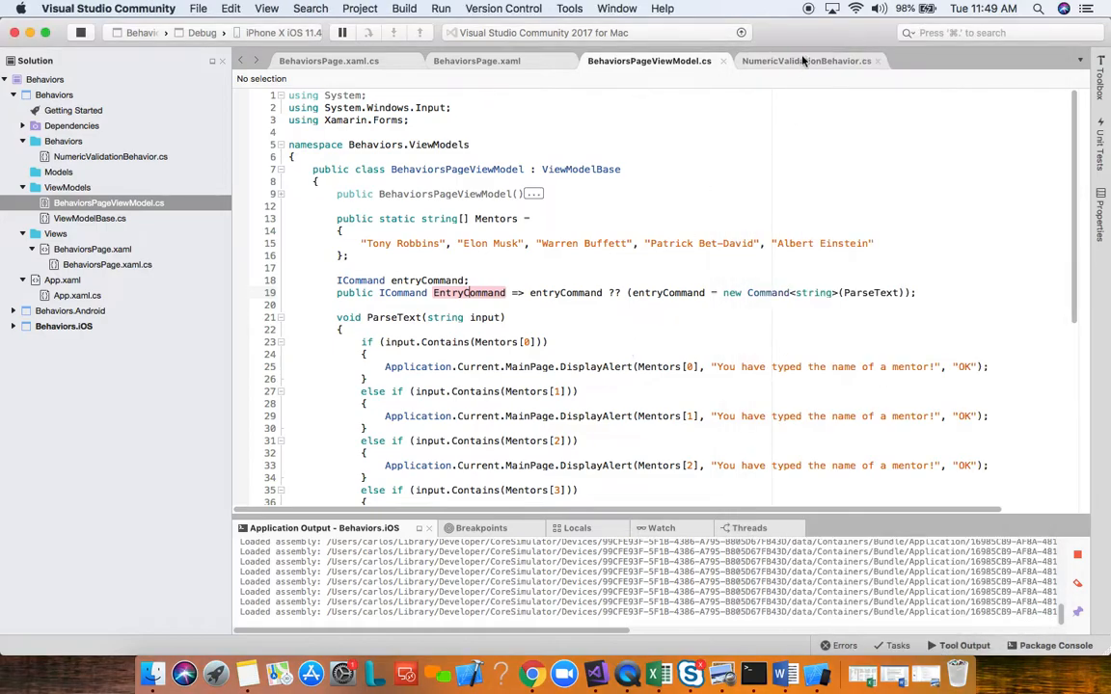
Step: Return to NumericValidationBehavior.cs and highlight the Bindable_TextChanged handler
left_click(816, 61)
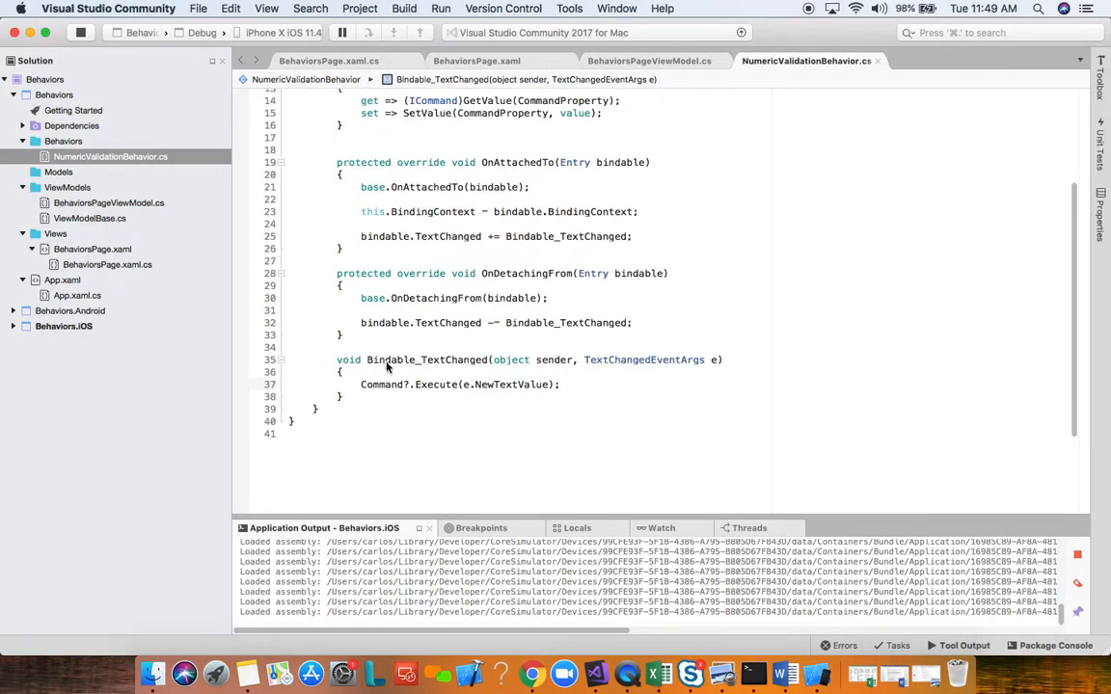
double_click(449, 359)
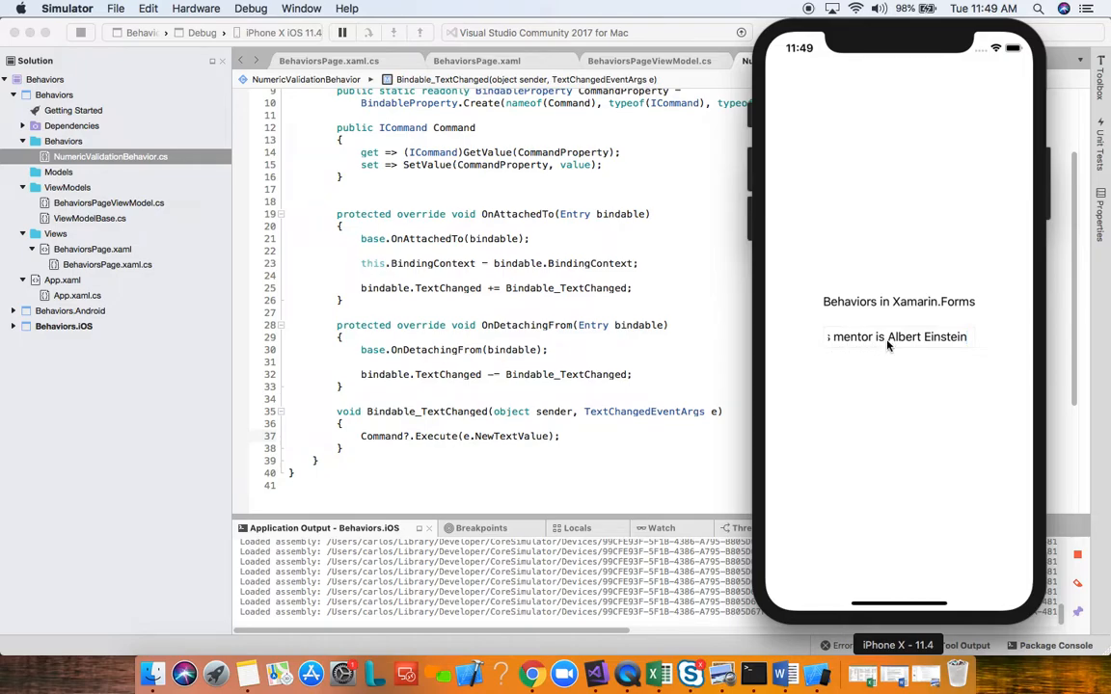
mouse_move(670, 255)
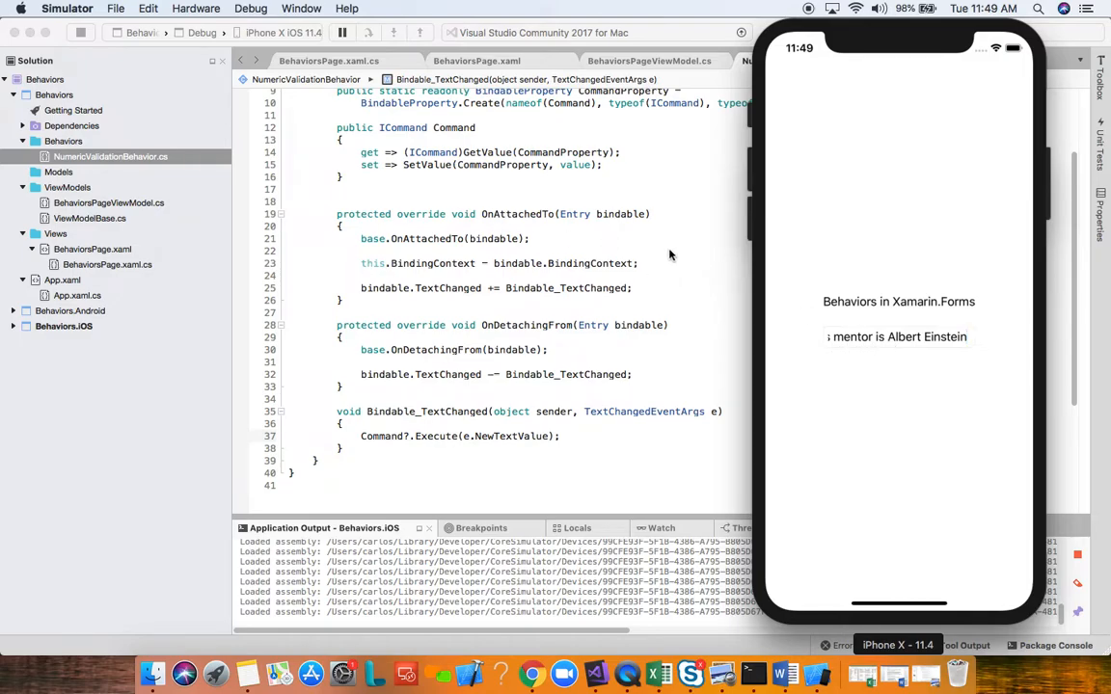
mouse_move(631, 252)
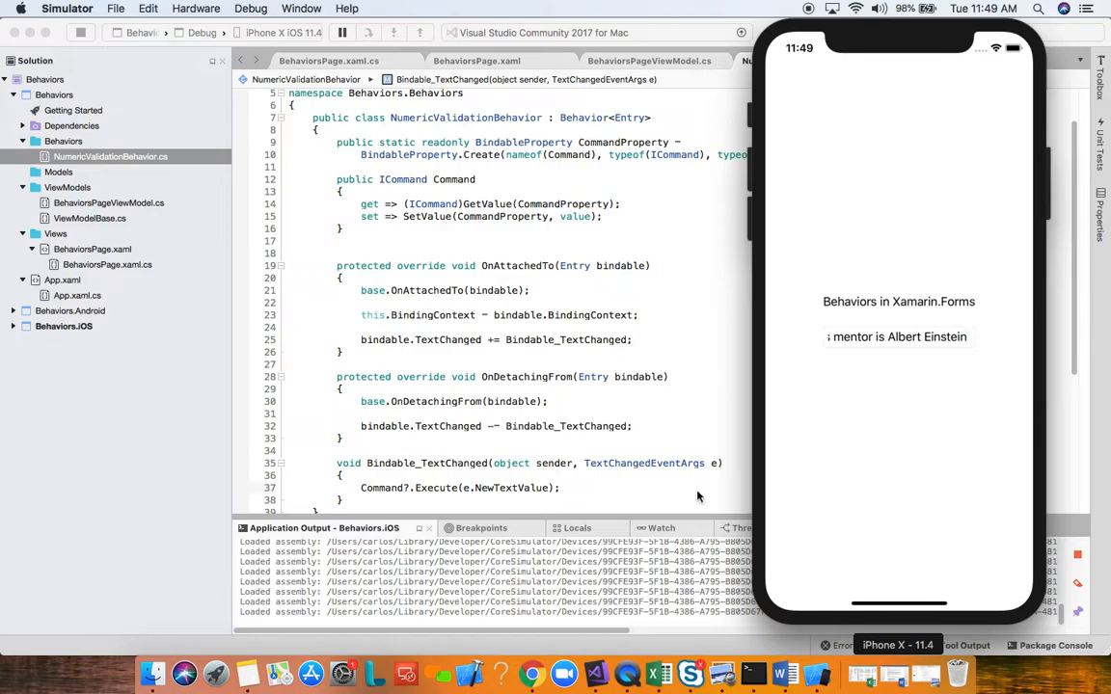
mouse_move(700, 500)
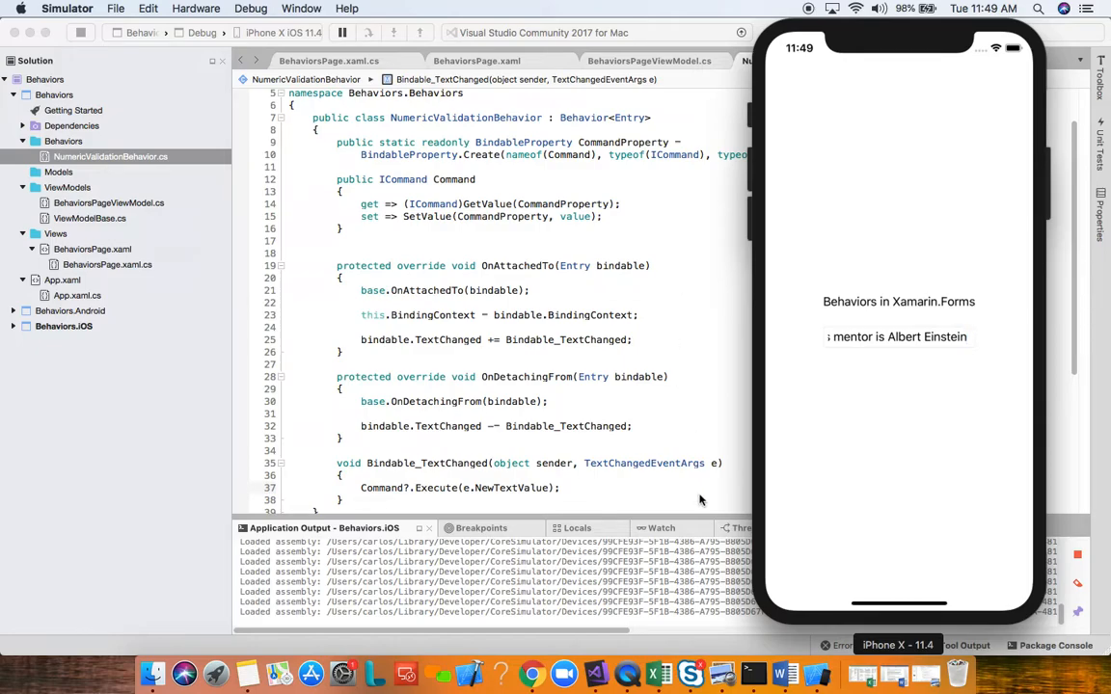